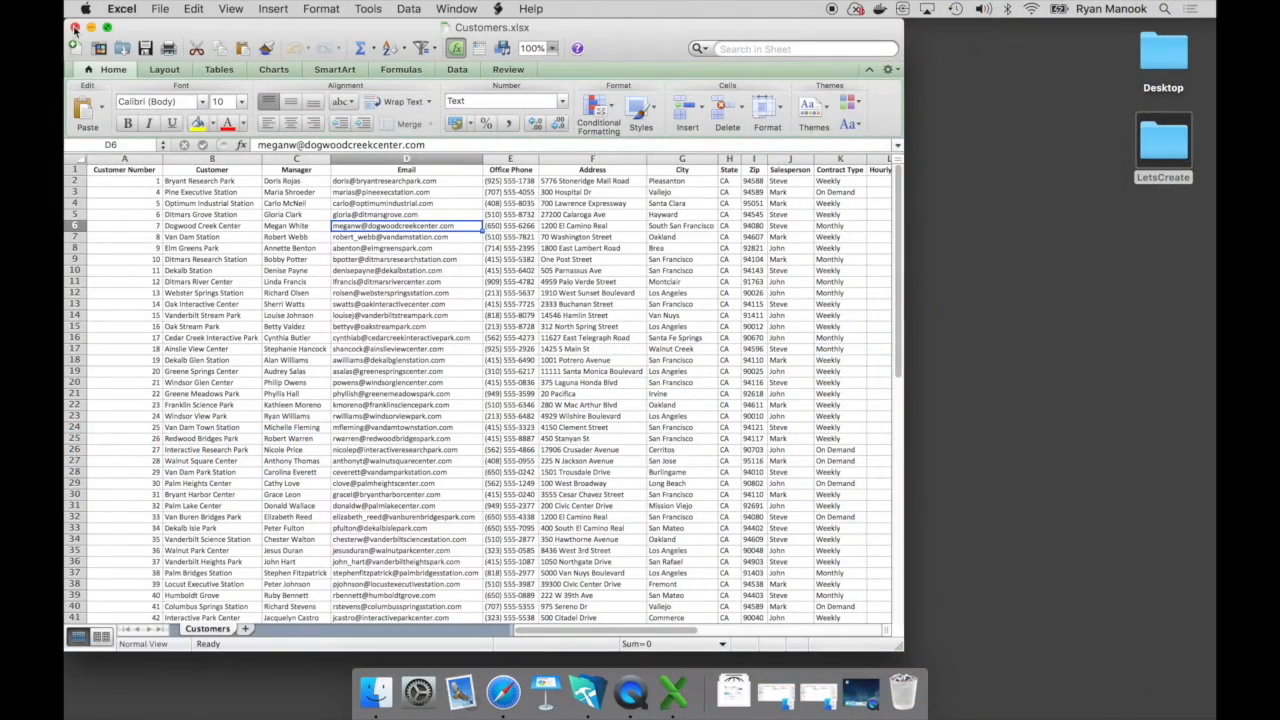
# Step: Close the customer spreadsheet and open the project folder to reach Customers.xlsx
pyautogui.click(76, 28)
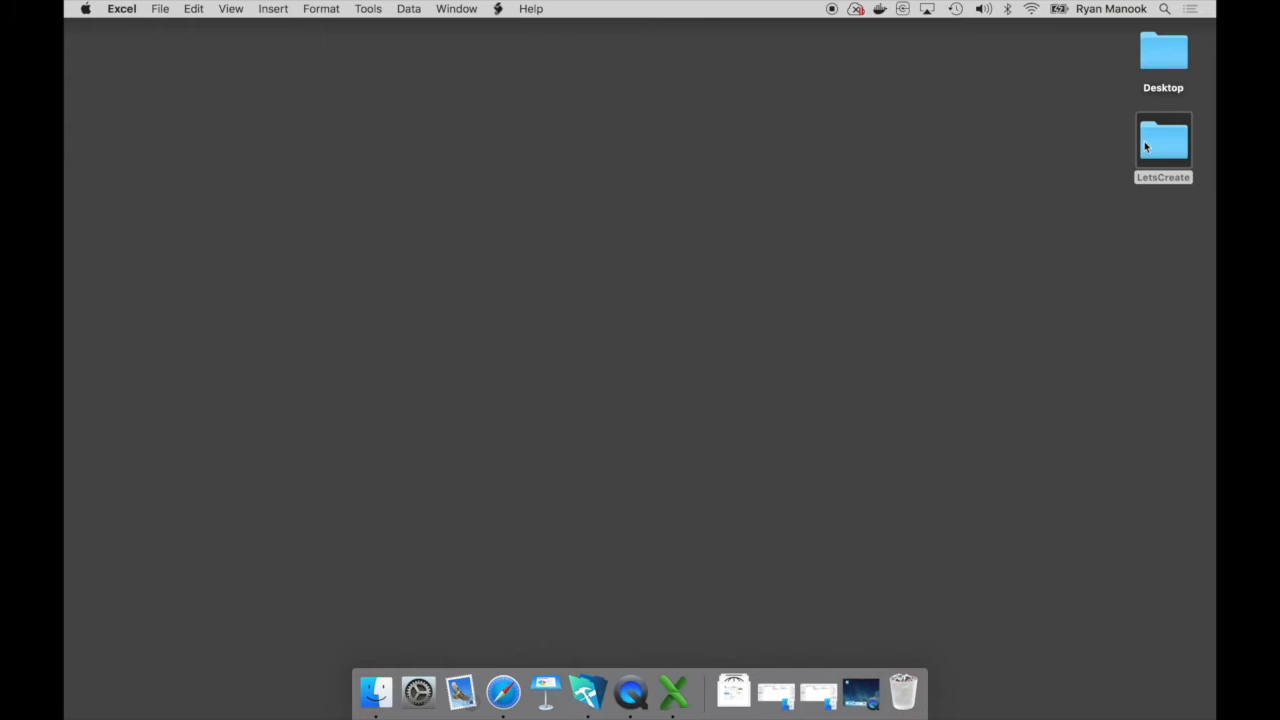
pyautogui.doubleClick(1164, 140)
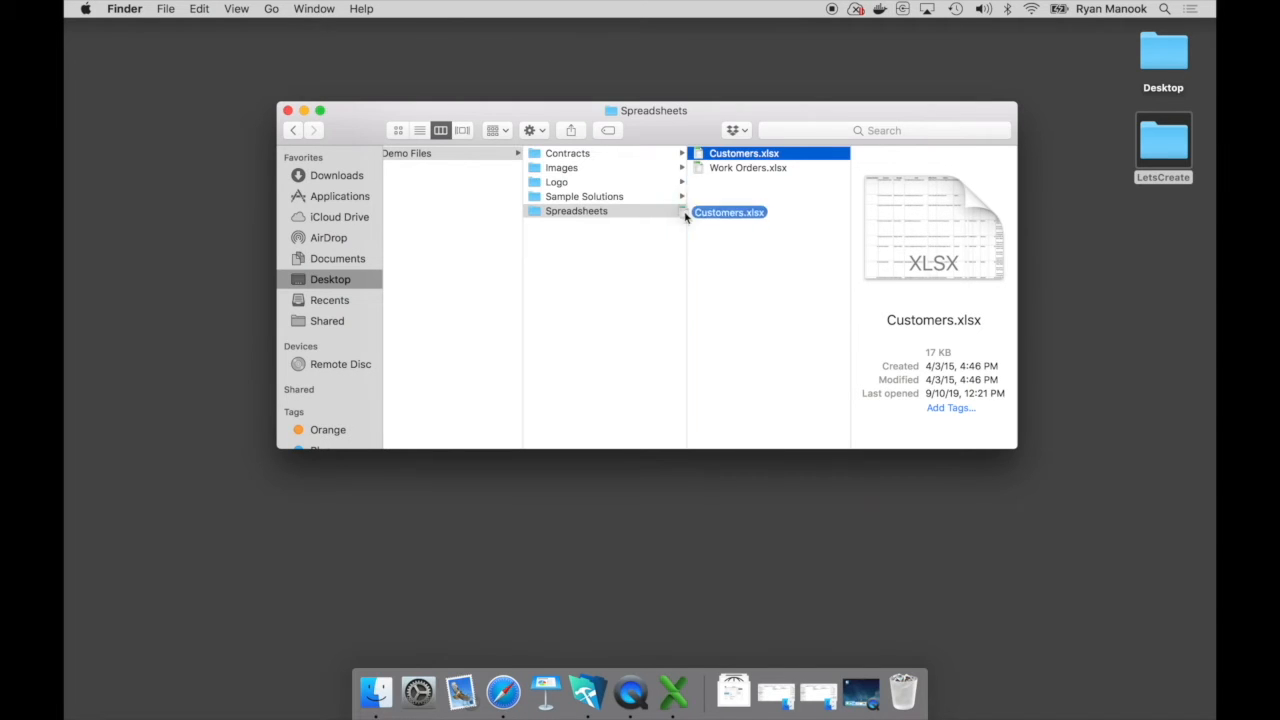
# Step: Drag Customers.xlsx onto FileMaker and save the new file as Coastal Corners Contacts
pyautogui.moveTo(728, 212); pyautogui.dragTo(592, 624)
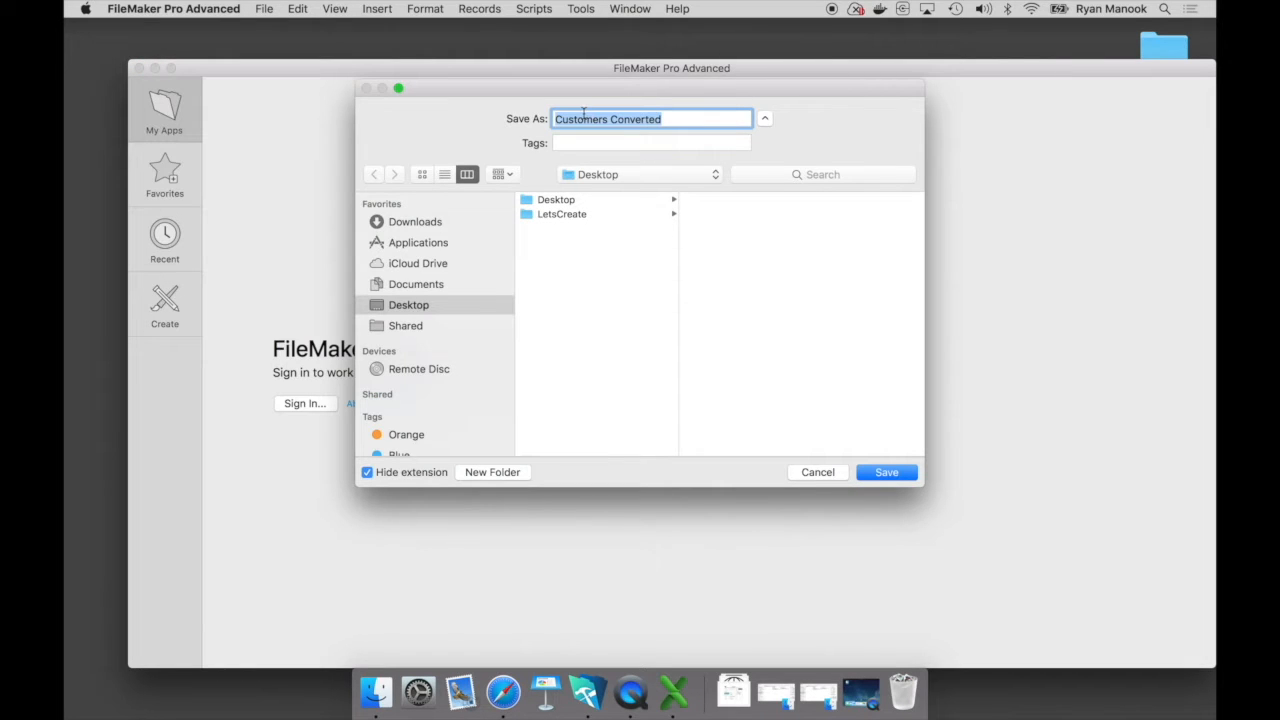
pyautogui.write('Coastal Cor')
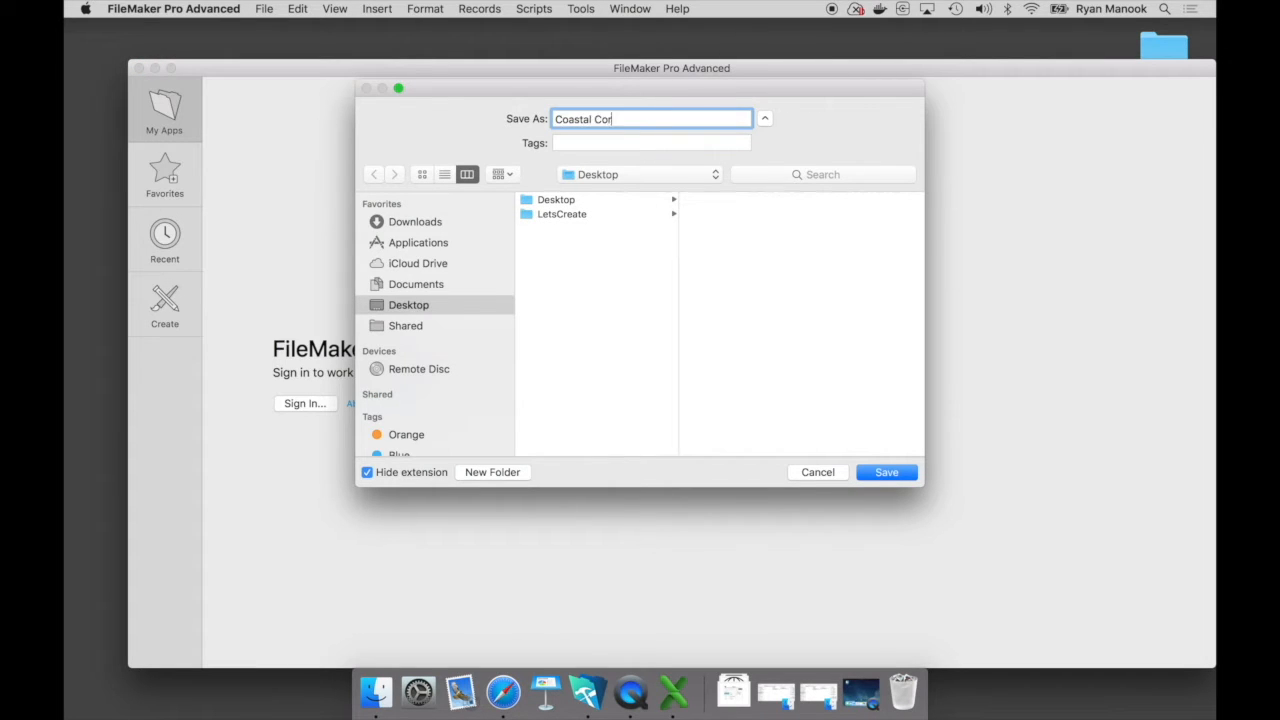
pyautogui.write('rners Contacts')
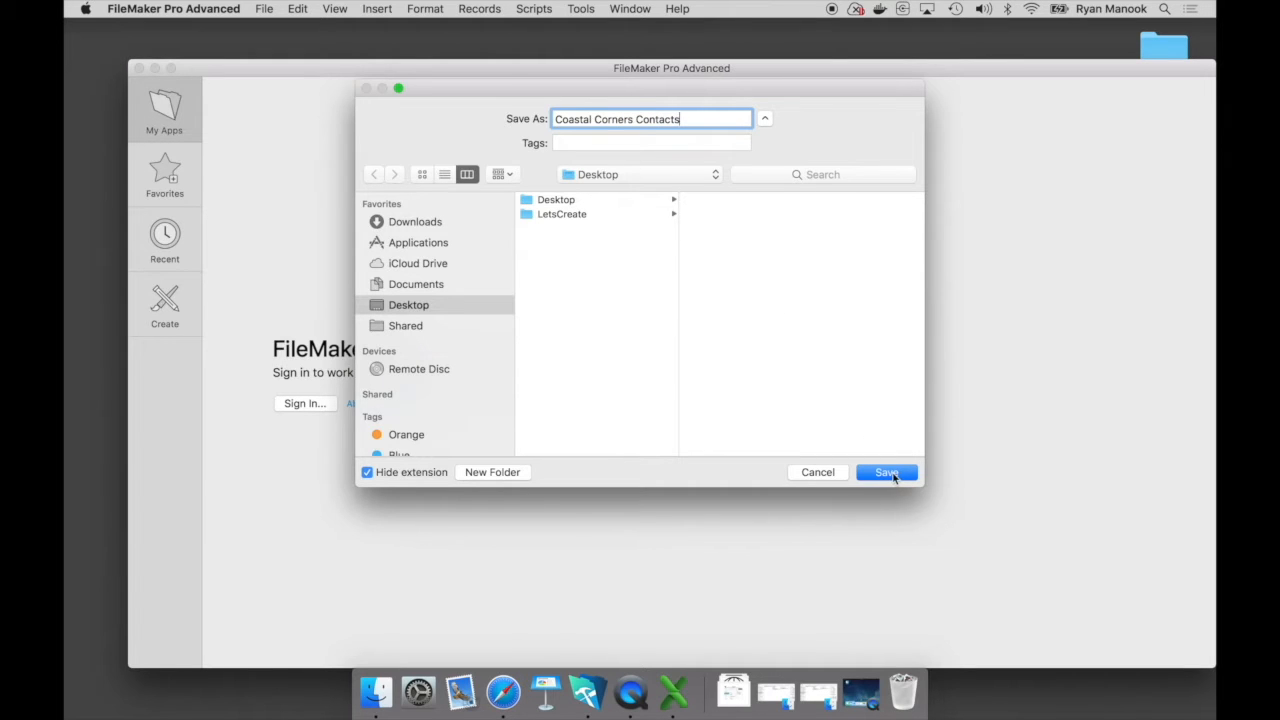
pyautogui.click(886, 472)
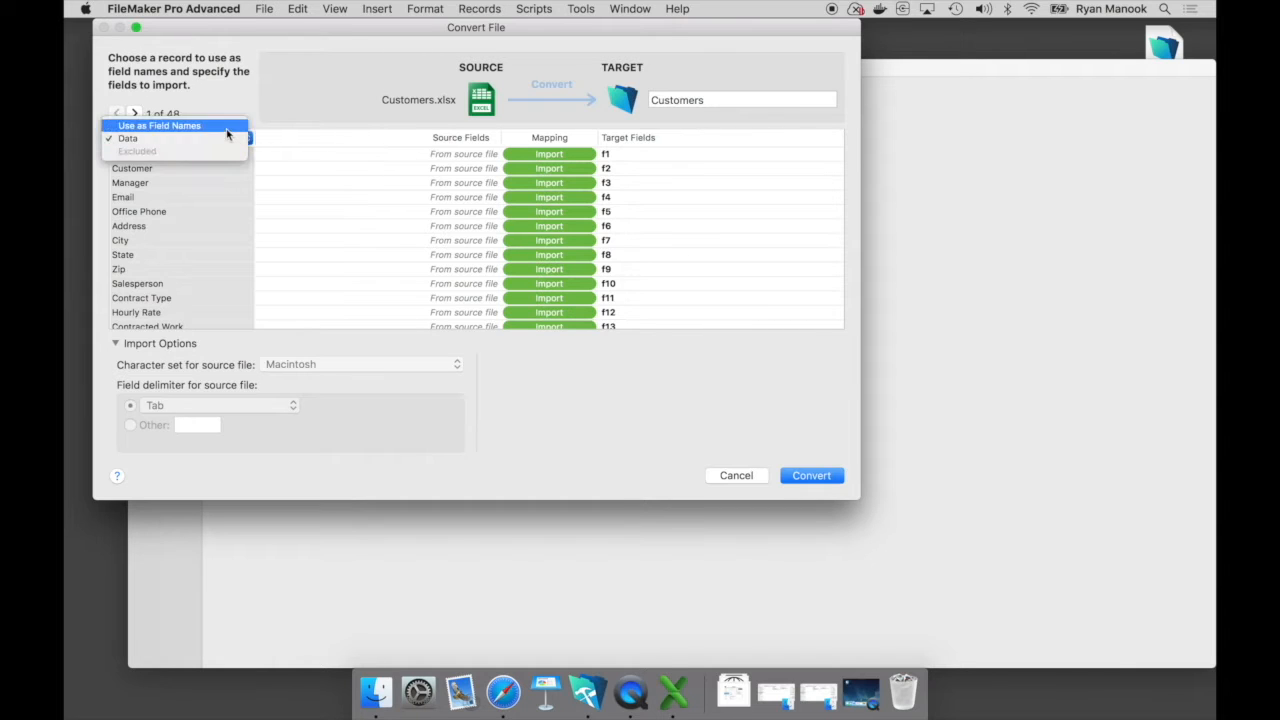
# Step: Use the first row as field names and convert the spreadsheet into 47 customer records
pyautogui.click(160, 124)
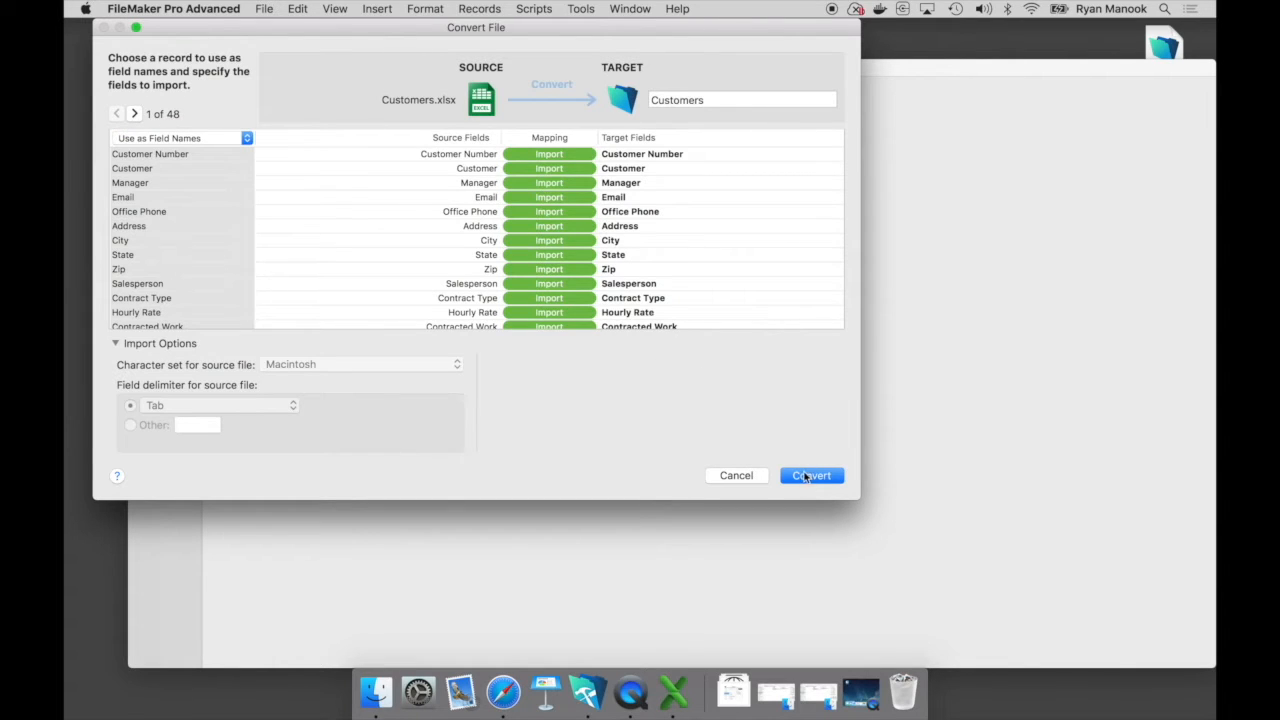
pyautogui.click(812, 476)
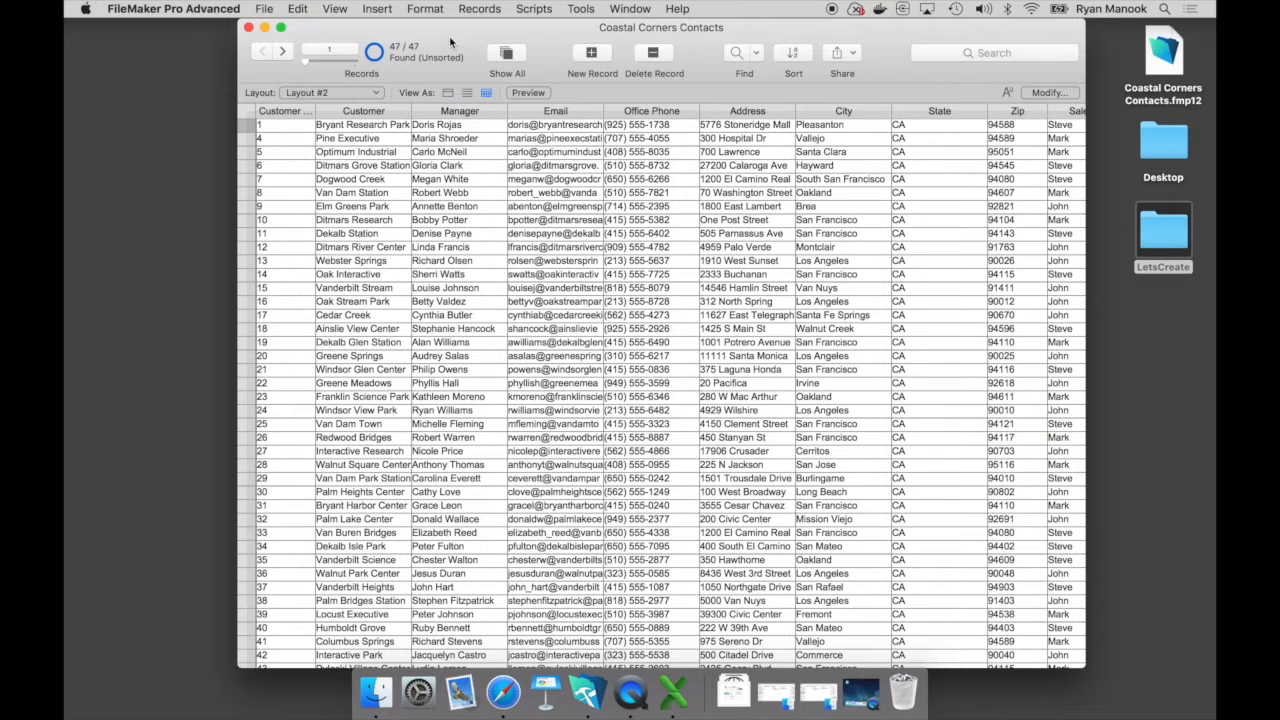
# Step: Switch to Layout #1 form view, browse a few records and return to record 1 of 47
pyautogui.click(332, 92)
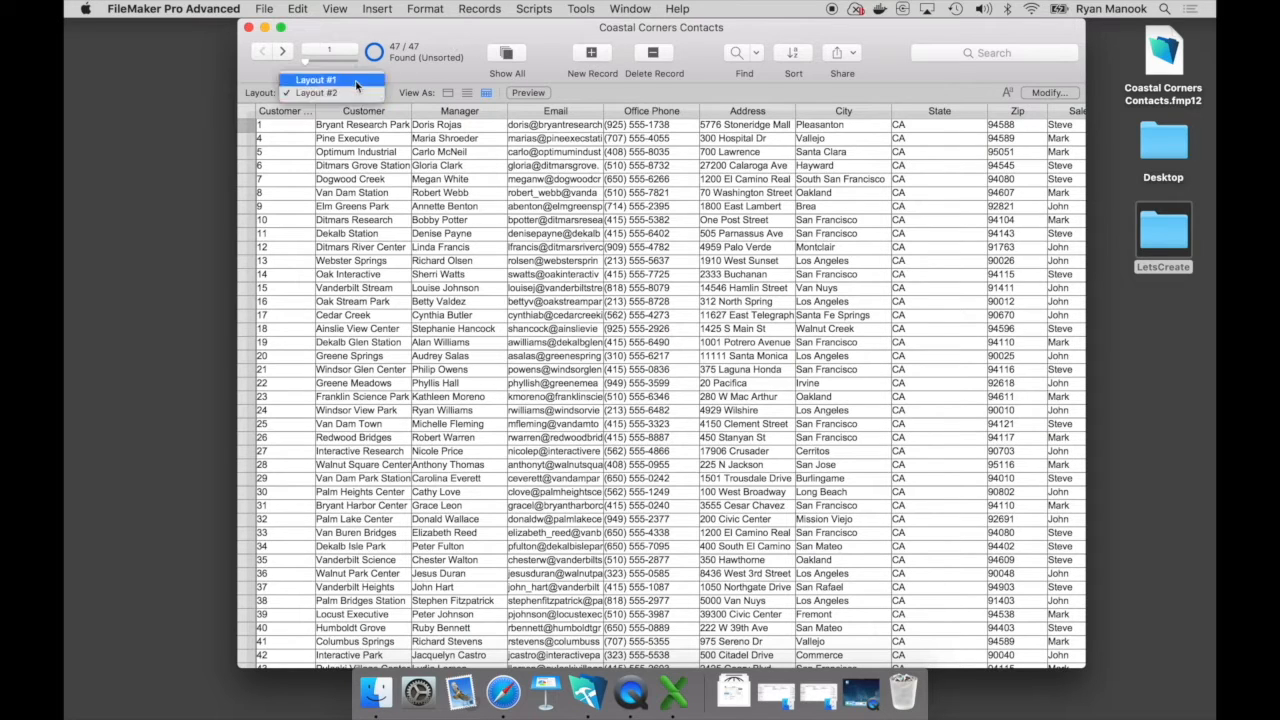
pyautogui.click(448, 92)
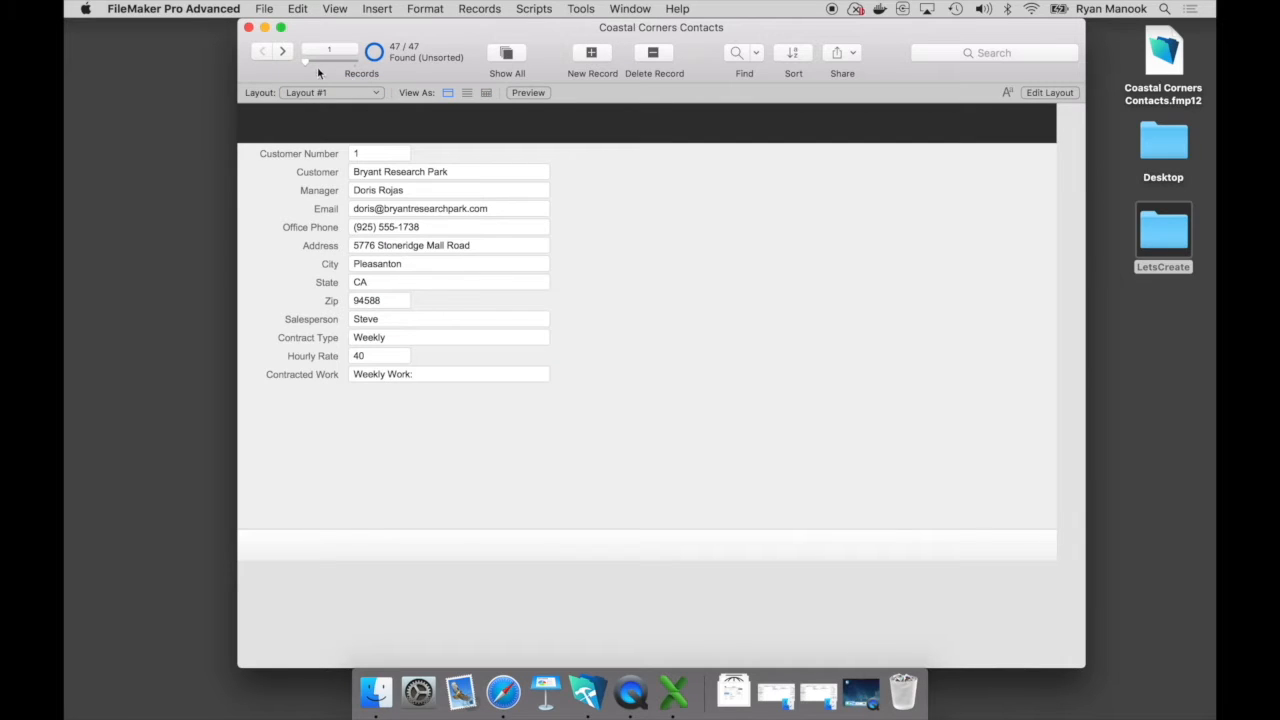
pyautogui.click(284, 52)
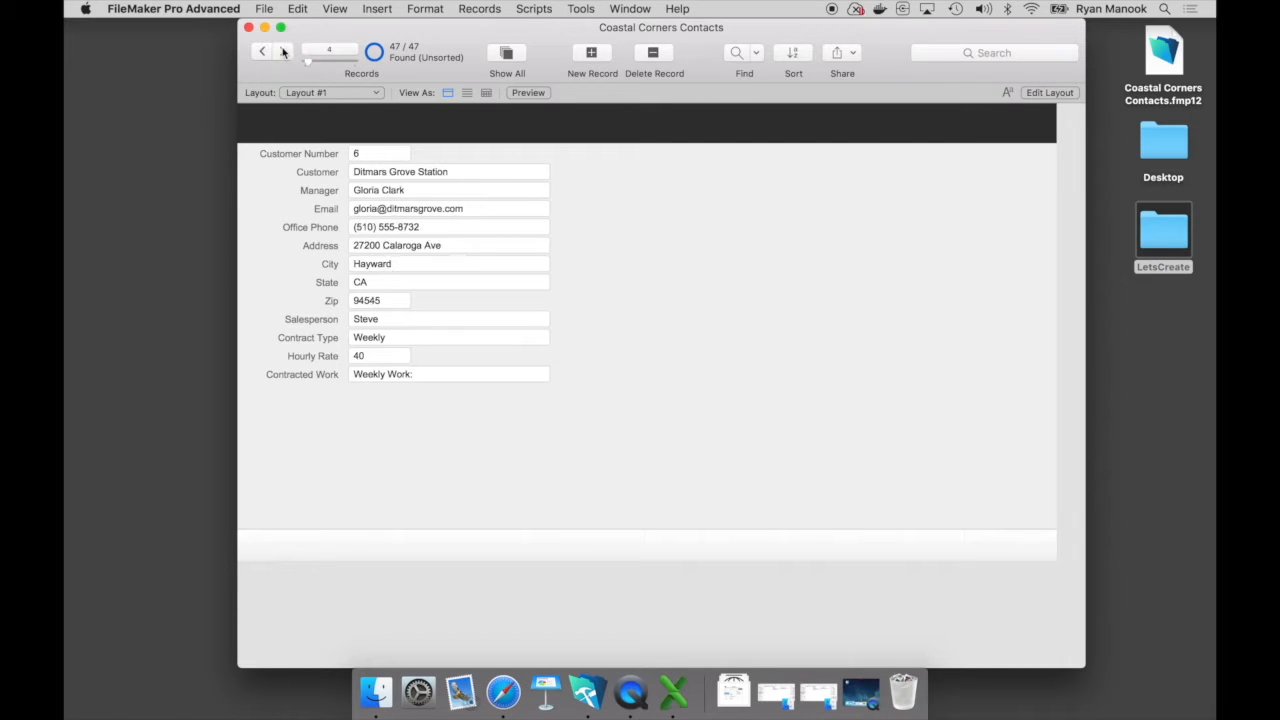
pyautogui.click(284, 52)
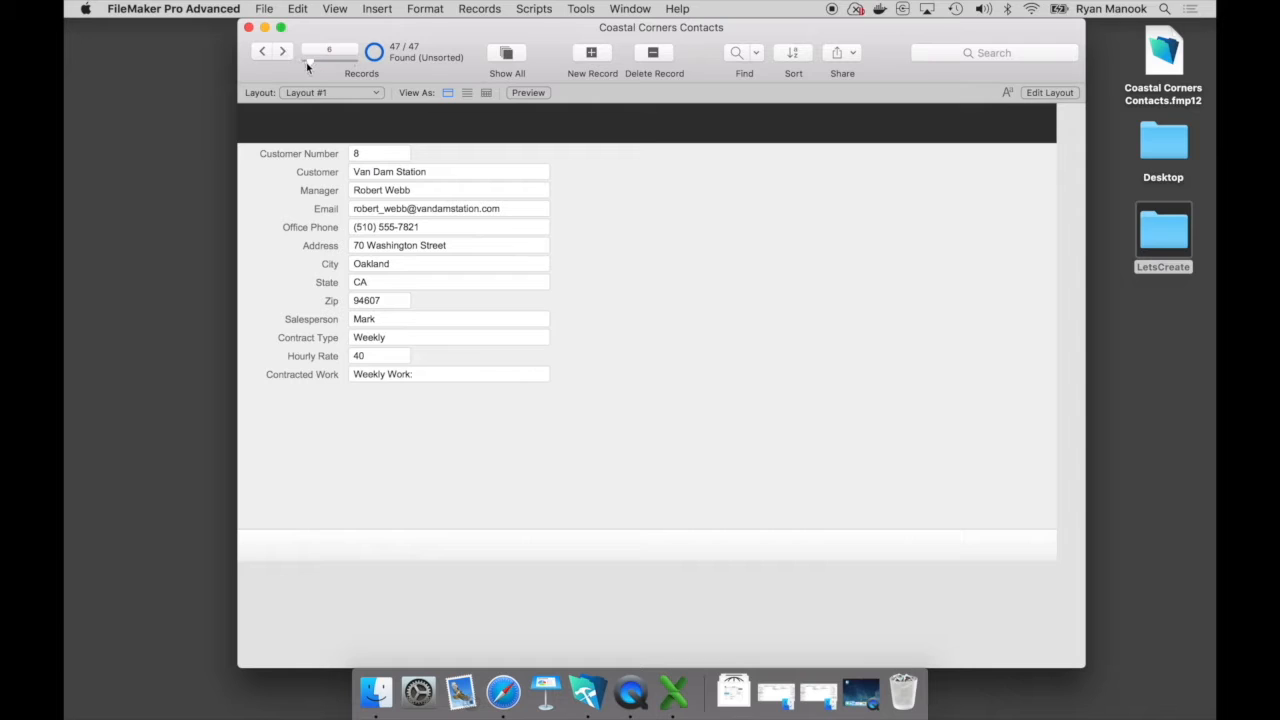
pyautogui.click(262, 52)
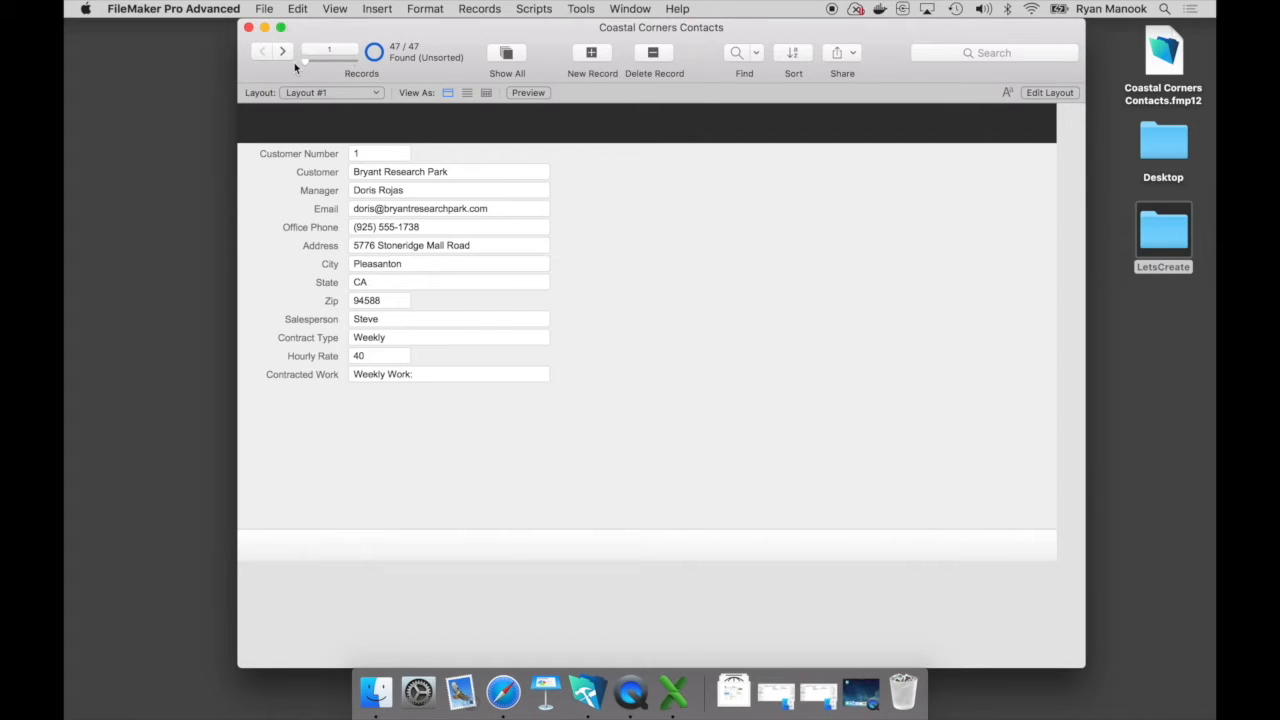
pyautogui.moveTo(1028, 114)
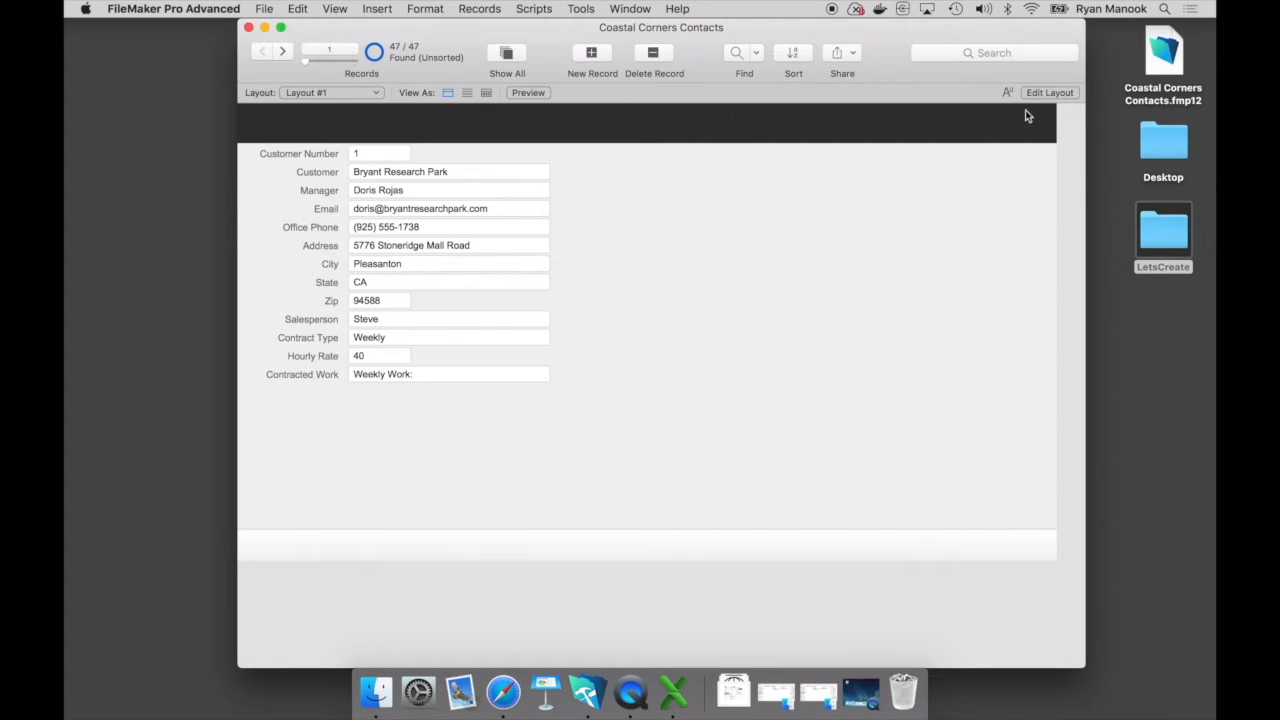
# Step: Enter layout editing and start a new layout named Customer Details
pyautogui.click(1048, 92)
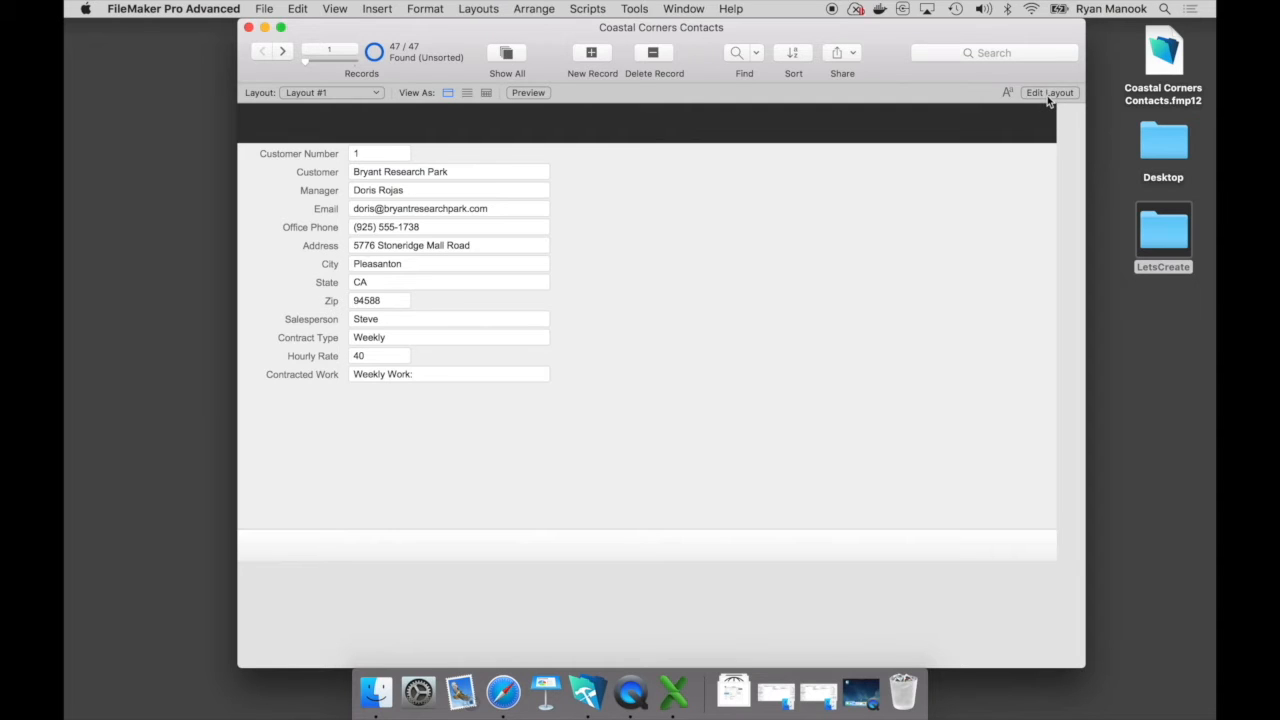
pyautogui.click(1048, 92)
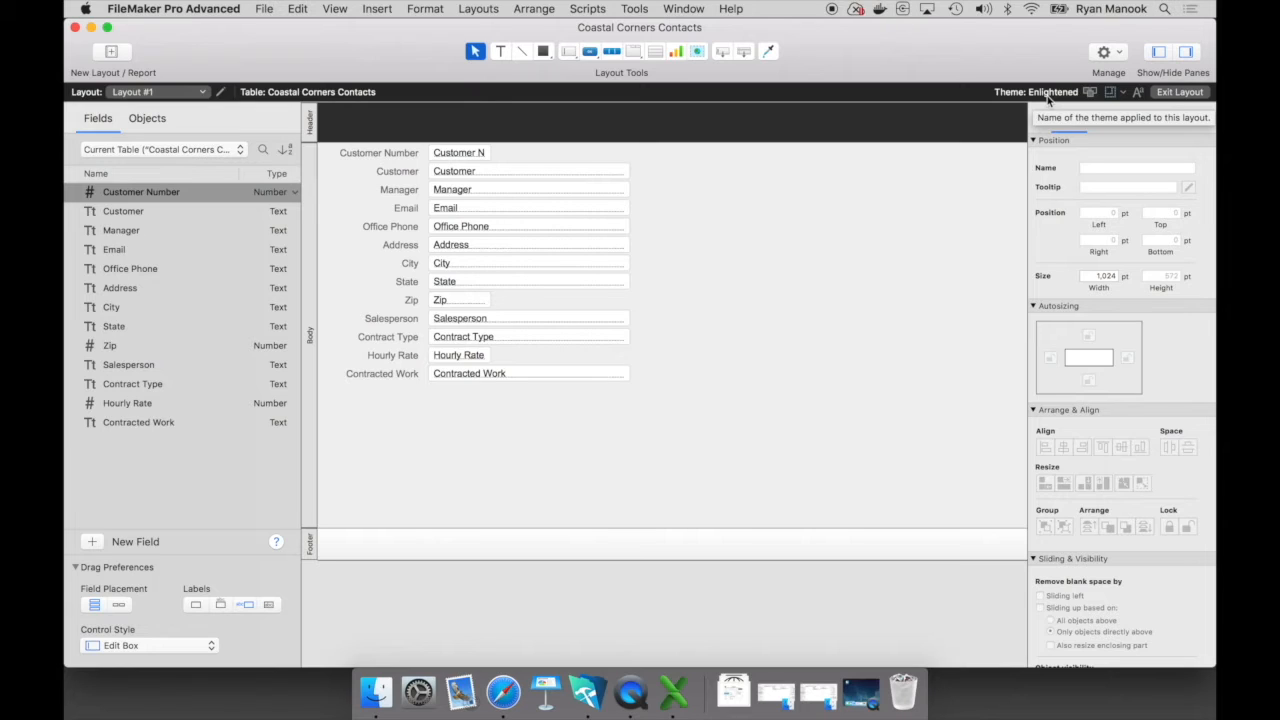
pyautogui.moveTo(796, 96)
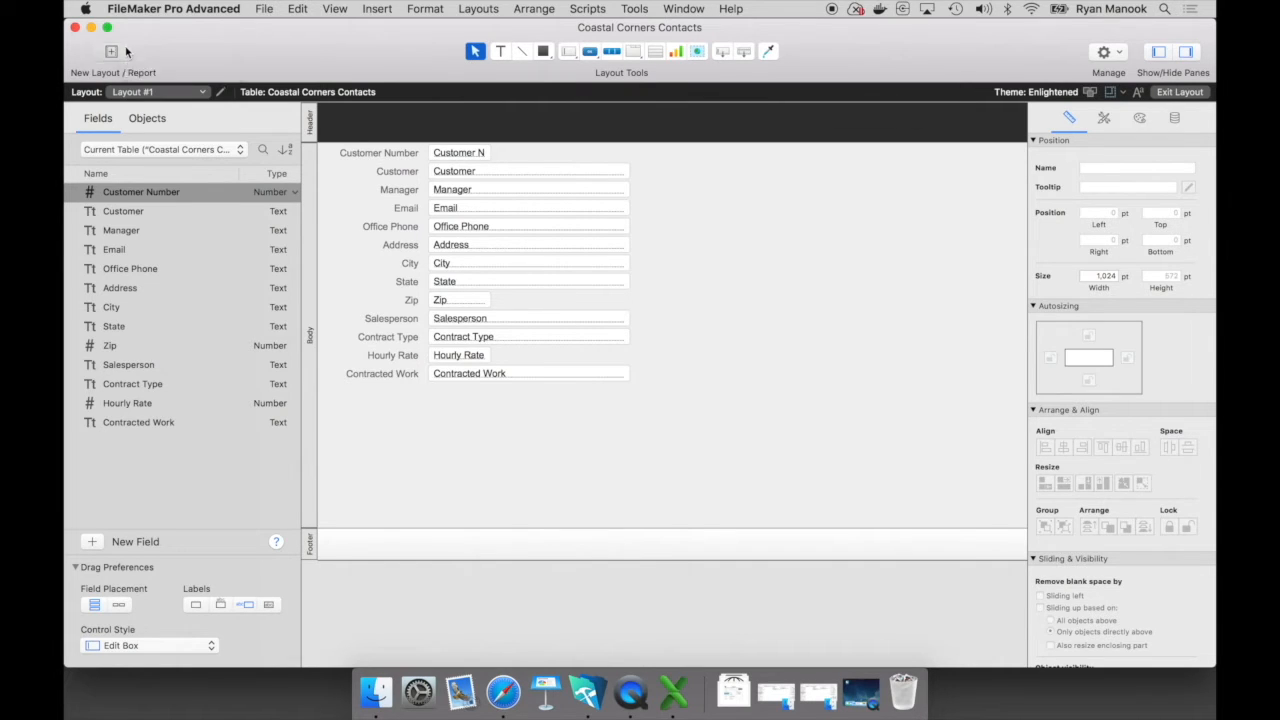
pyautogui.click(112, 52)
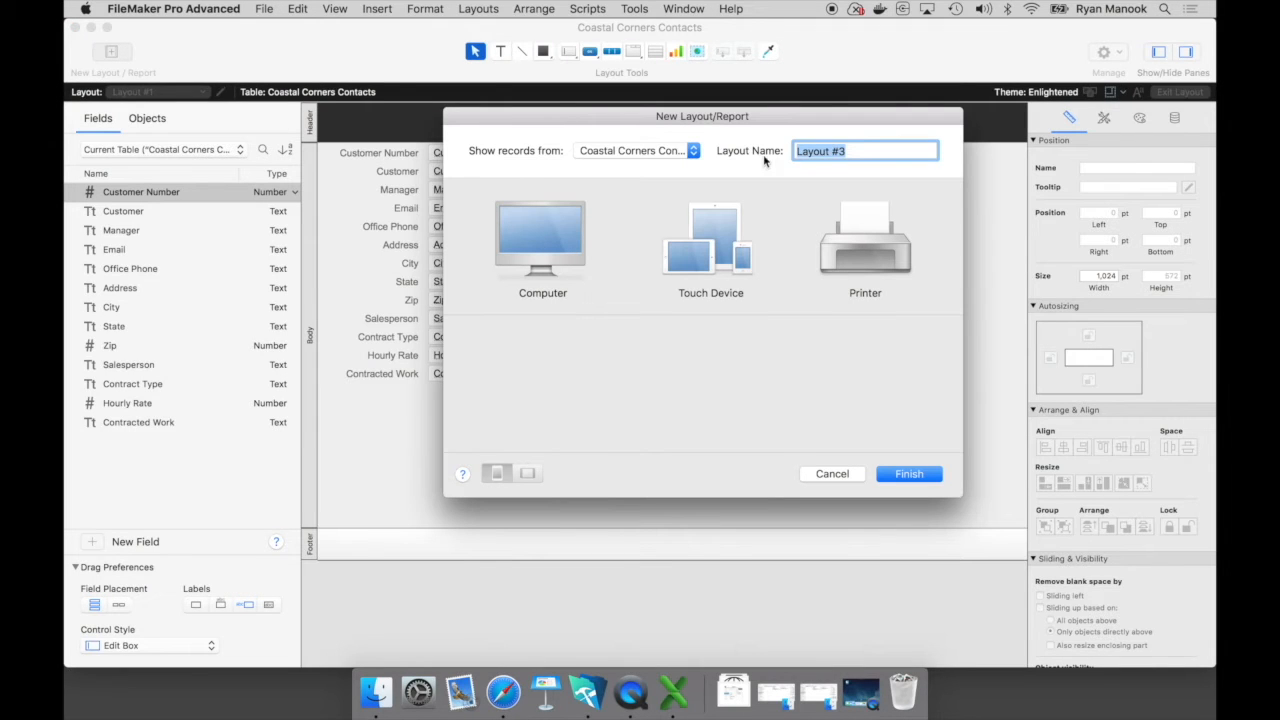
pyautogui.write('Customer Details')
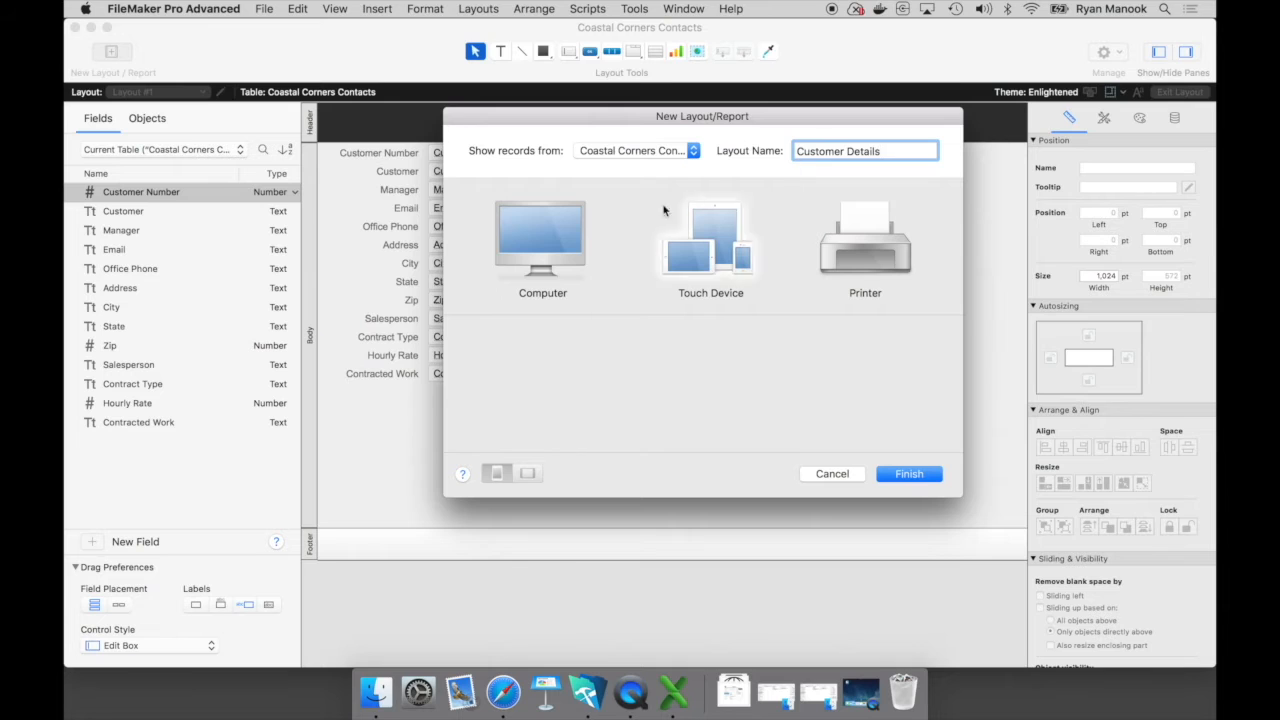
# Step: Choose Touch Device > iPad and finish creating the blank Customer Details layout
pyautogui.click(710, 240)
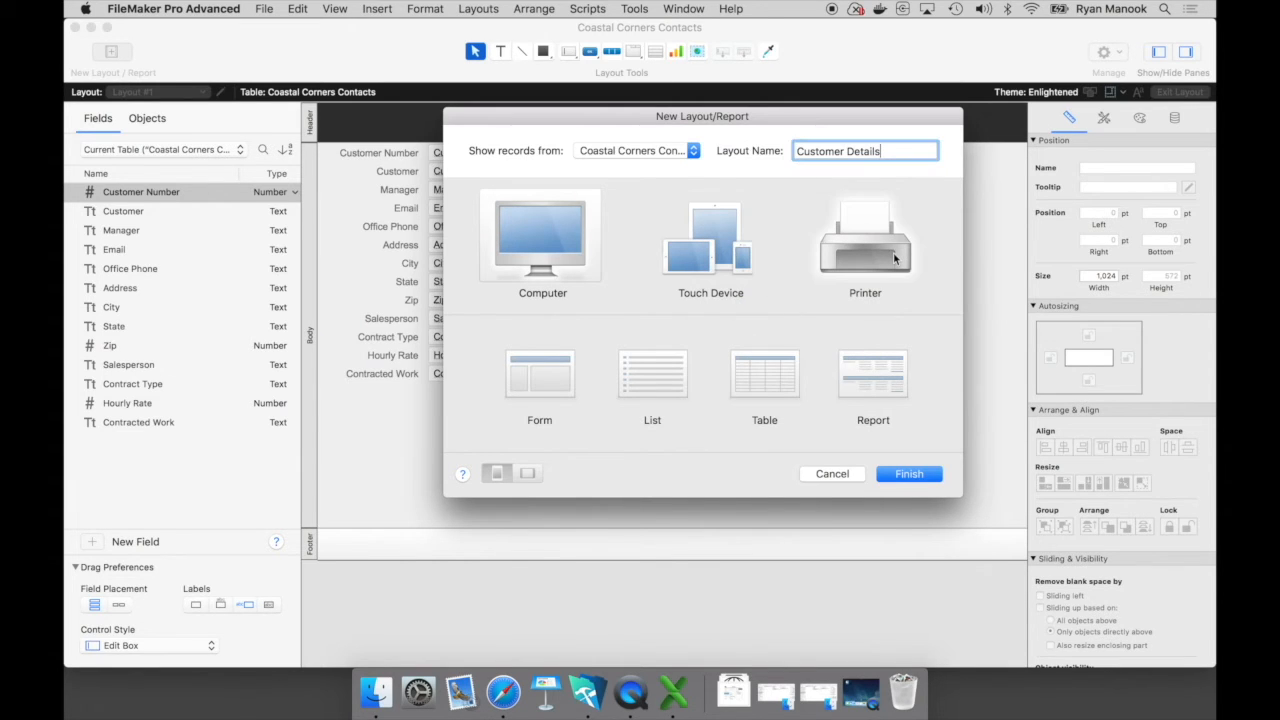
pyautogui.click(864, 240)
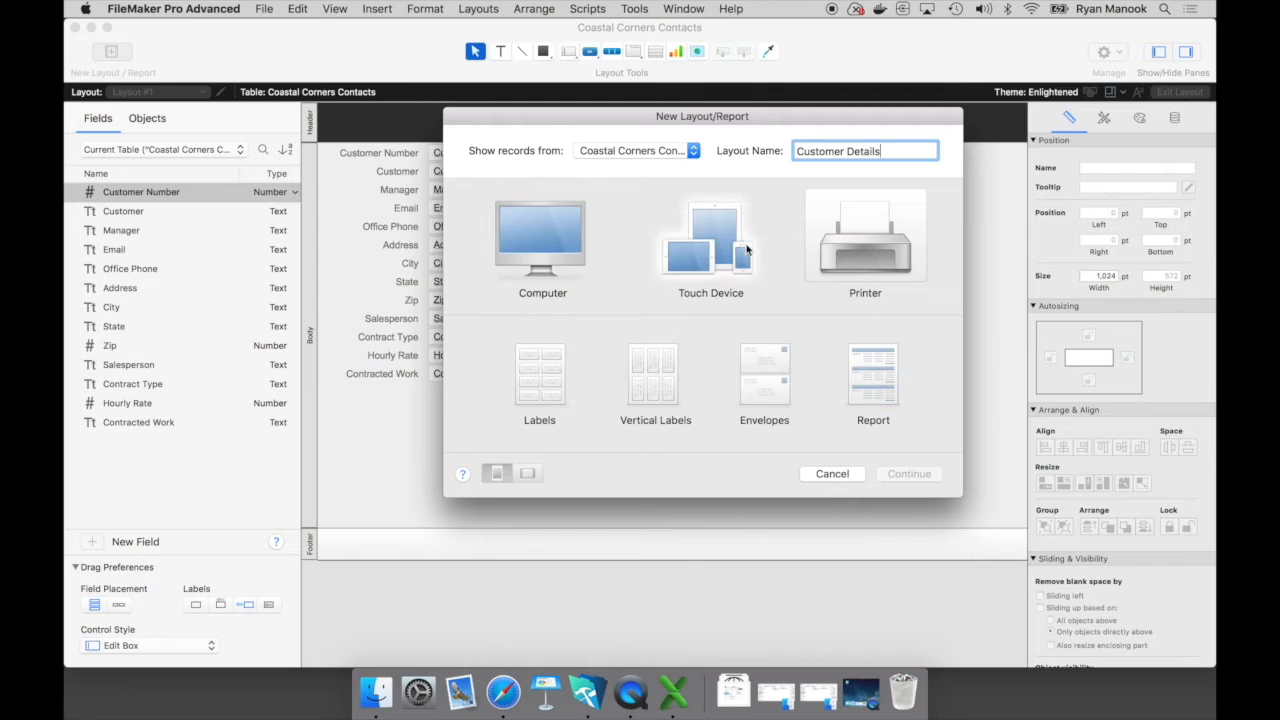
pyautogui.click(710, 240)
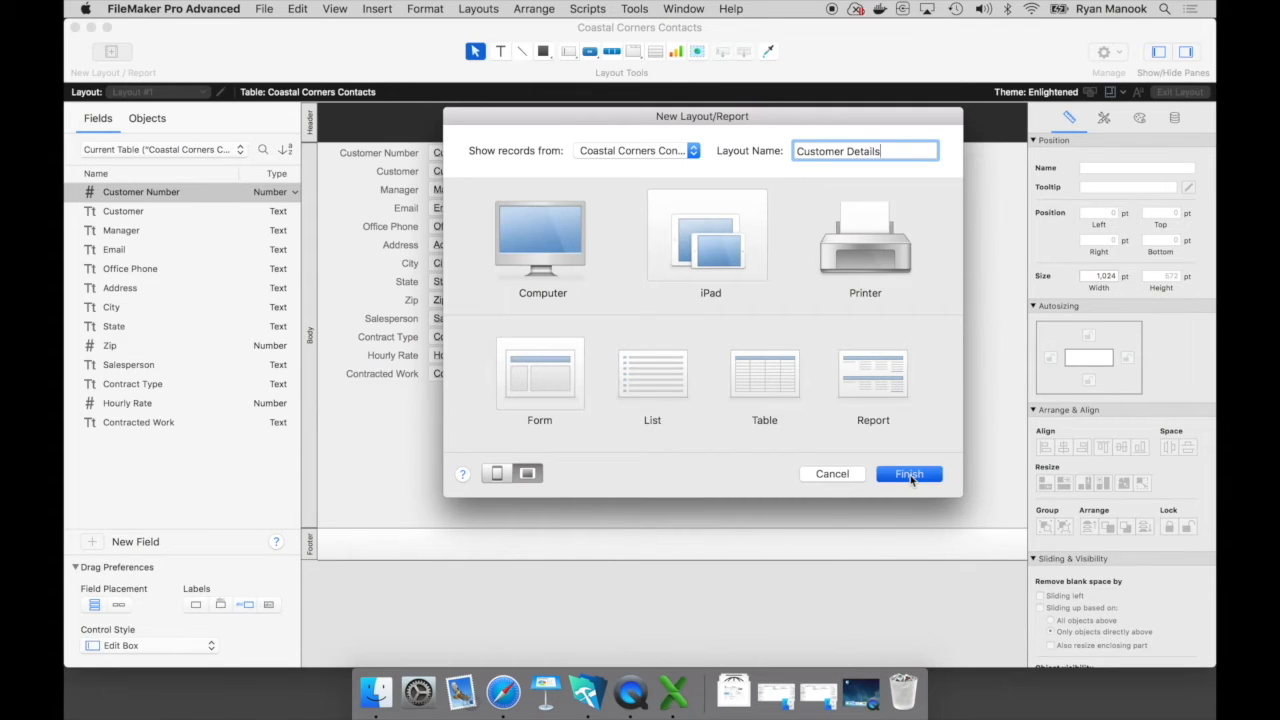
pyautogui.click(908, 472)
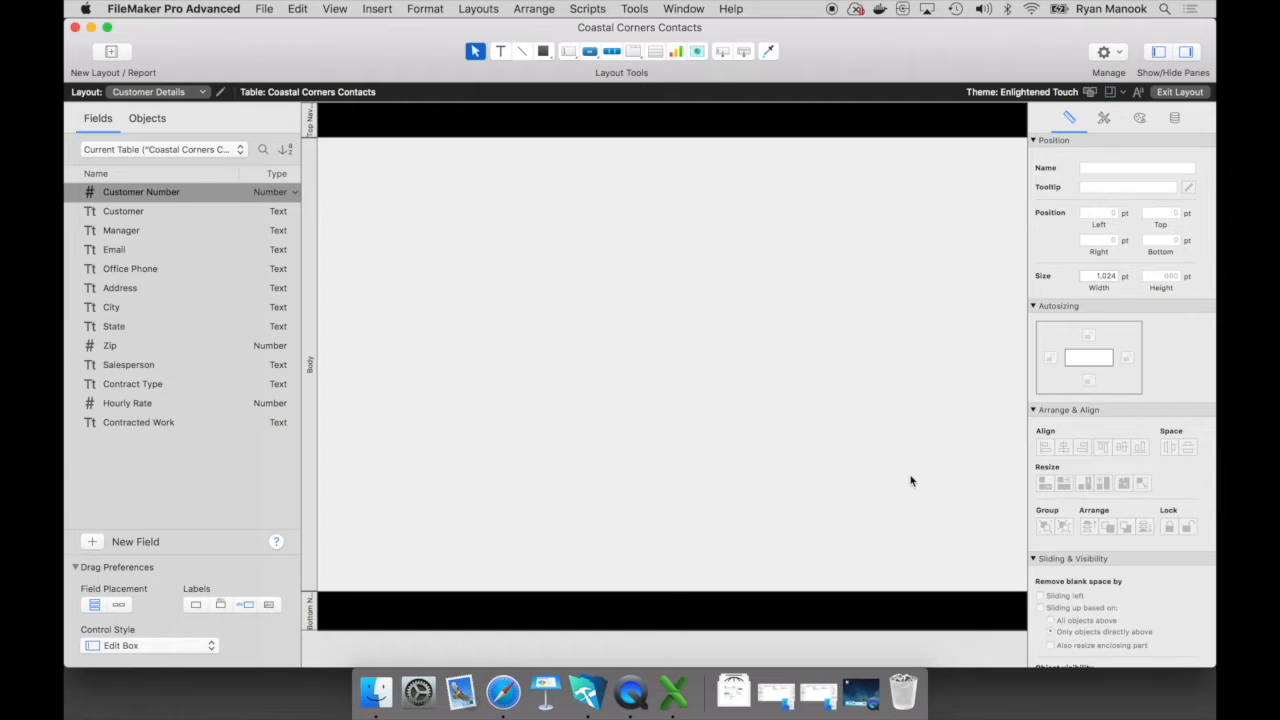
pyautogui.moveTo(610, 132)
pyautogui.write('Customer')
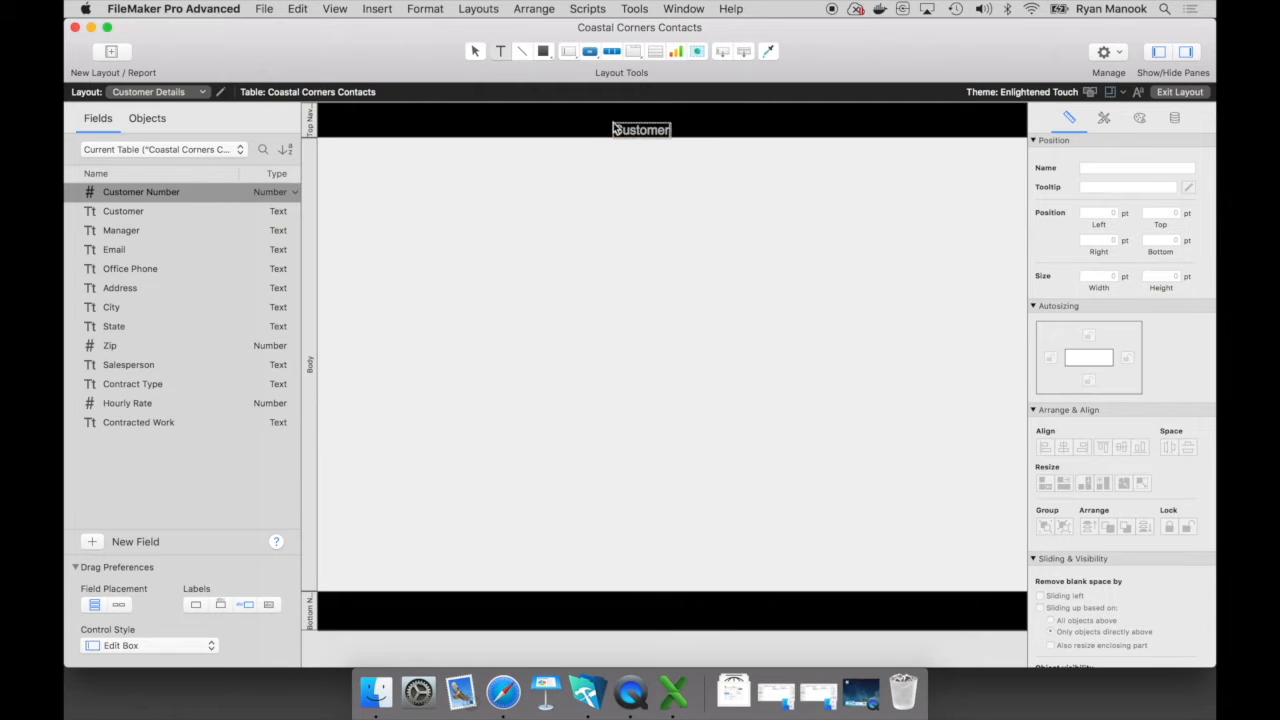
# Step: Add a Customers text title in the black header and centre it
pyautogui.click(640, 130)
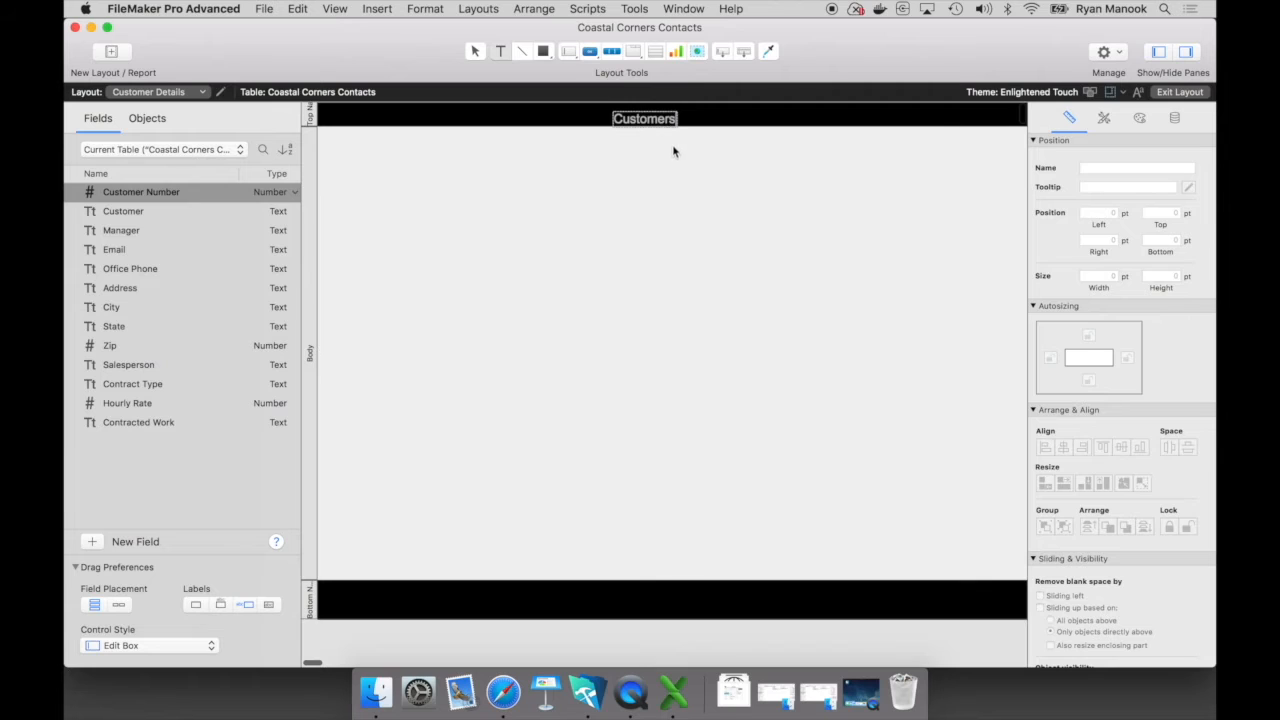
pyautogui.click(644, 128)
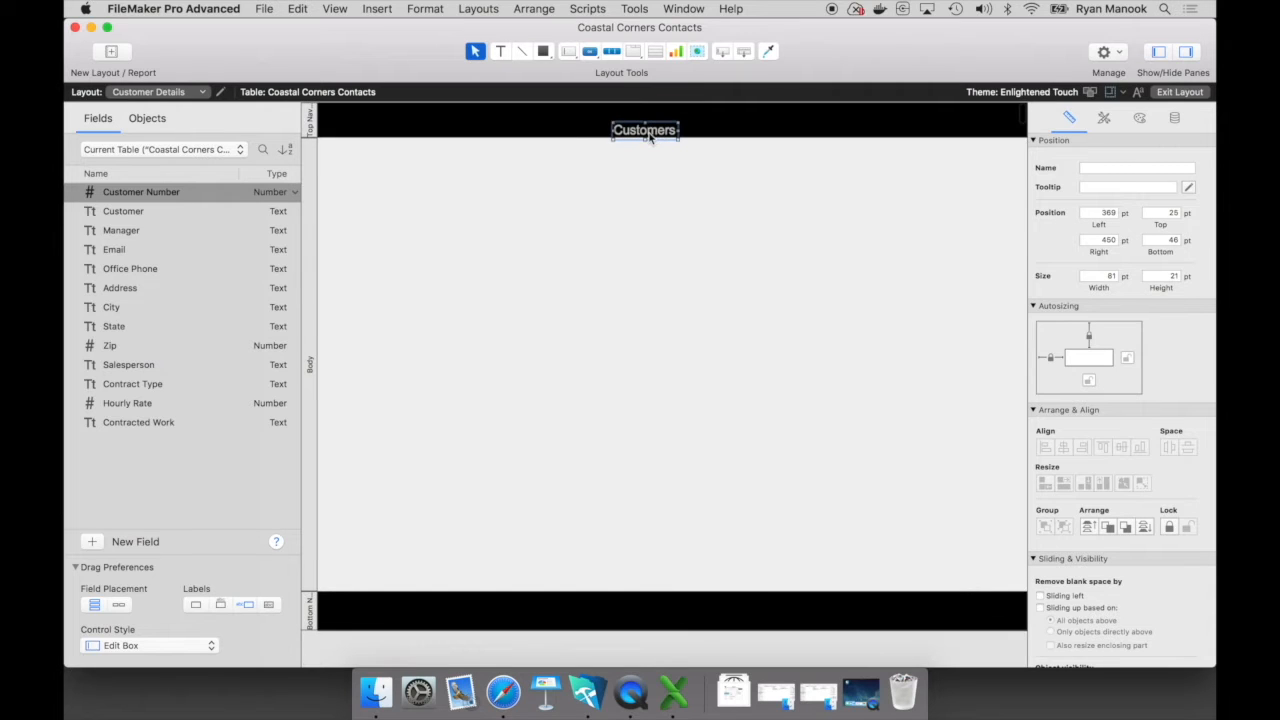
pyautogui.moveTo(644, 130); pyautogui.dragTo(664, 118)
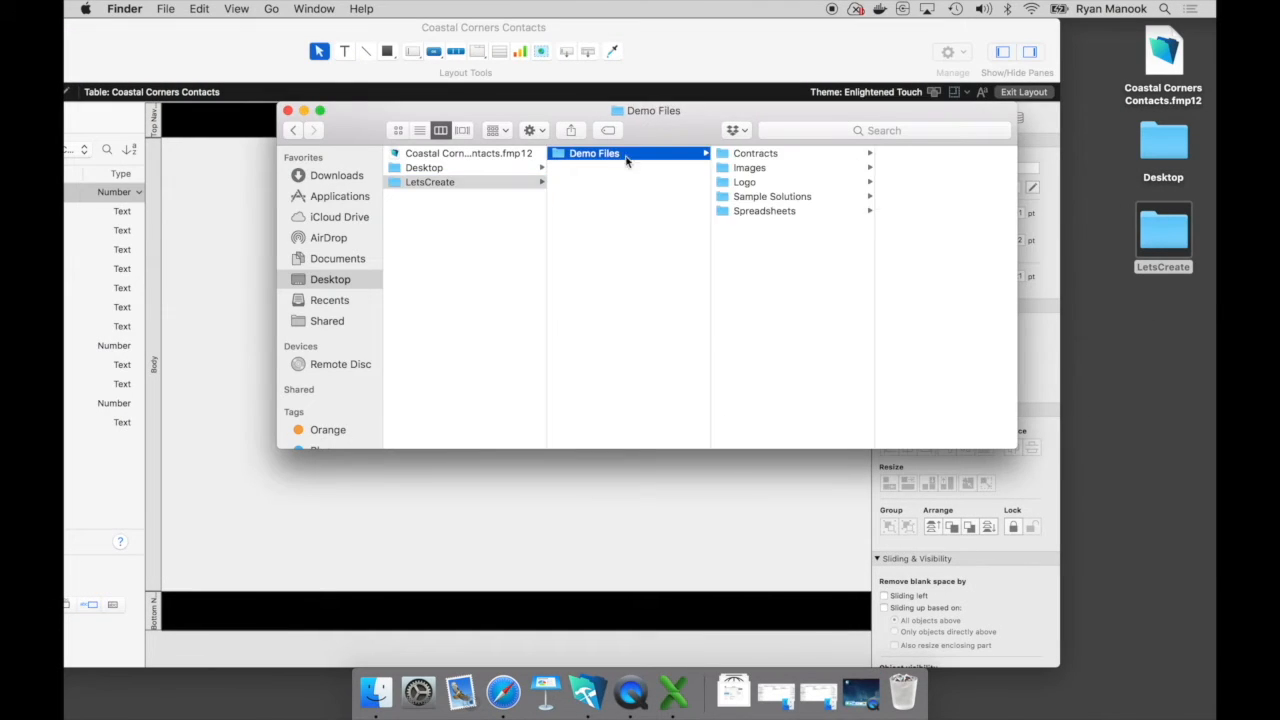
# Step: Drag logo.png from the Demo Files Logo folder onto the layout body
pyautogui.click(744, 182)
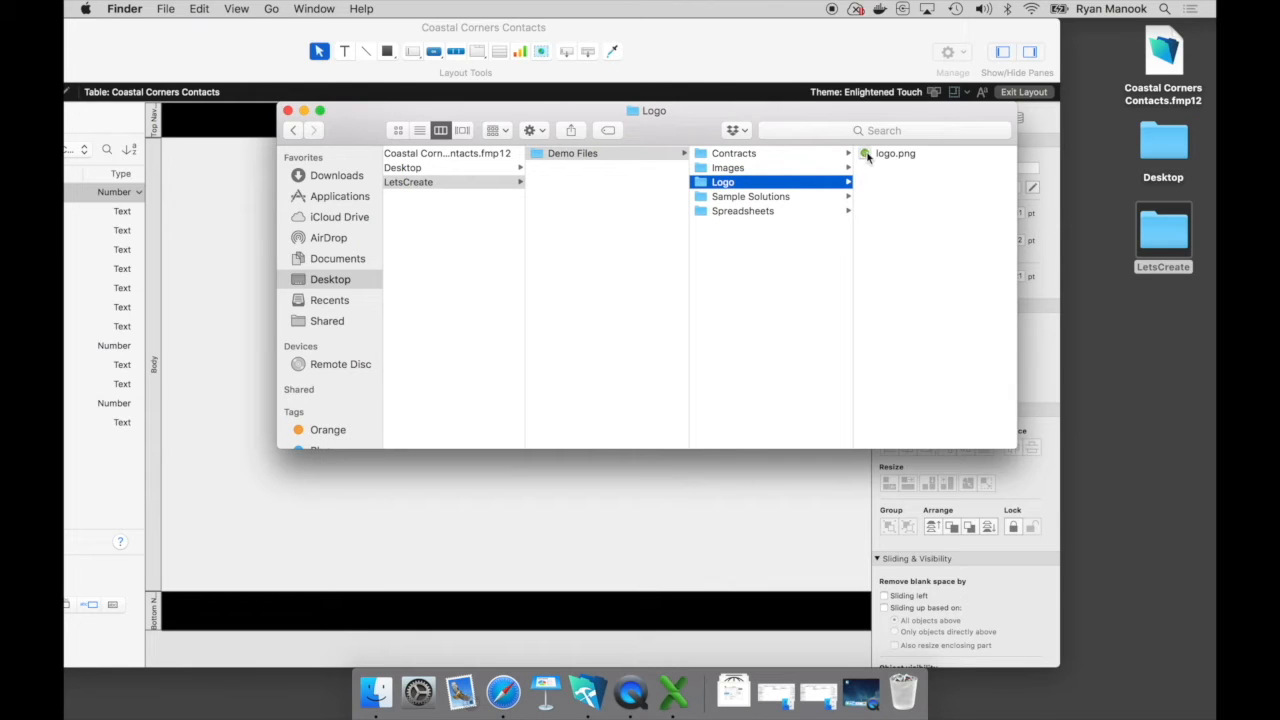
pyautogui.click(896, 152)
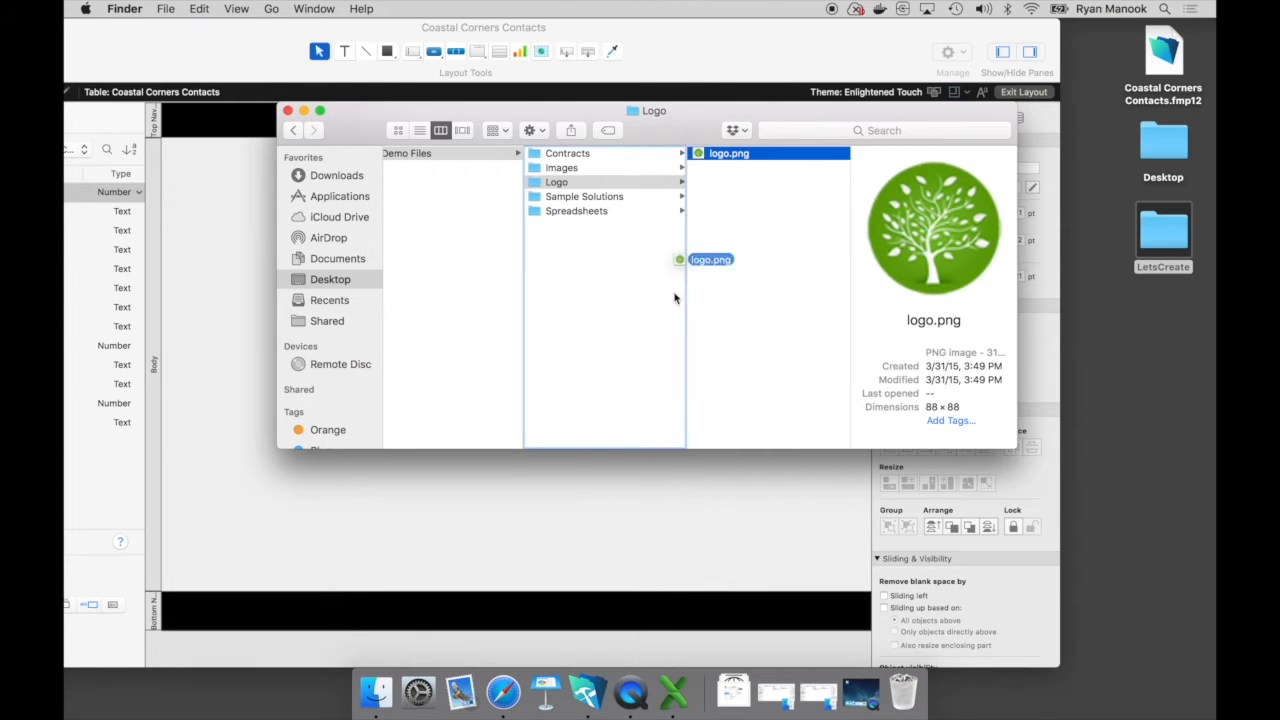
pyautogui.moveTo(712, 260); pyautogui.dragTo(466, 520)
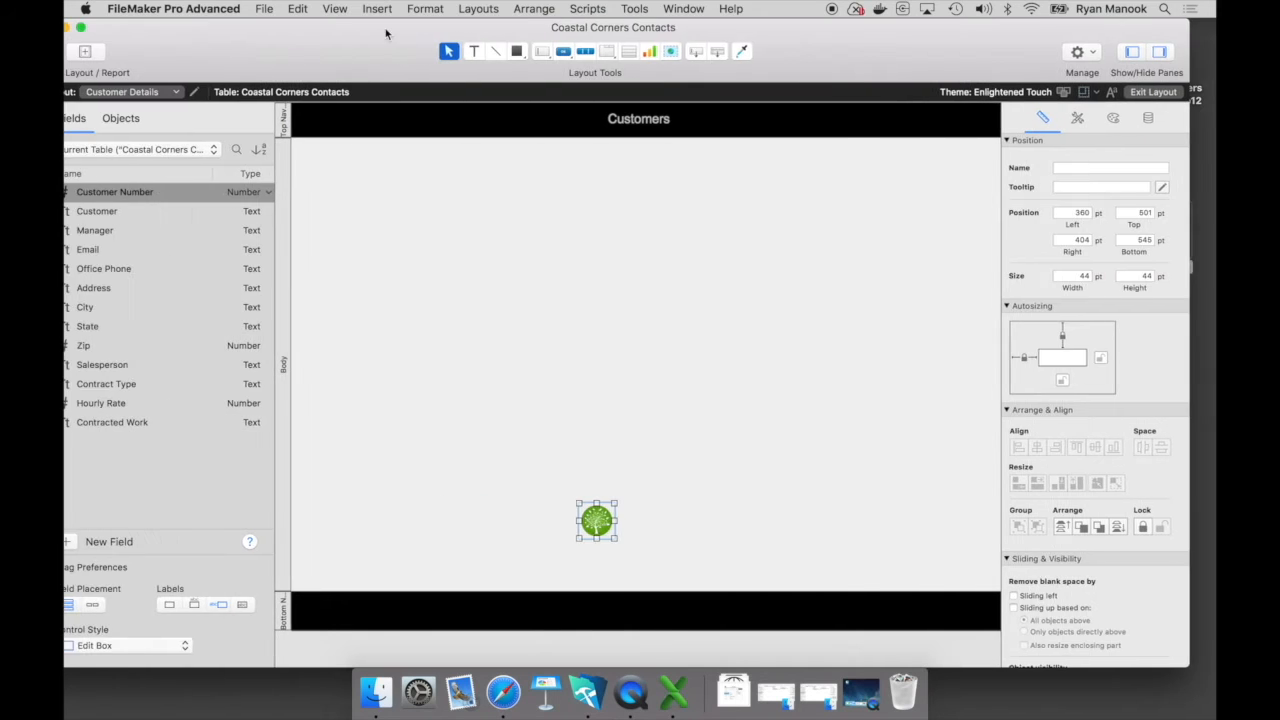
# Step: Move the tree logo into the header's left end beside the Customers title
pyautogui.moveTo(596, 520); pyautogui.dragTo(562, 432)
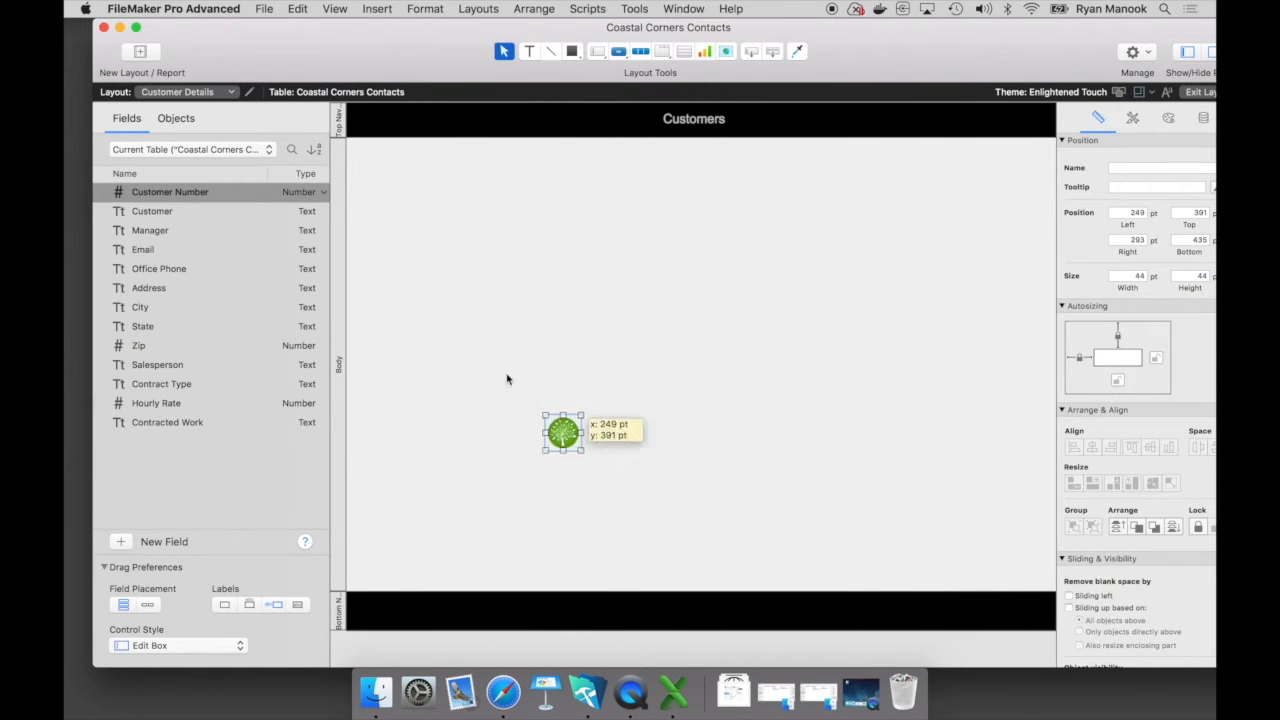
pyautogui.moveTo(562, 432); pyautogui.dragTo(380, 120)
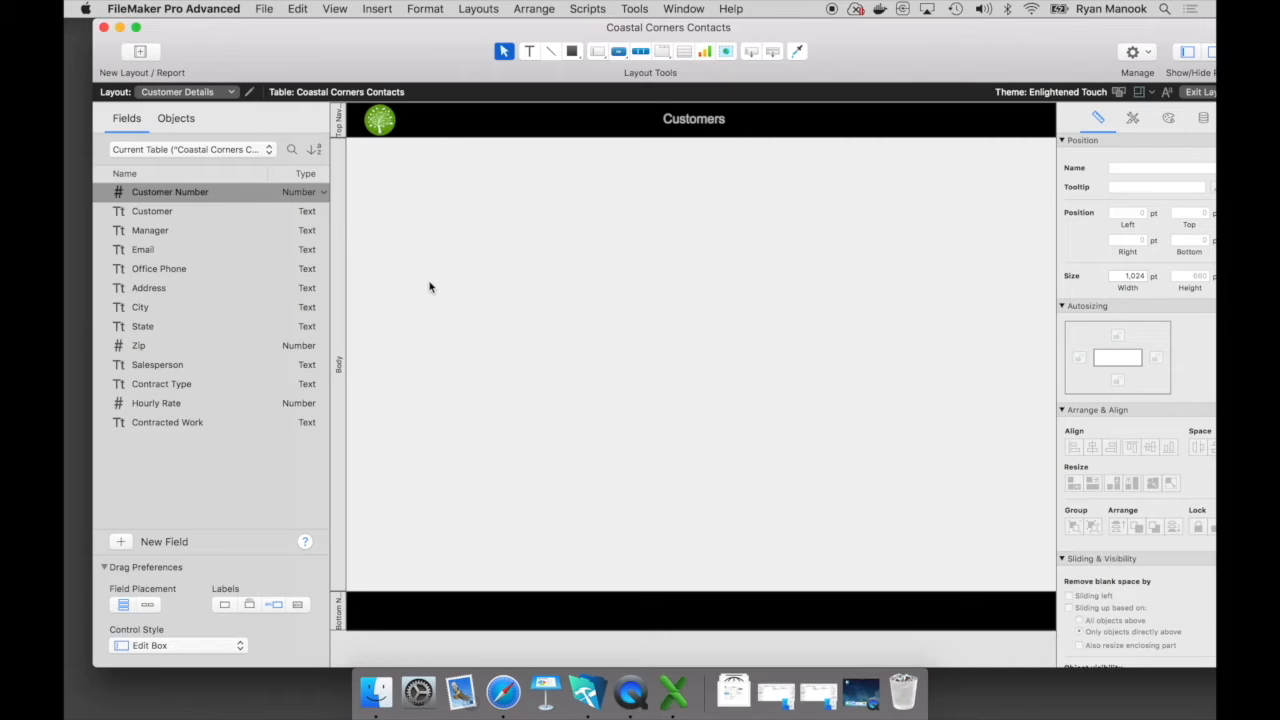
pyautogui.moveTo(404, 280)
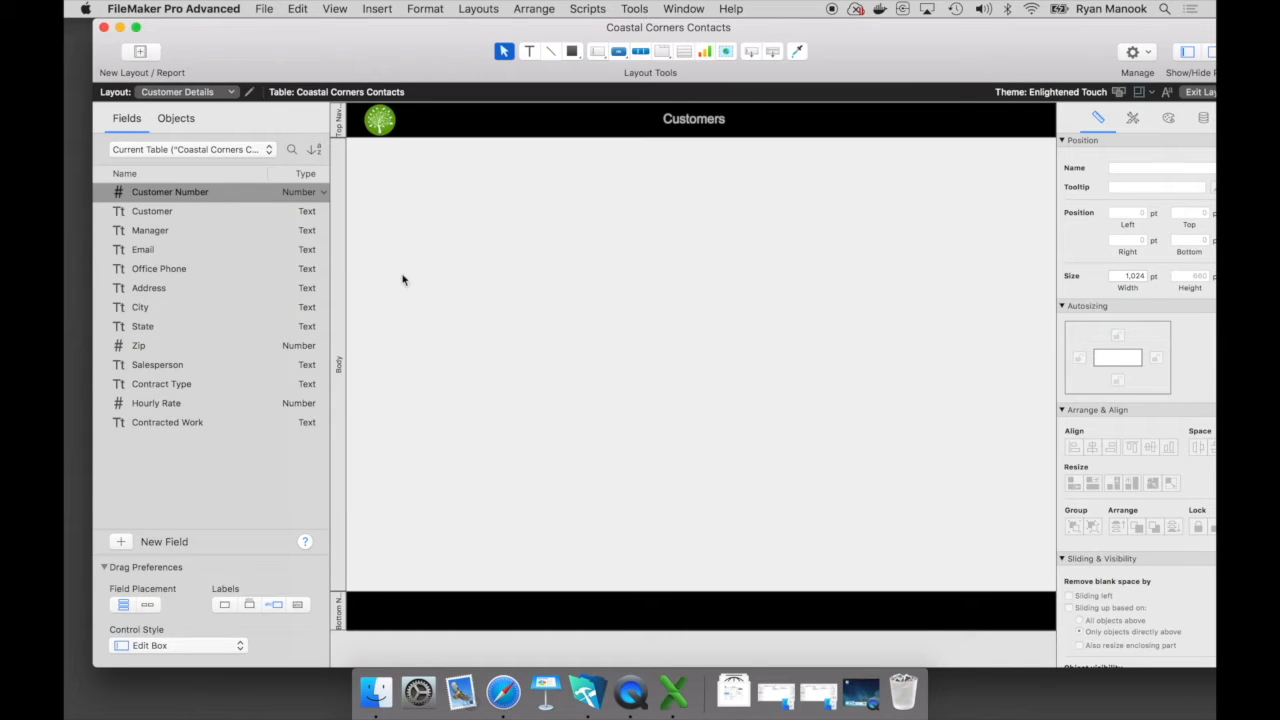
pyautogui.moveTo(164, 204)
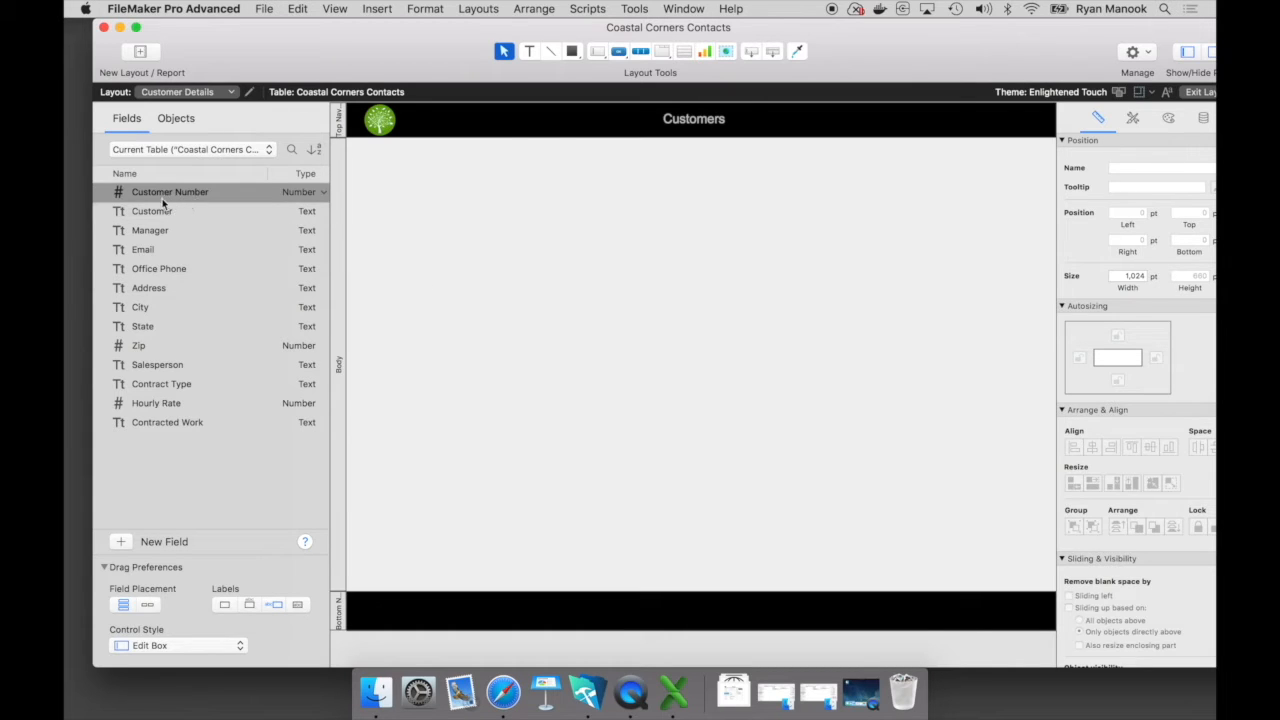
# Step: Select the Customer, Manager and Email fields to place with labels on the body
pyautogui.click(152, 212)
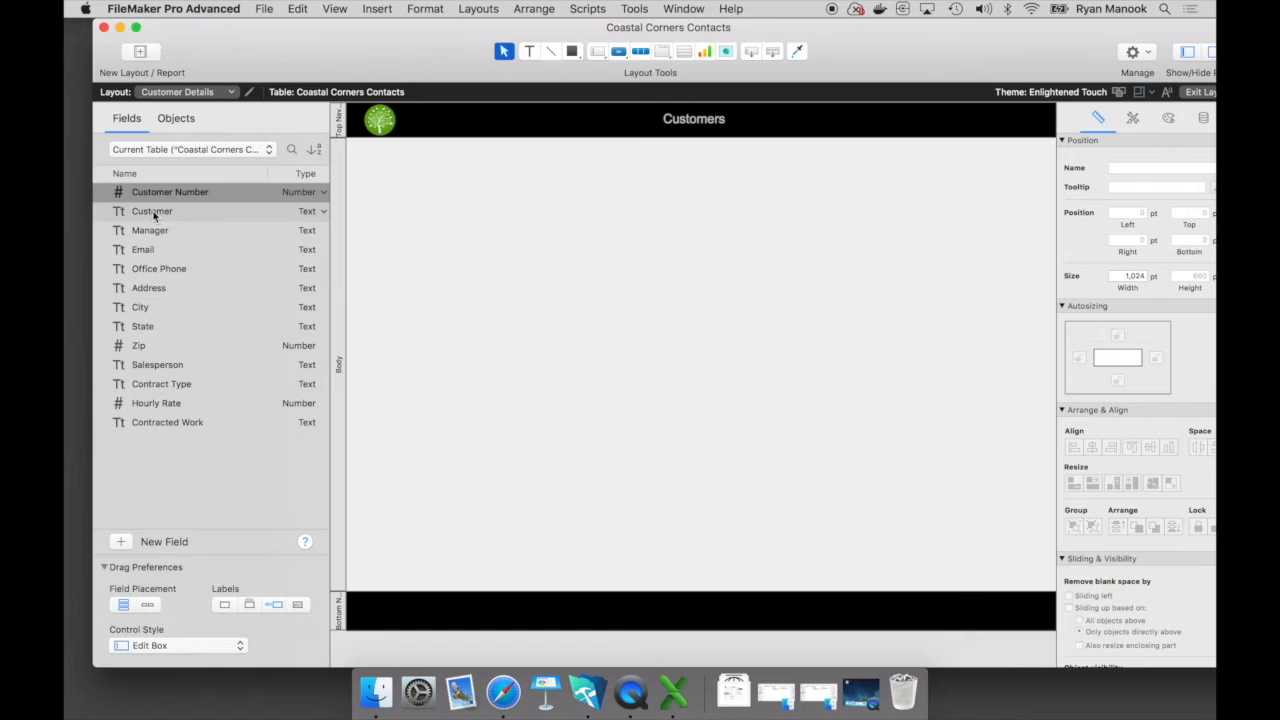
pyautogui.click(152, 248)
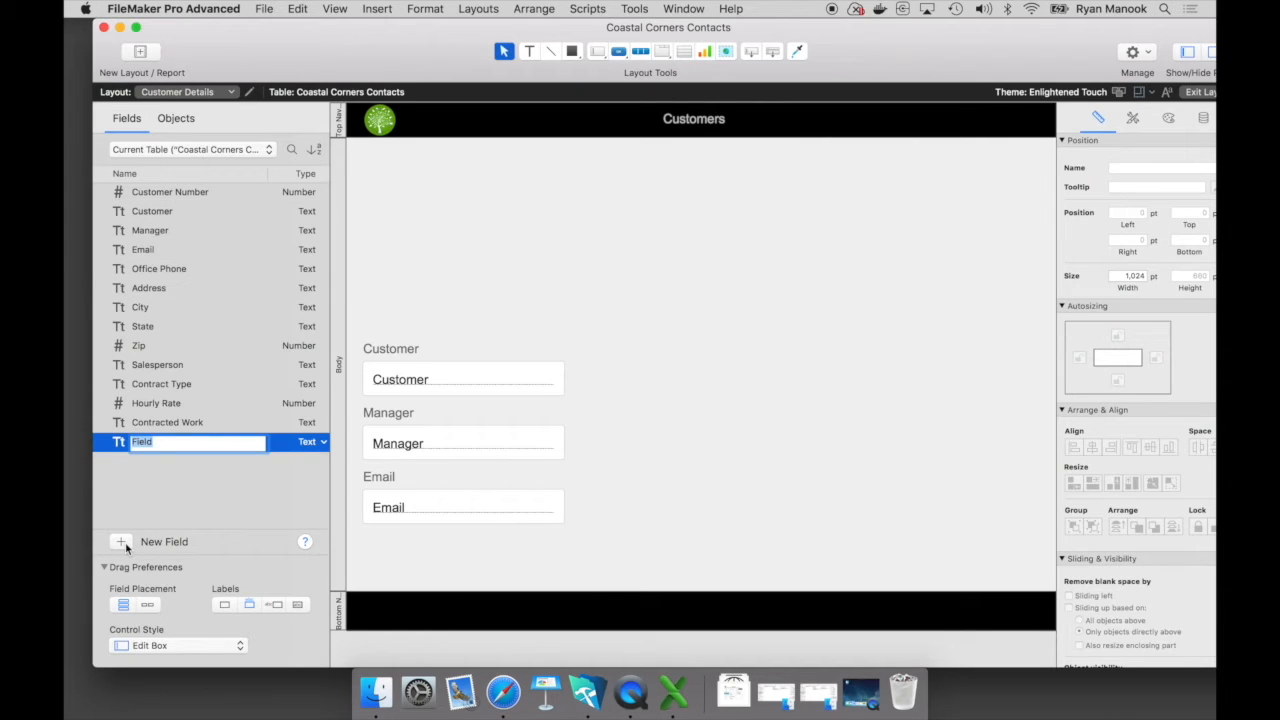
# Step: Create a Photo container field and place it as a large box above Customer
pyautogui.write('Photo')
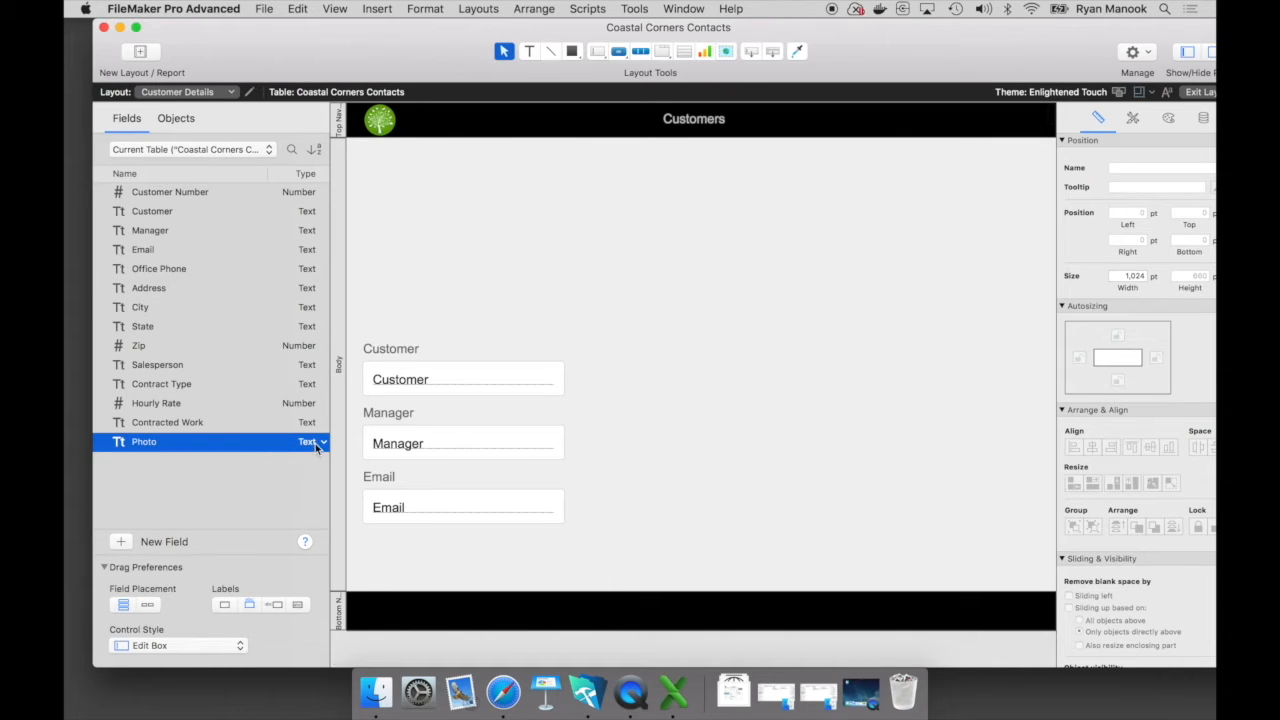
pyautogui.click(310, 442)
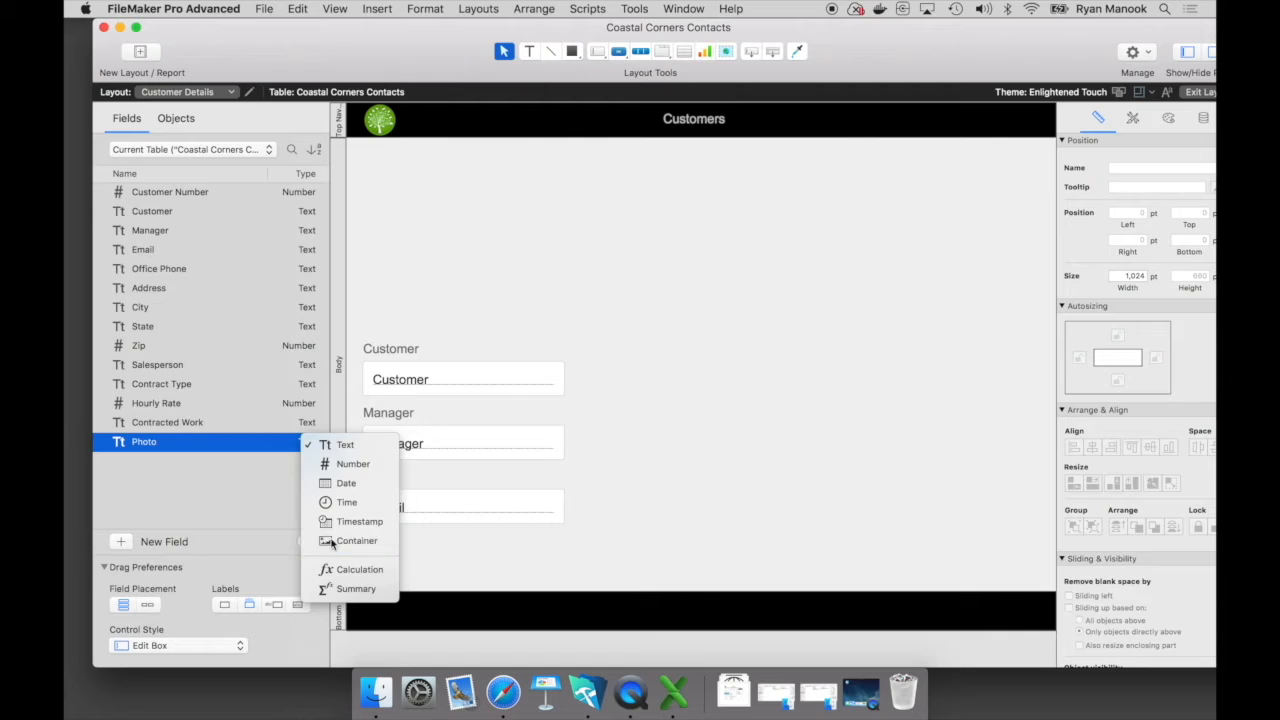
pyautogui.click(356, 540)
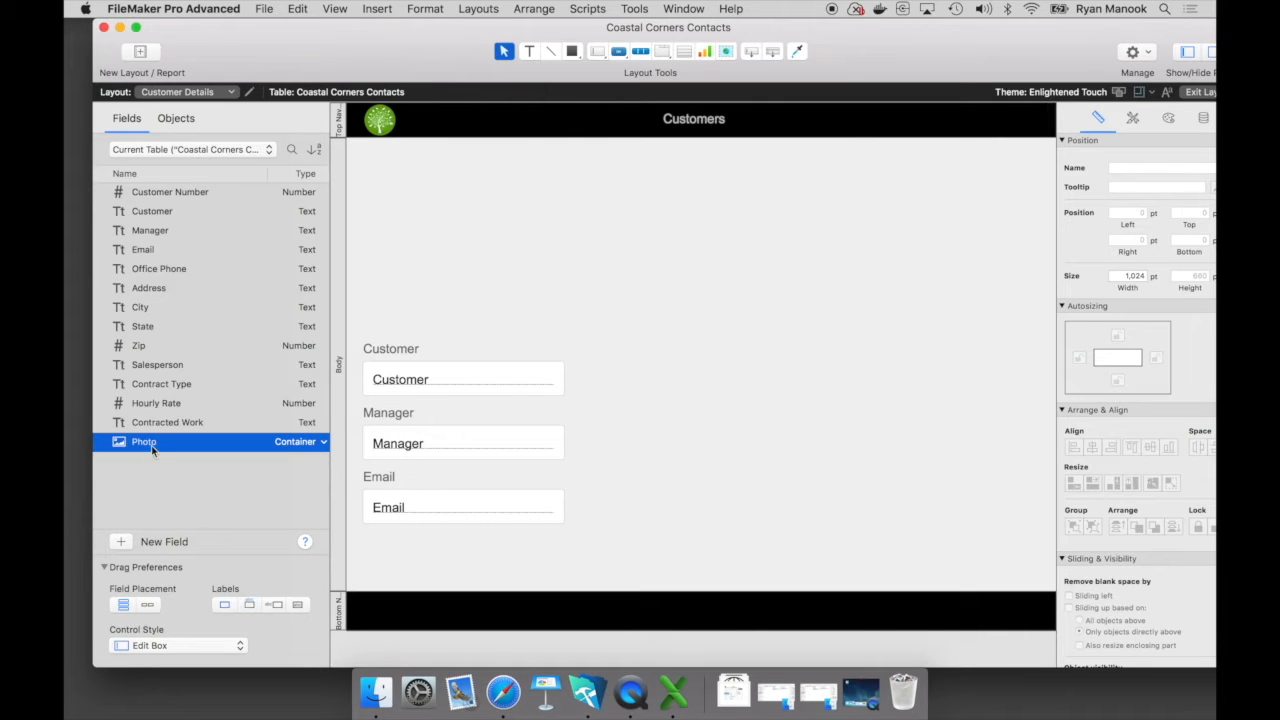
pyautogui.moveTo(144, 442); pyautogui.dragTo(424, 212)
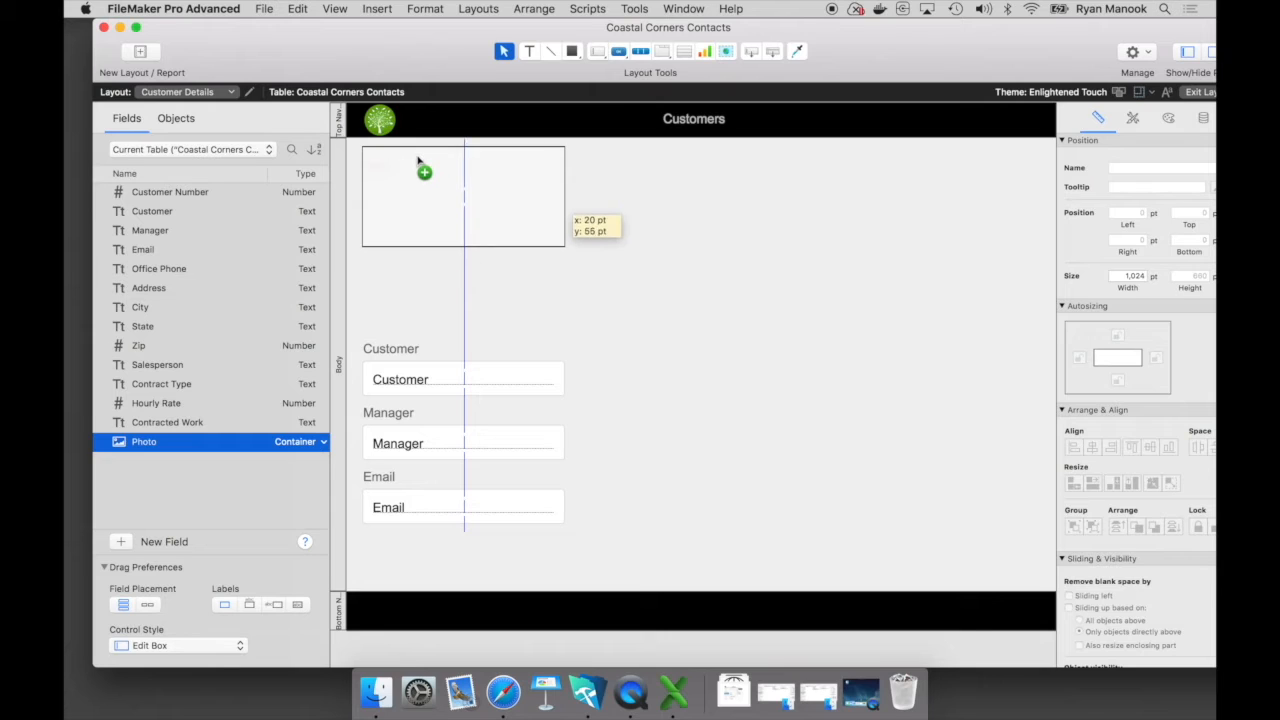
pyautogui.moveTo(424, 172); pyautogui.dragTo(474, 328)
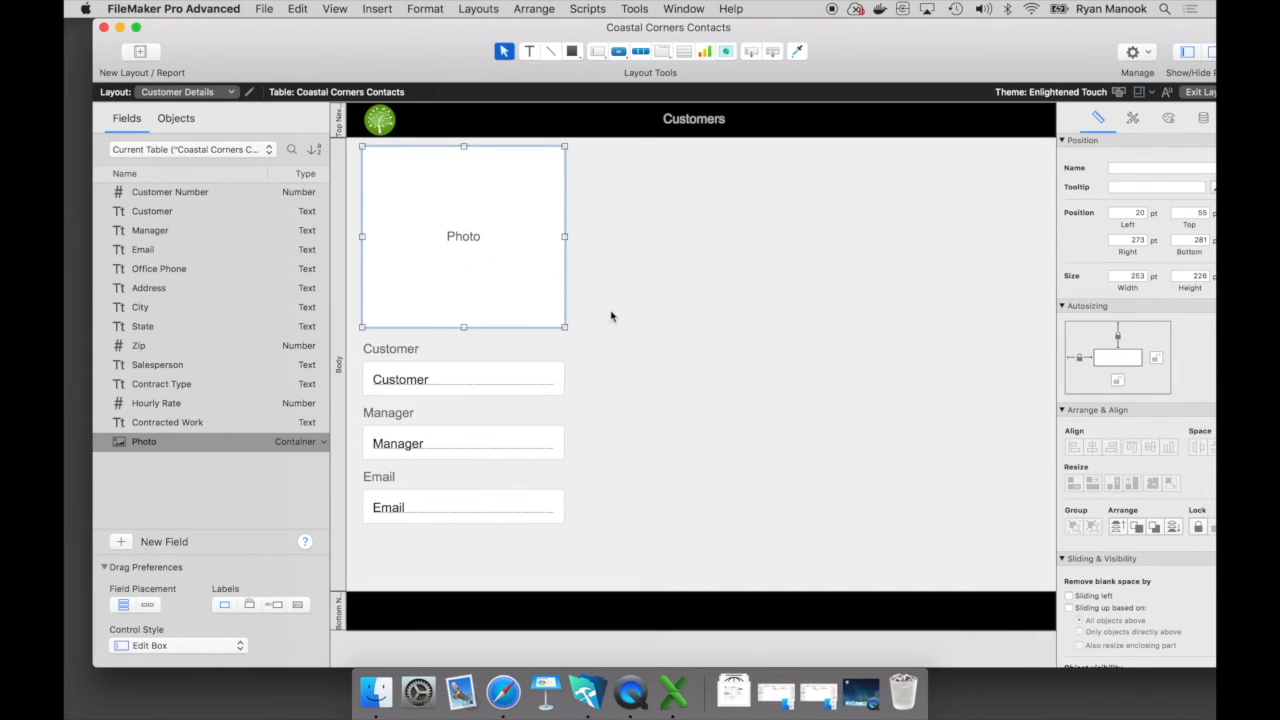
pyautogui.moveTo(614, 316)
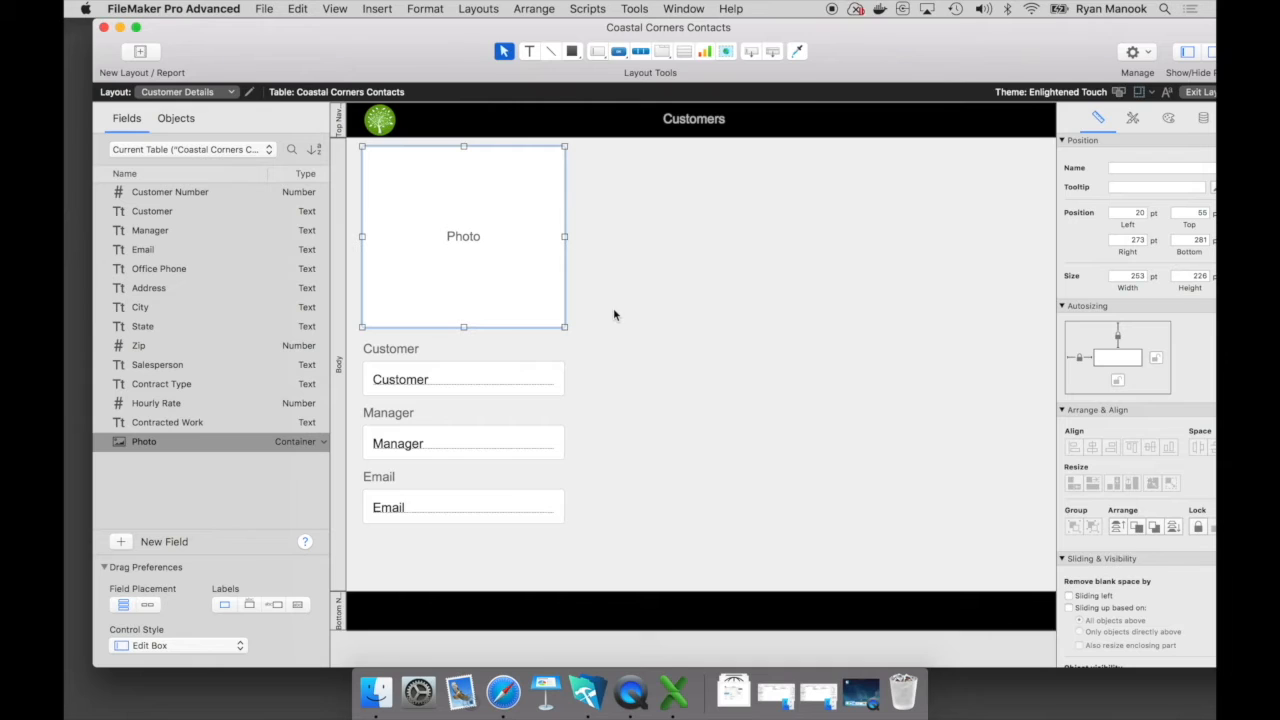
pyautogui.moveTo(260, 464)
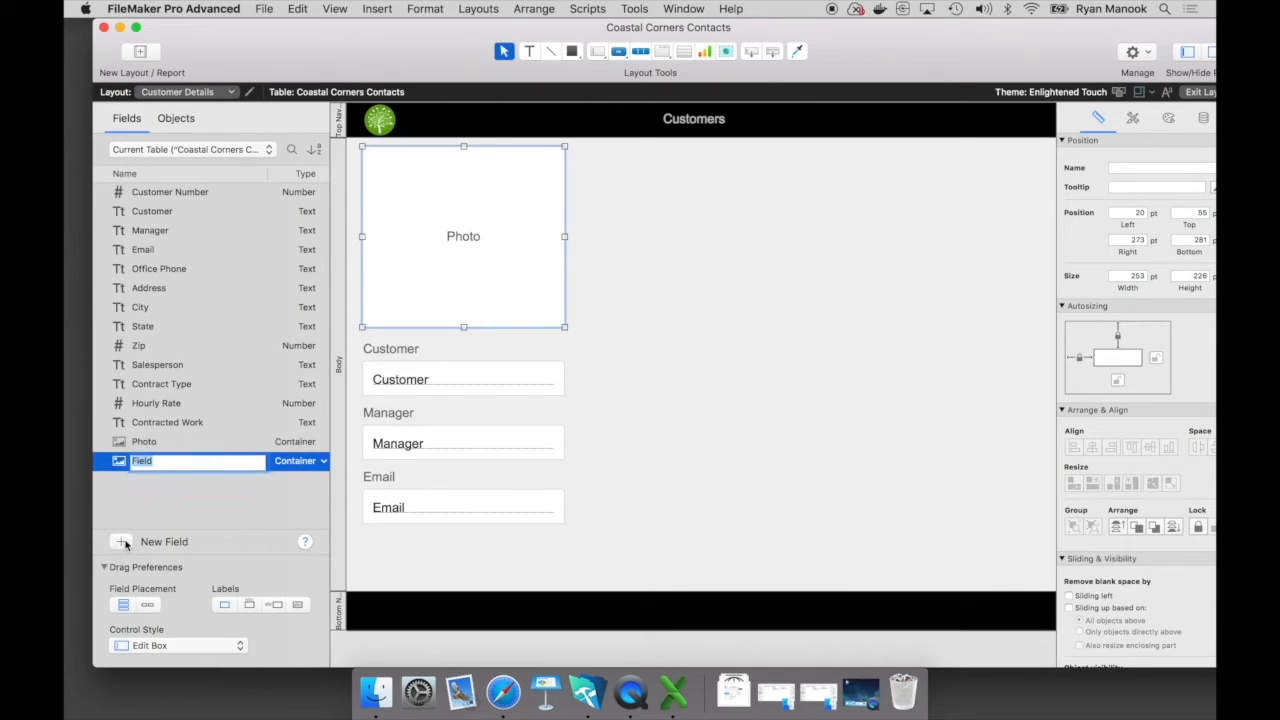
# Step: Create a Status text field and place it with its label below Email
pyautogui.write('Status')
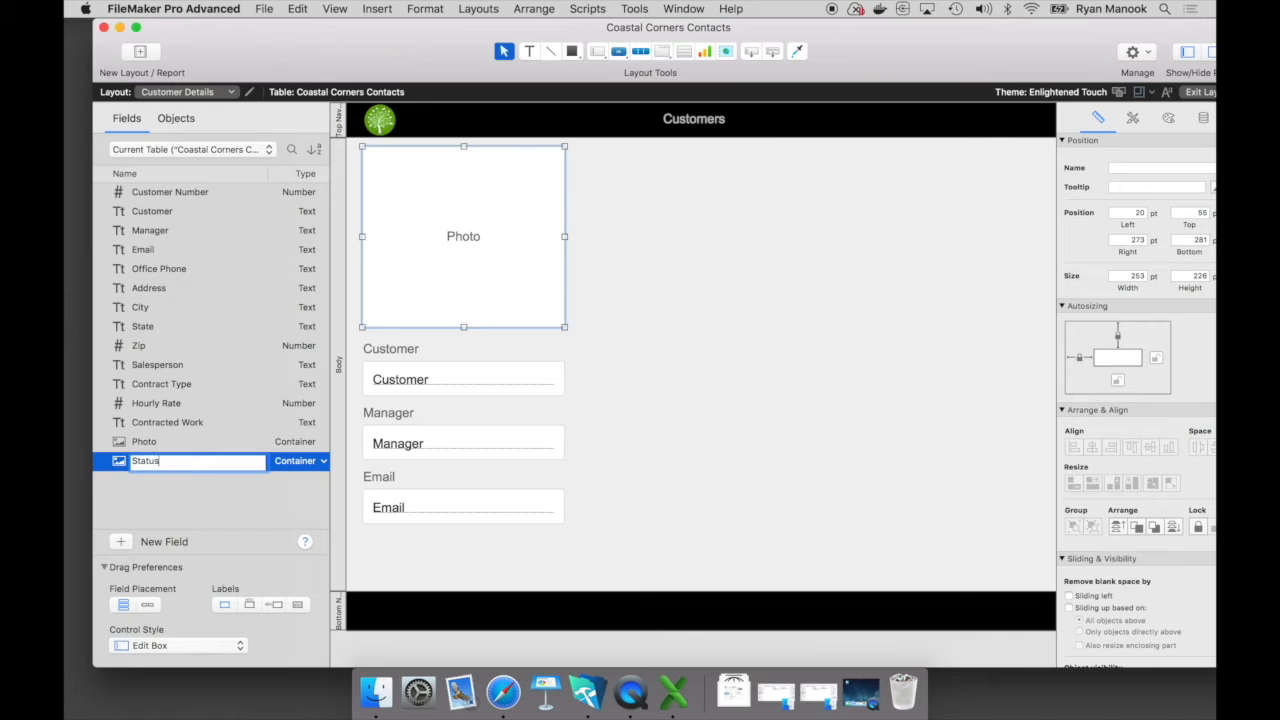
pyautogui.click(300, 460)
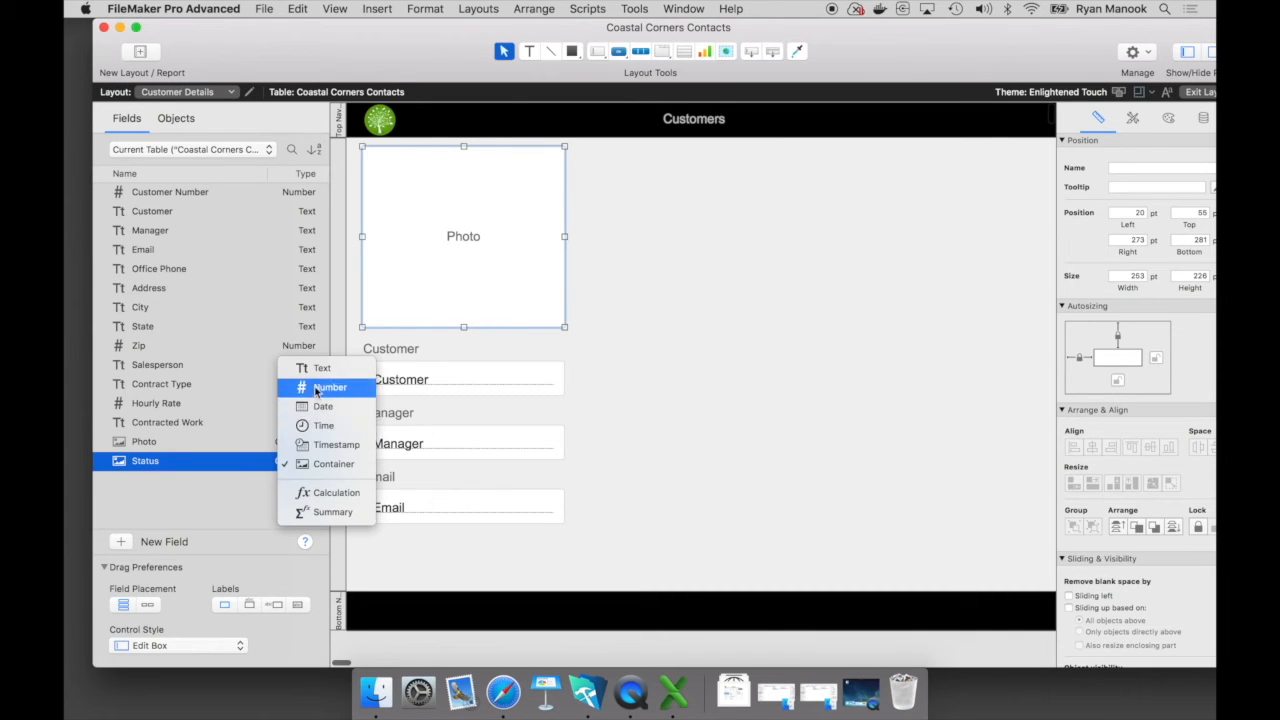
pyautogui.click(322, 368)
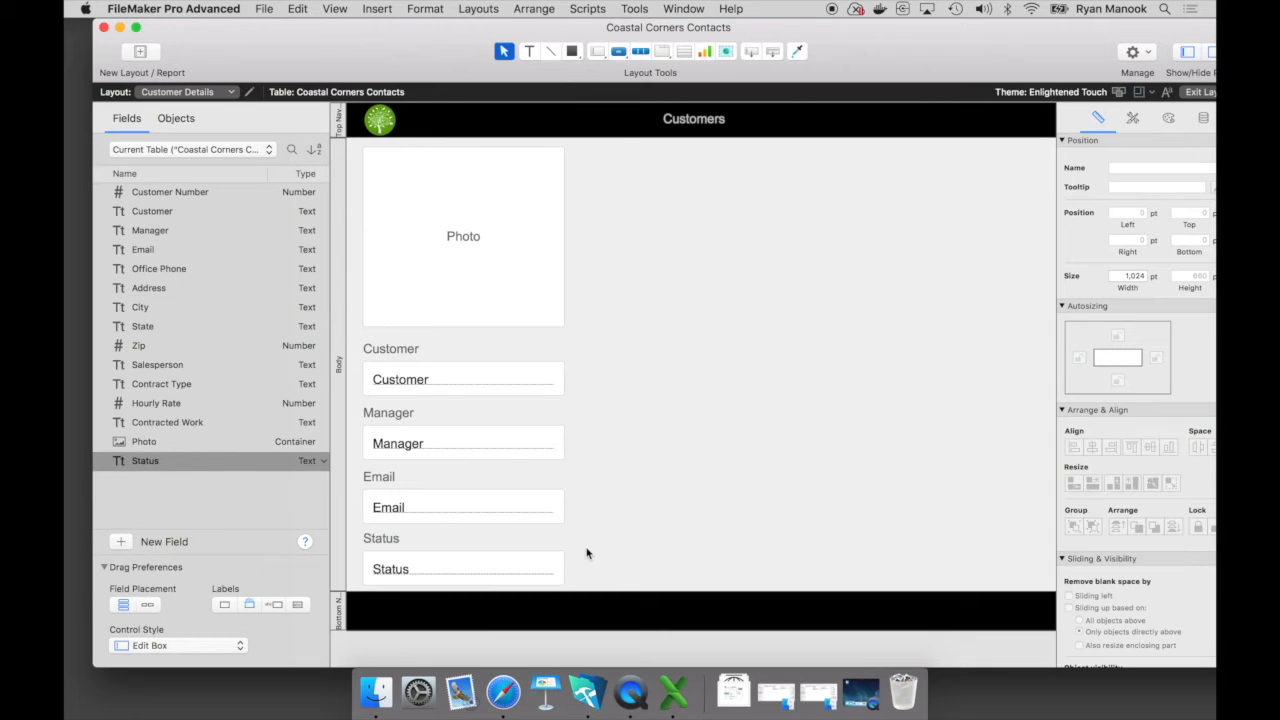
pyautogui.click(464, 568)
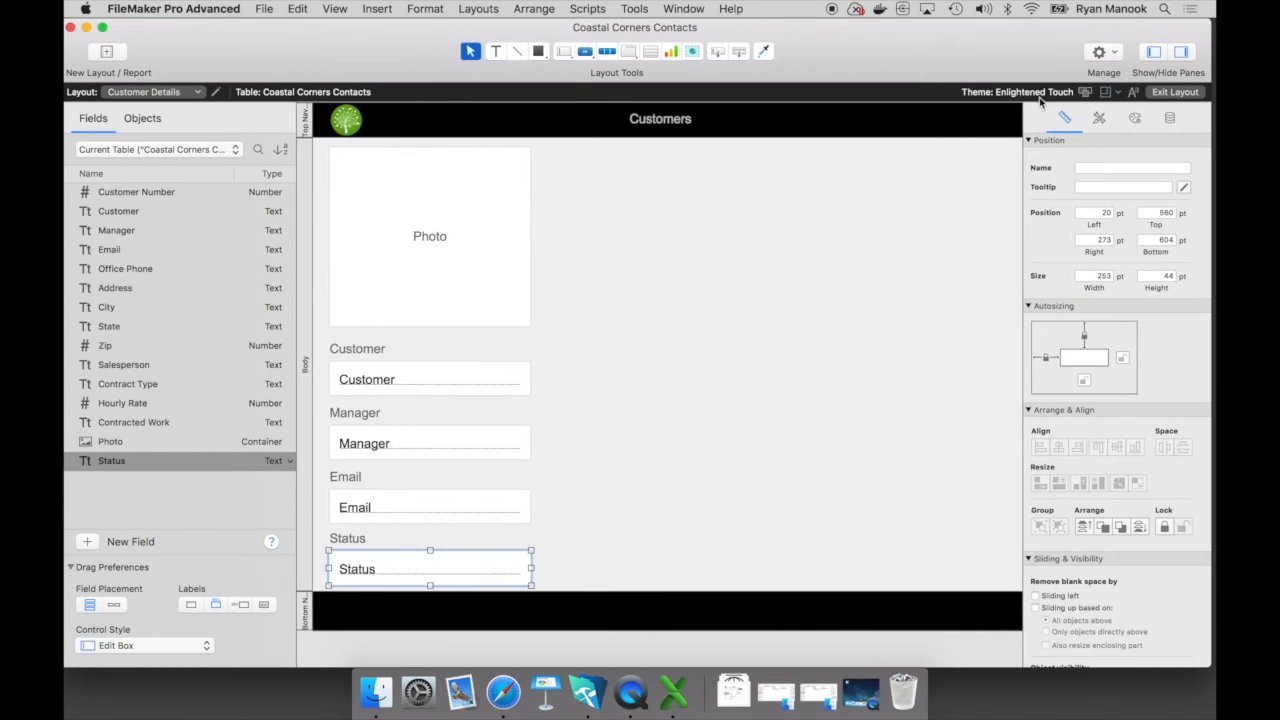
# Step: Set the Status field's control style to Pop-up Menu in the Inspector Data settings
pyautogui.click(1168, 118)
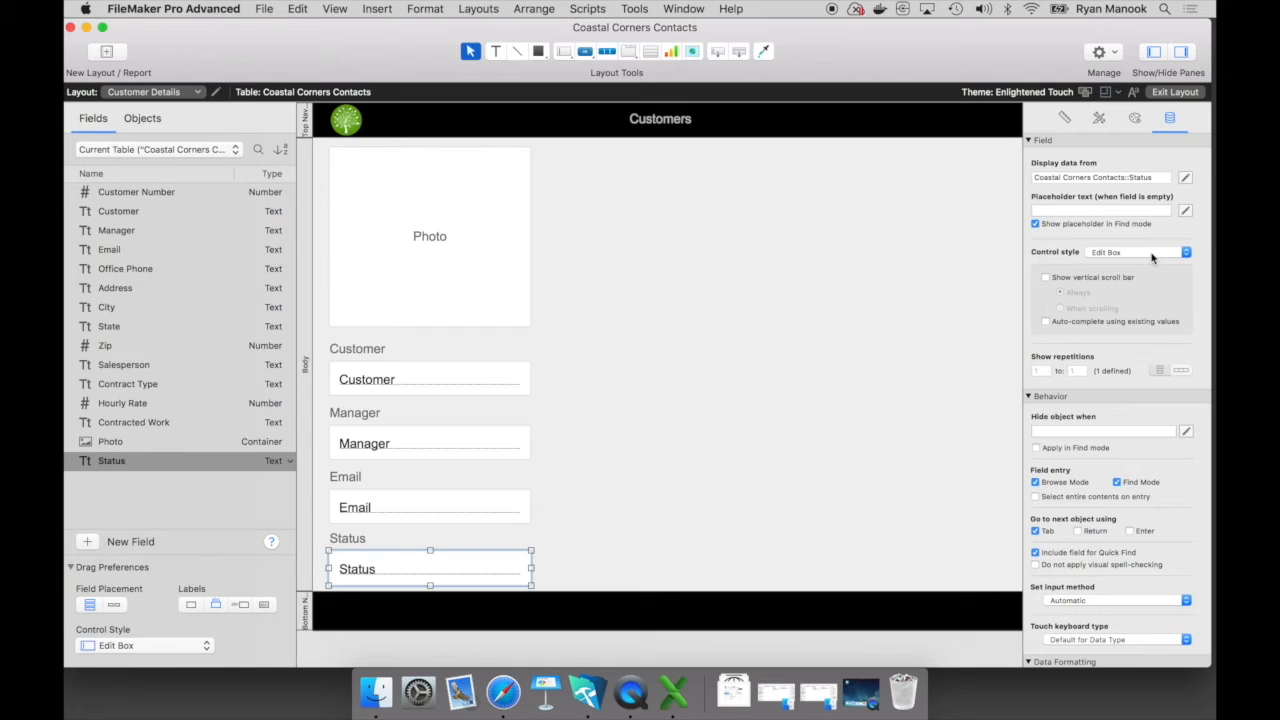
pyautogui.moveTo(1156, 258)
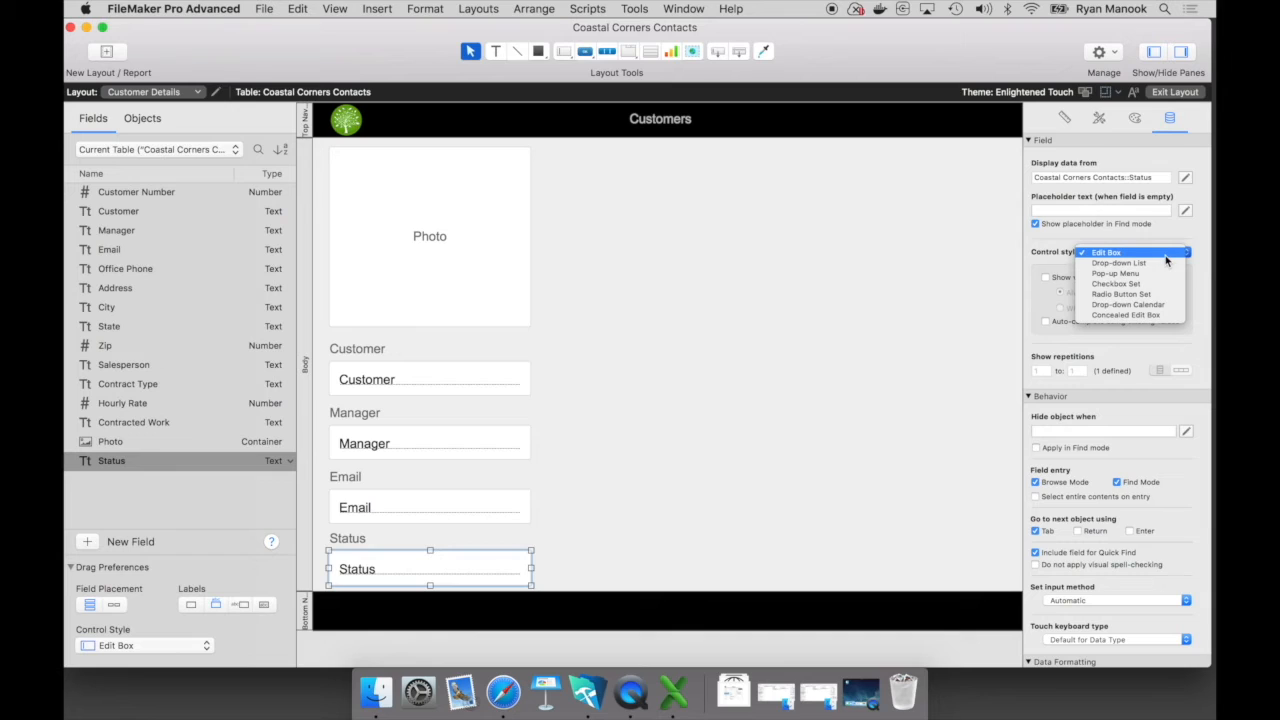
pyautogui.moveTo(1132, 272)
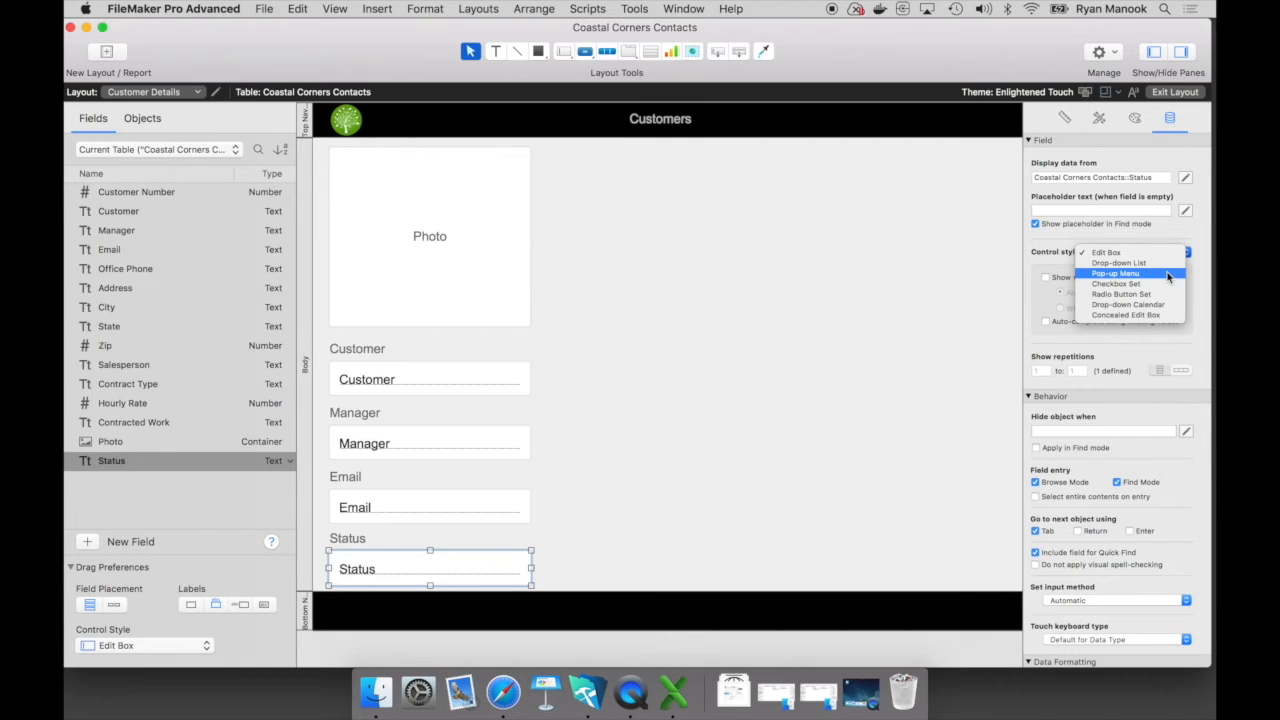
pyautogui.click(1116, 272)
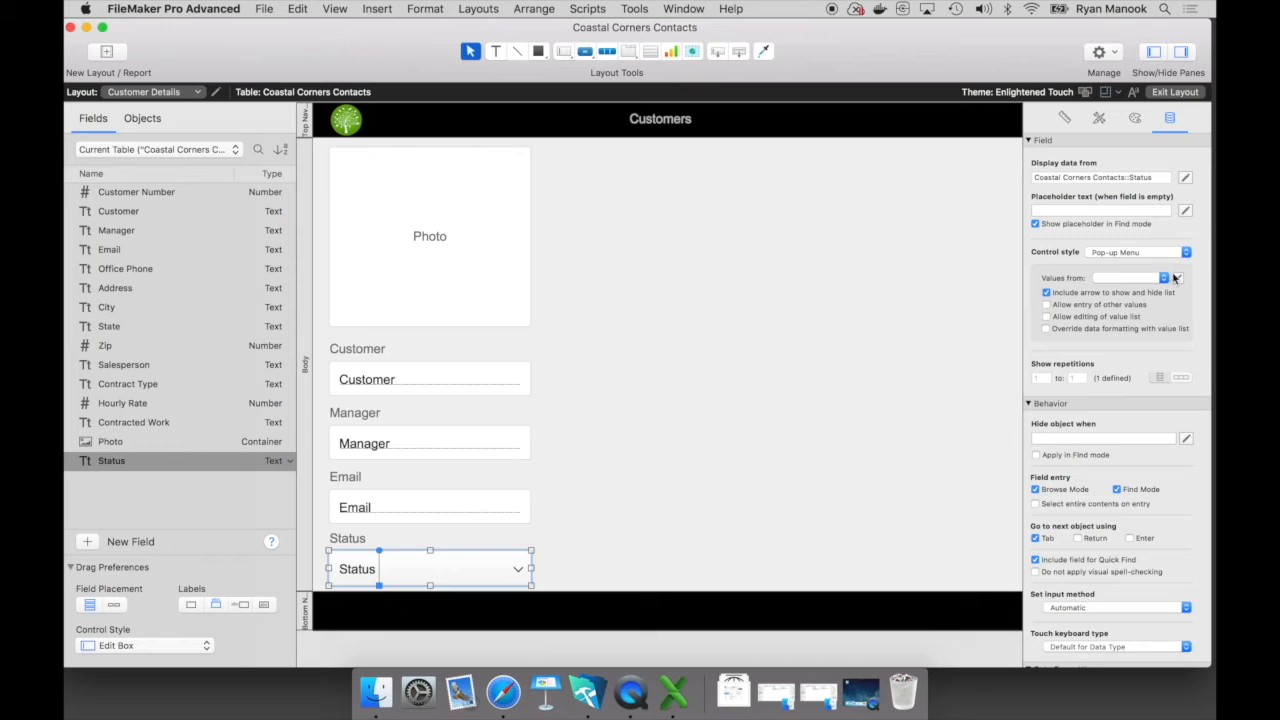
pyautogui.moveTo(1176, 278)
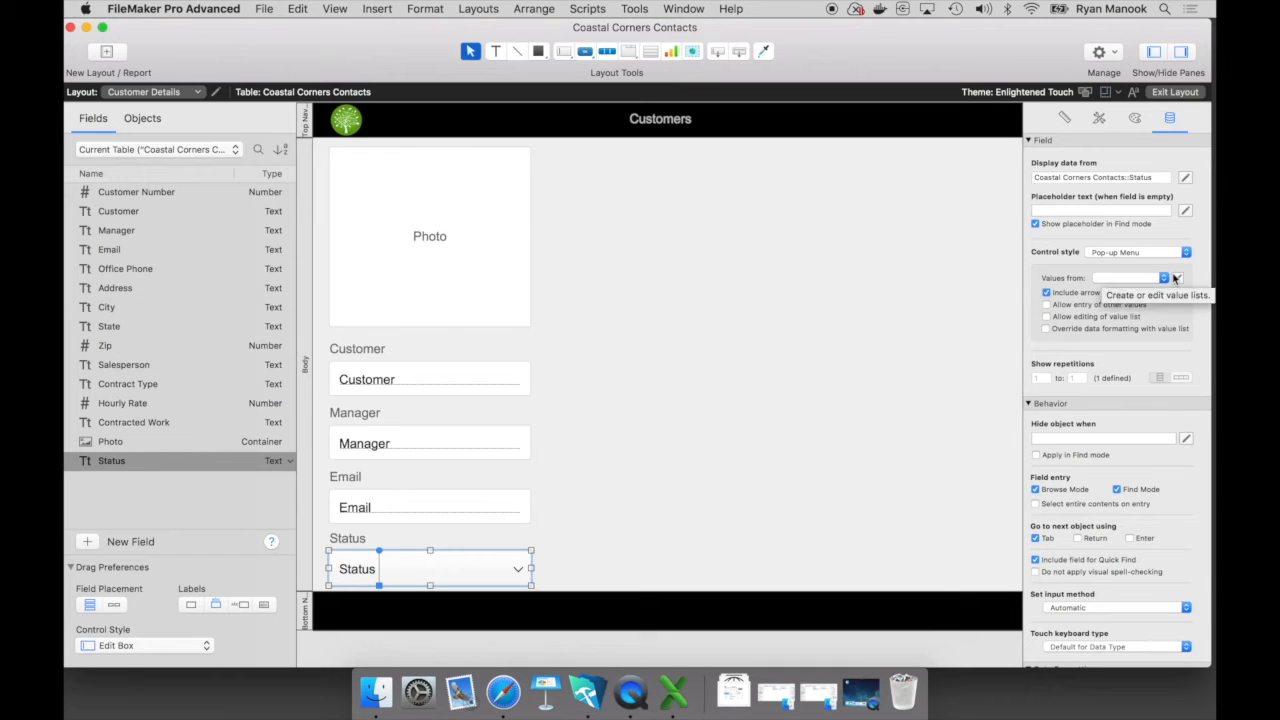
pyautogui.moveTo(1178, 280)
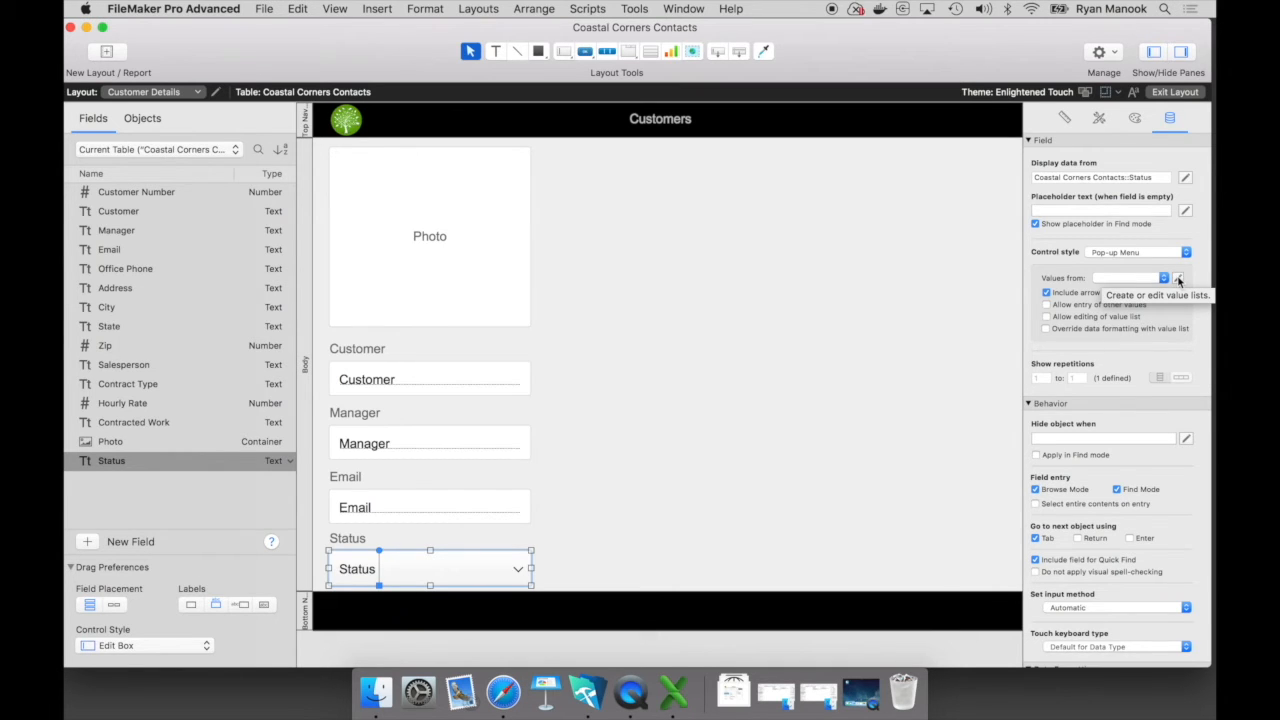
# Step: Create a new value list named Status with custom values Active and Inactive and confirm it
pyautogui.click(1178, 278)
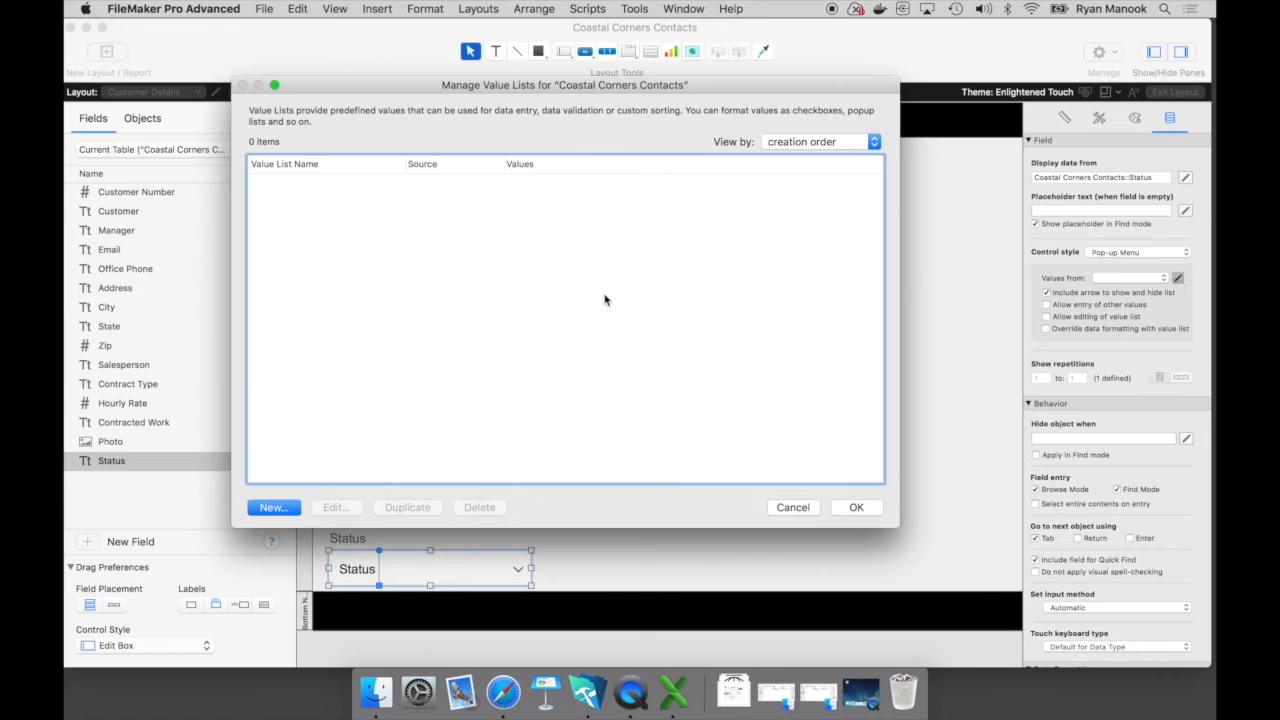
pyautogui.click(272, 508)
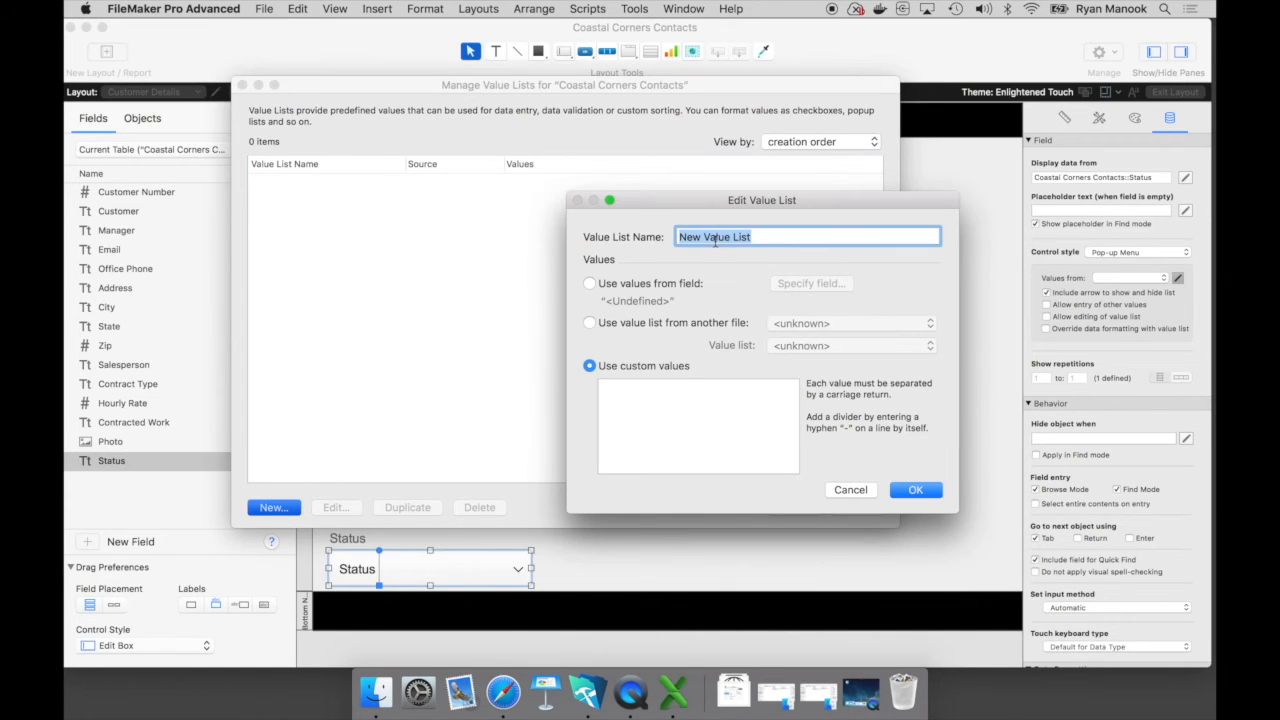
pyautogui.write('Status')
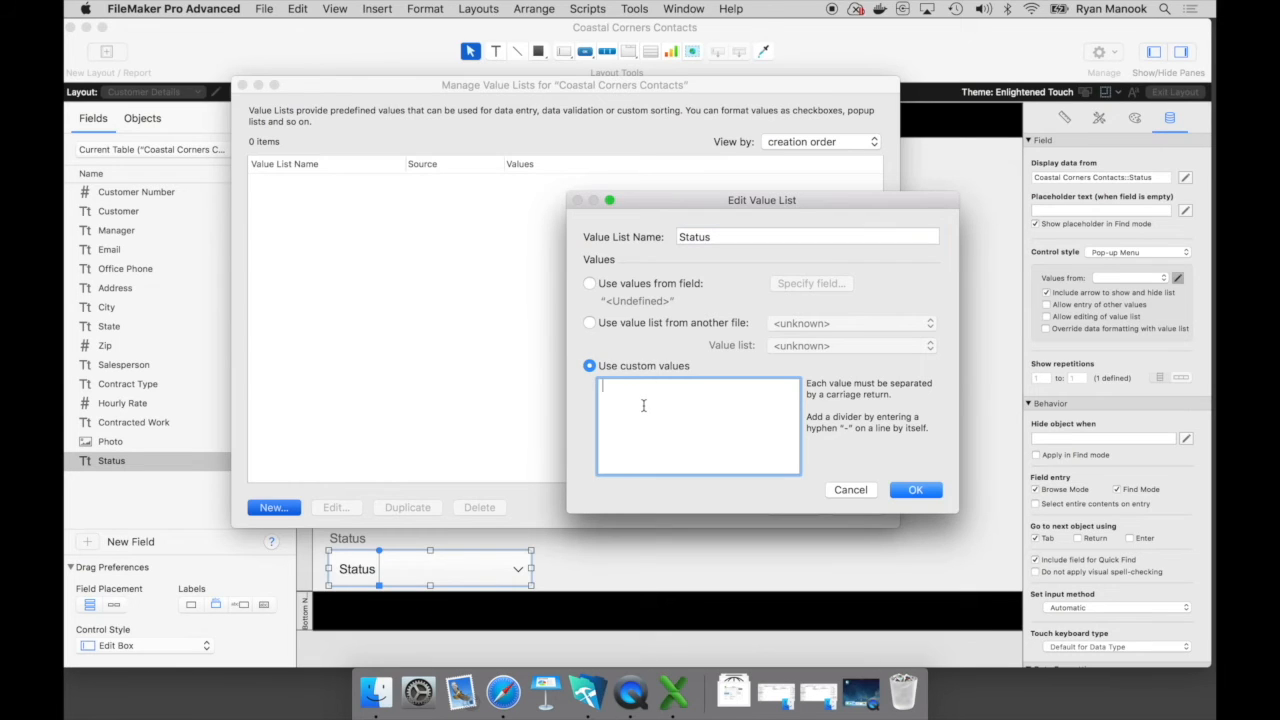
pyautogui.write('Active')
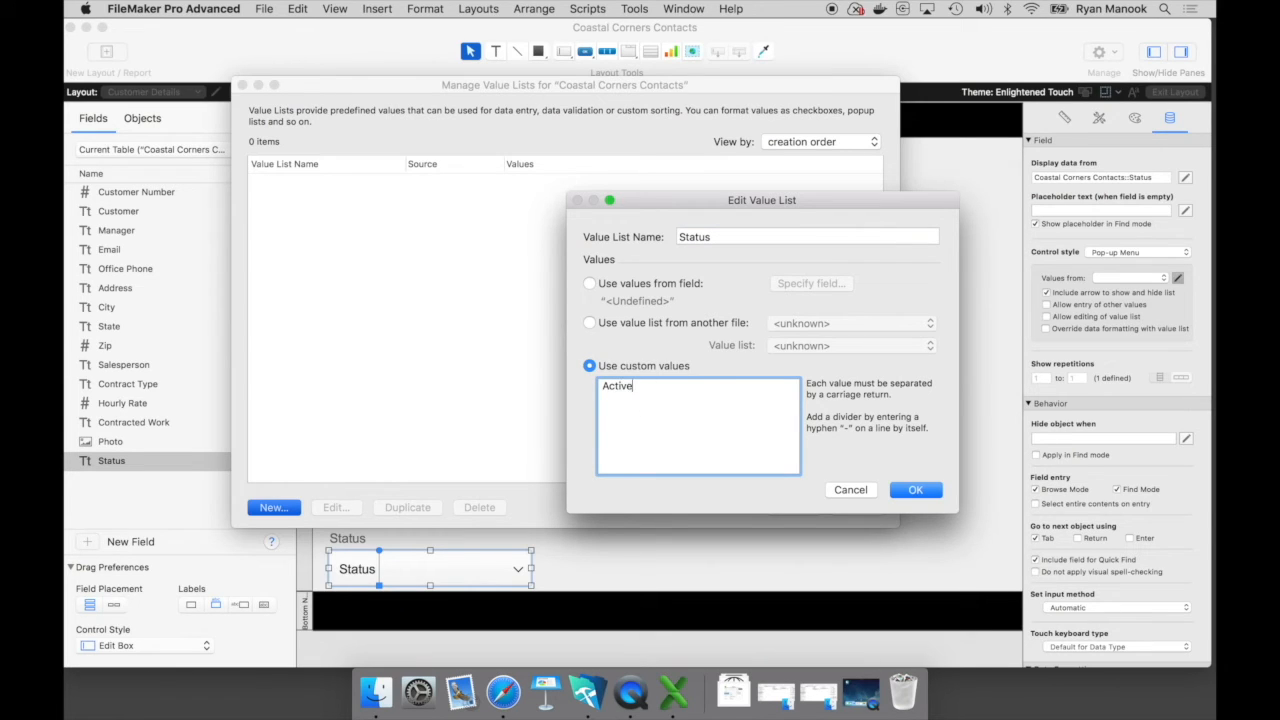
pyautogui.write('Inactive')
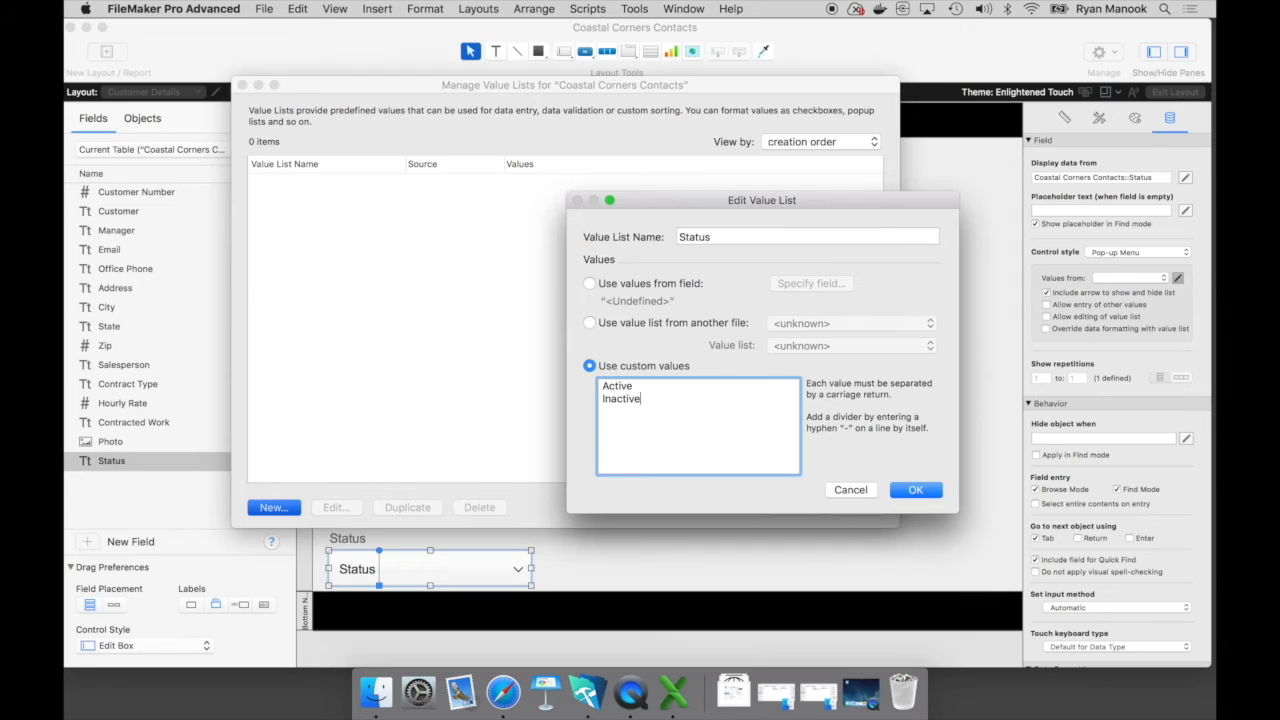
pyautogui.click(916, 488)
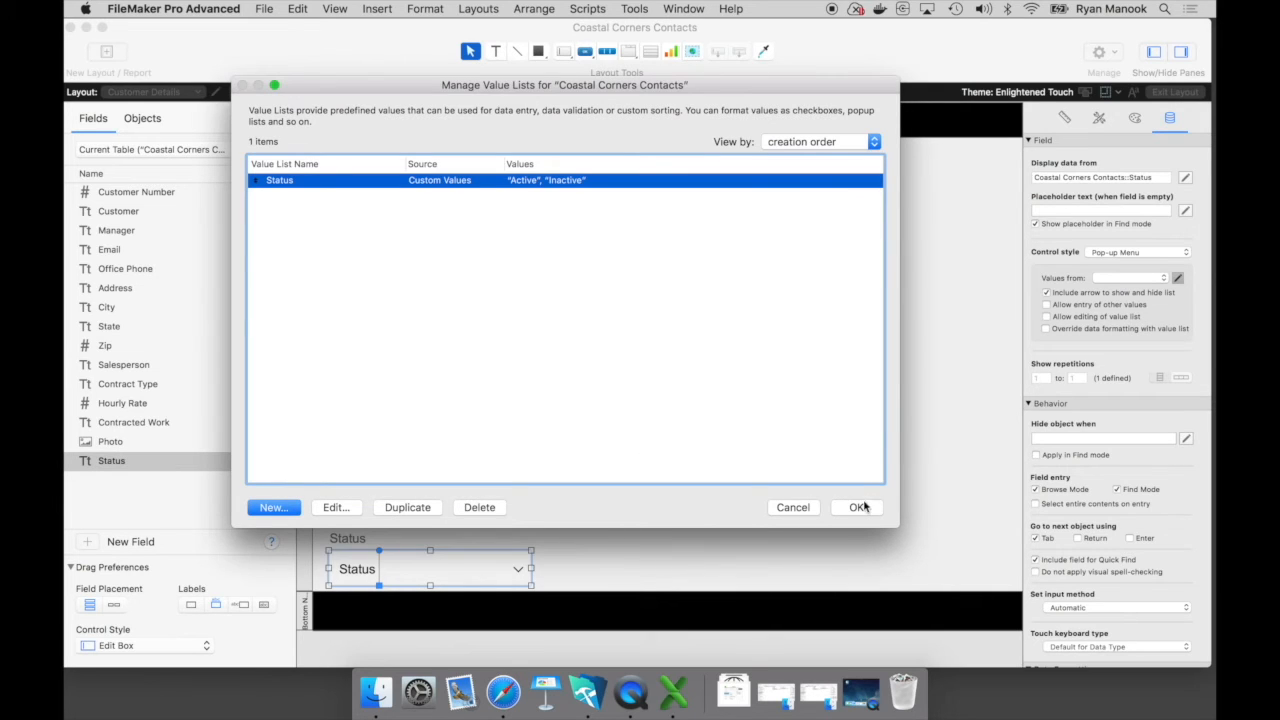
pyautogui.click(858, 508)
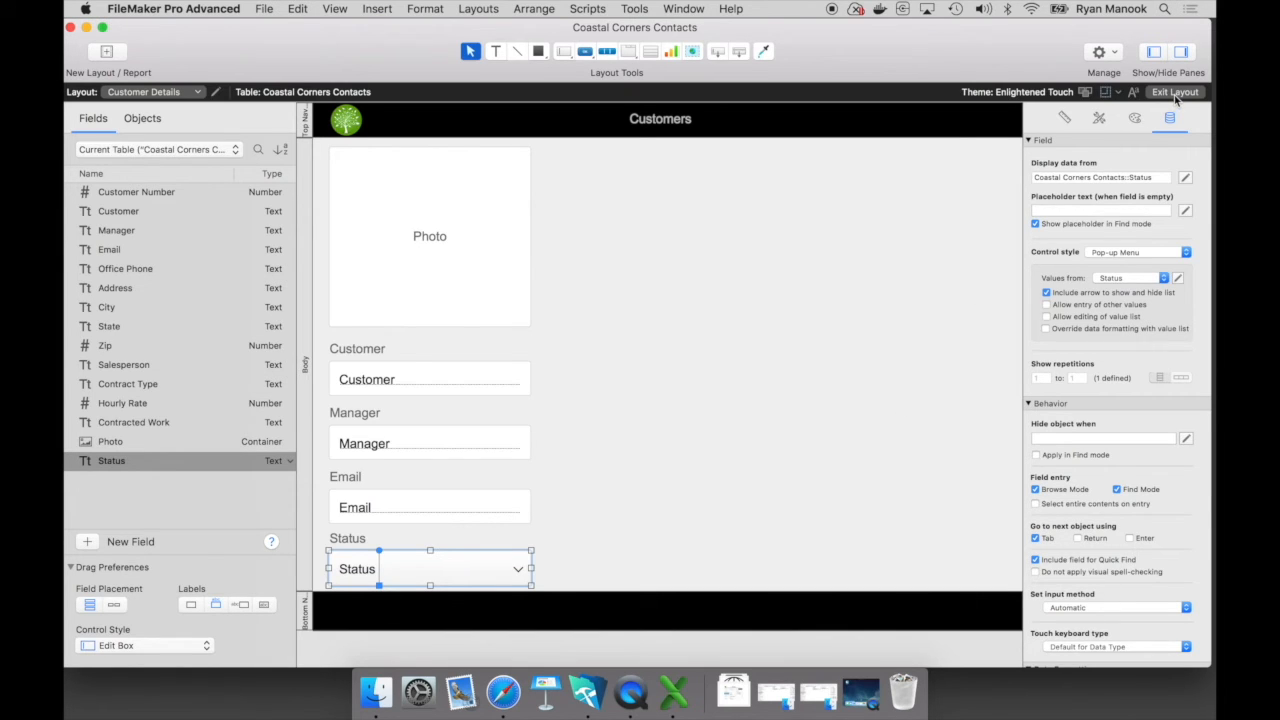
# Step: Back in Browse mode, choose Active in the Bryant Research Park record's Status pop-up
pyautogui.click(1176, 92)
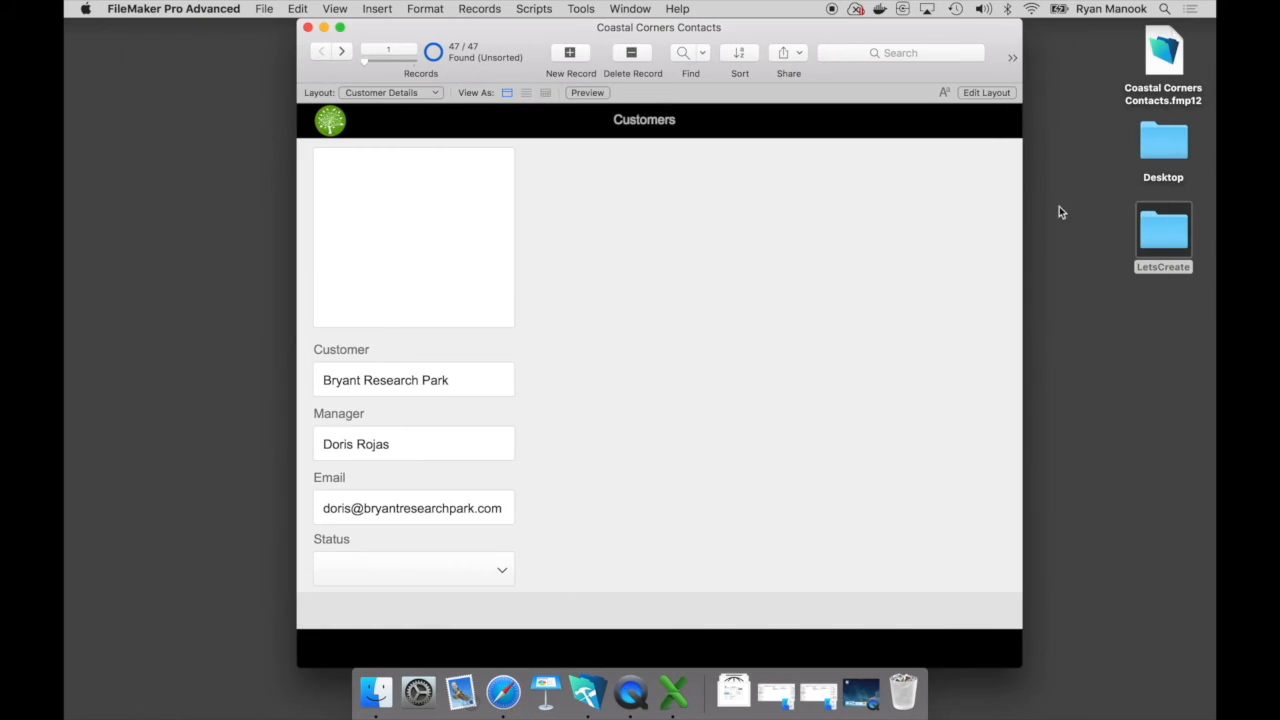
pyautogui.moveTo(892, 404)
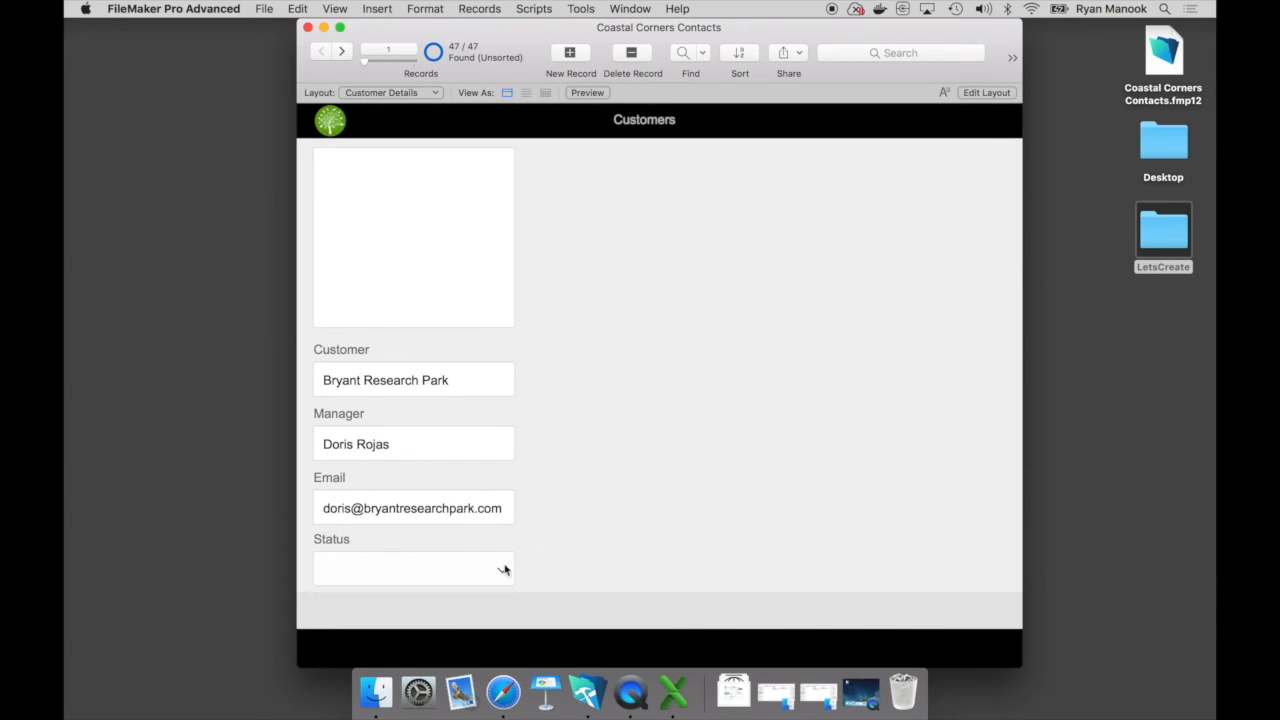
pyautogui.click(412, 568)
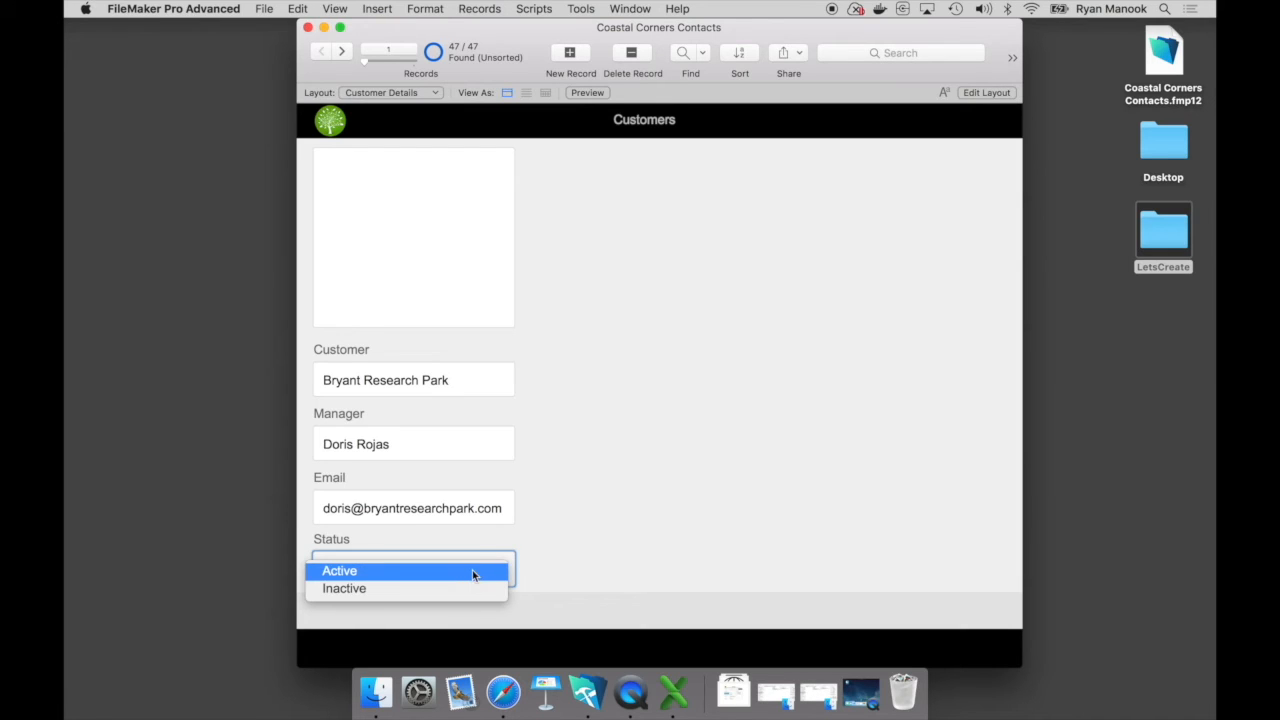
pyautogui.click(340, 570)
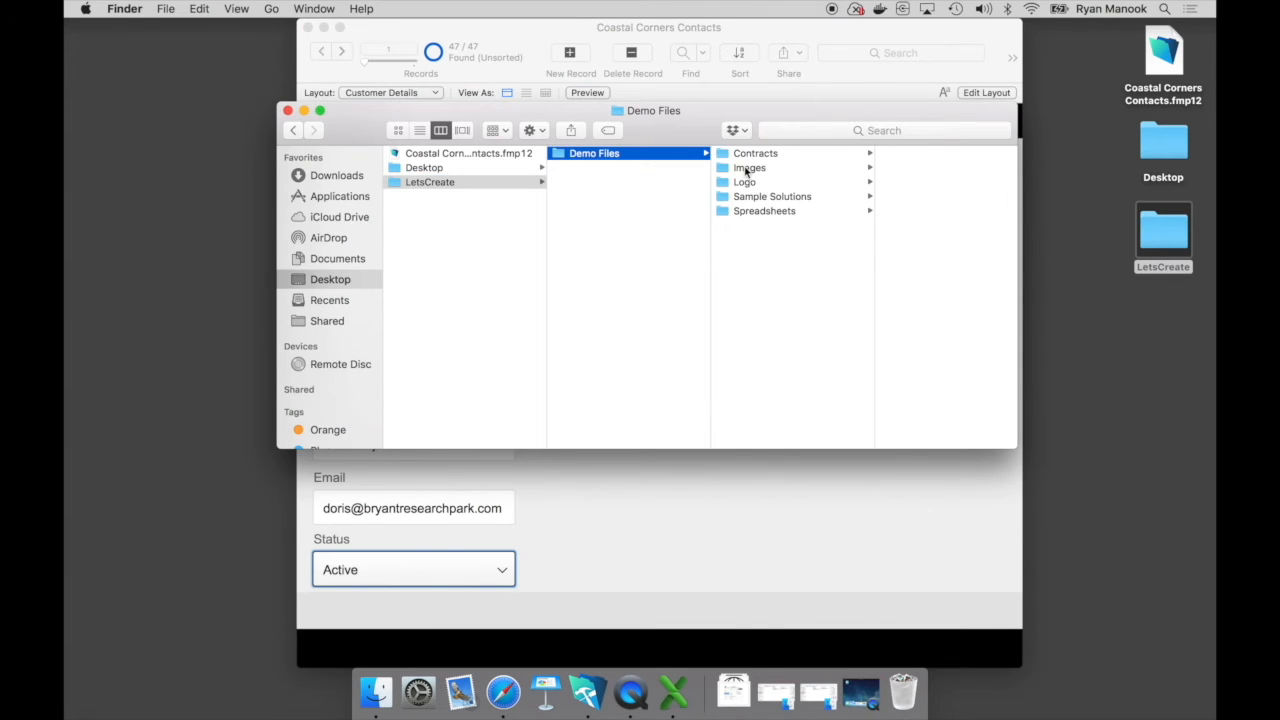
# Step: Open the Images folder in Demo Files to drag the building photo into the Photo field
pyautogui.click(748, 168)
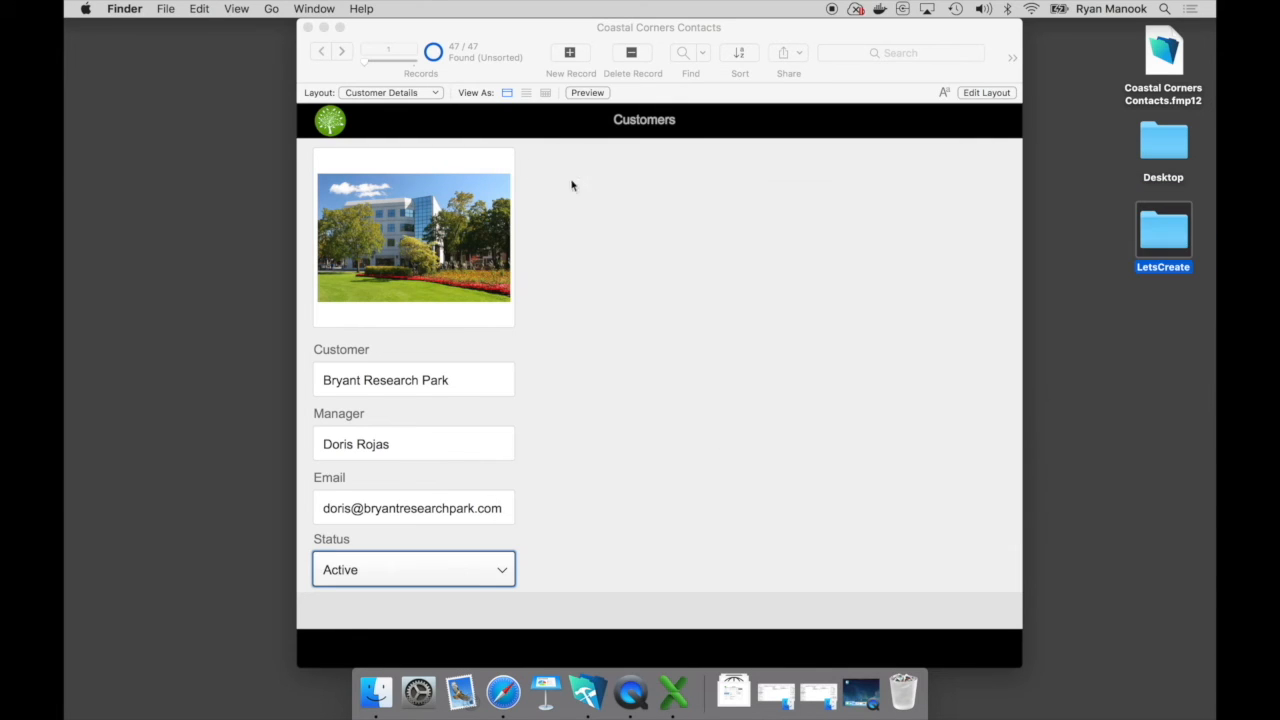
pyautogui.moveTo(592, 212)
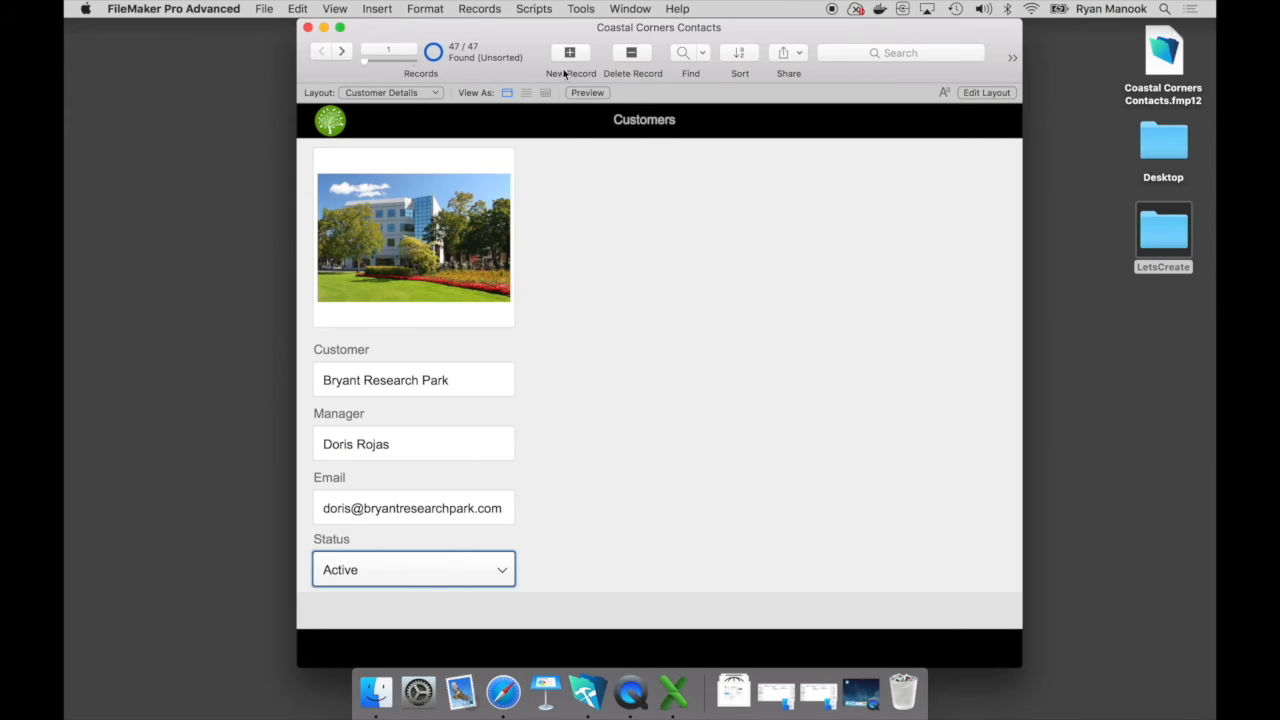
pyautogui.moveTo(570, 52)
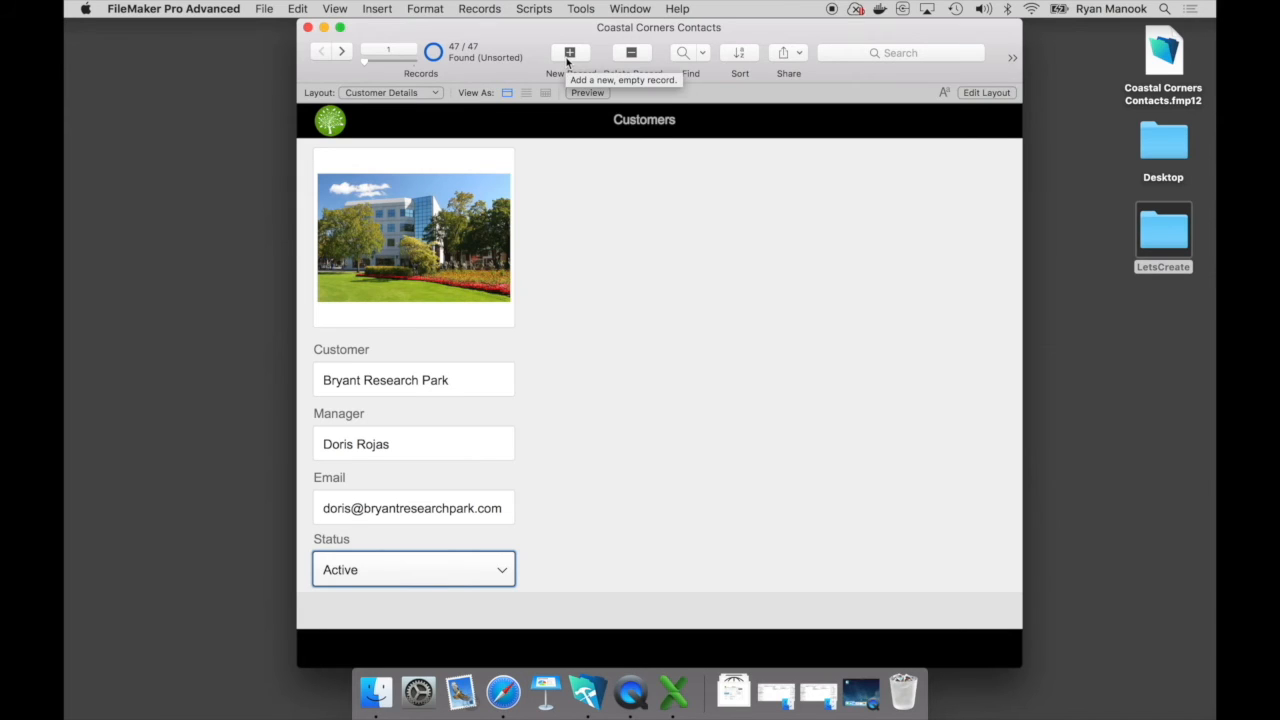
pyautogui.click(570, 52)
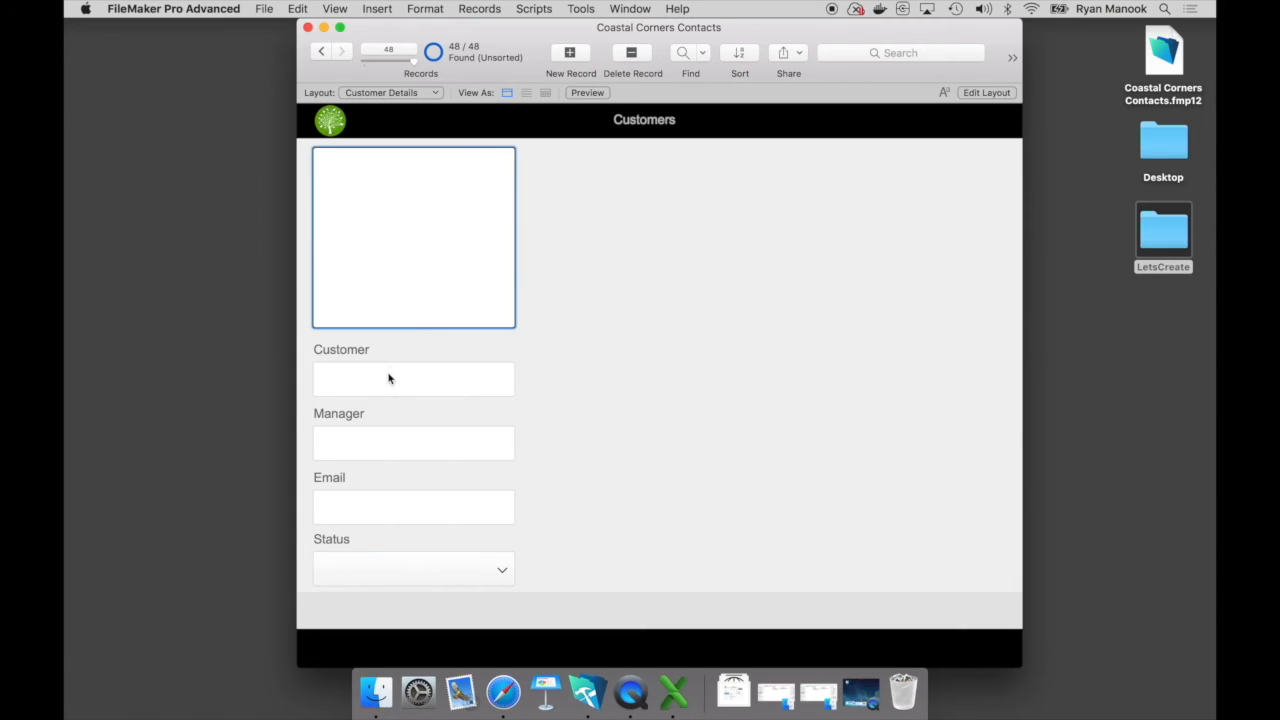
pyautogui.write('Claris')
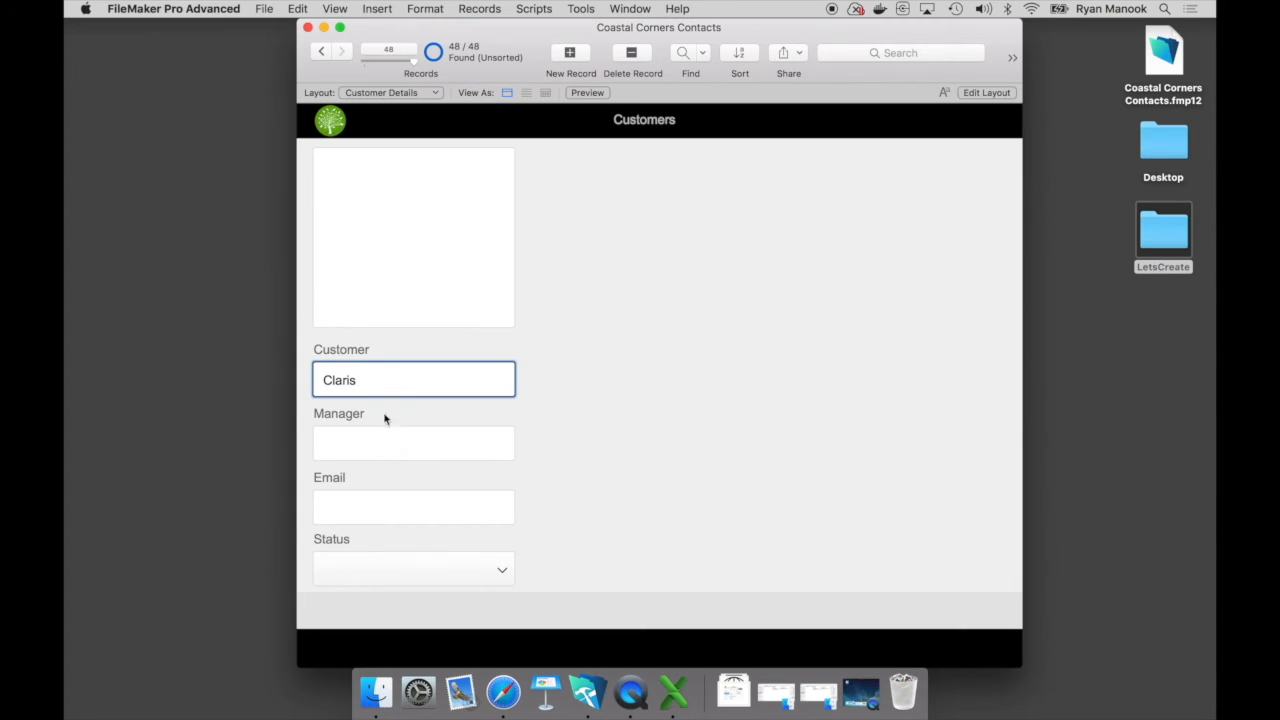
pyautogui.write('Ryan Mano')
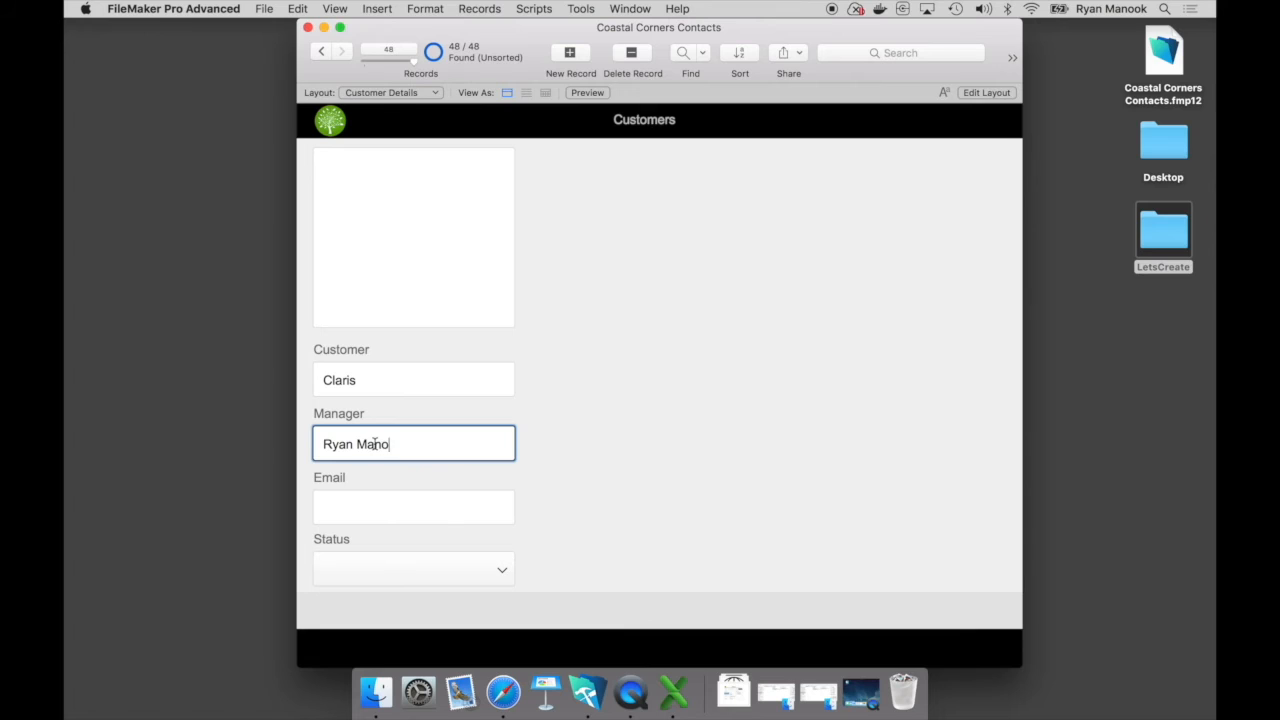
pyautogui.click(412, 568)
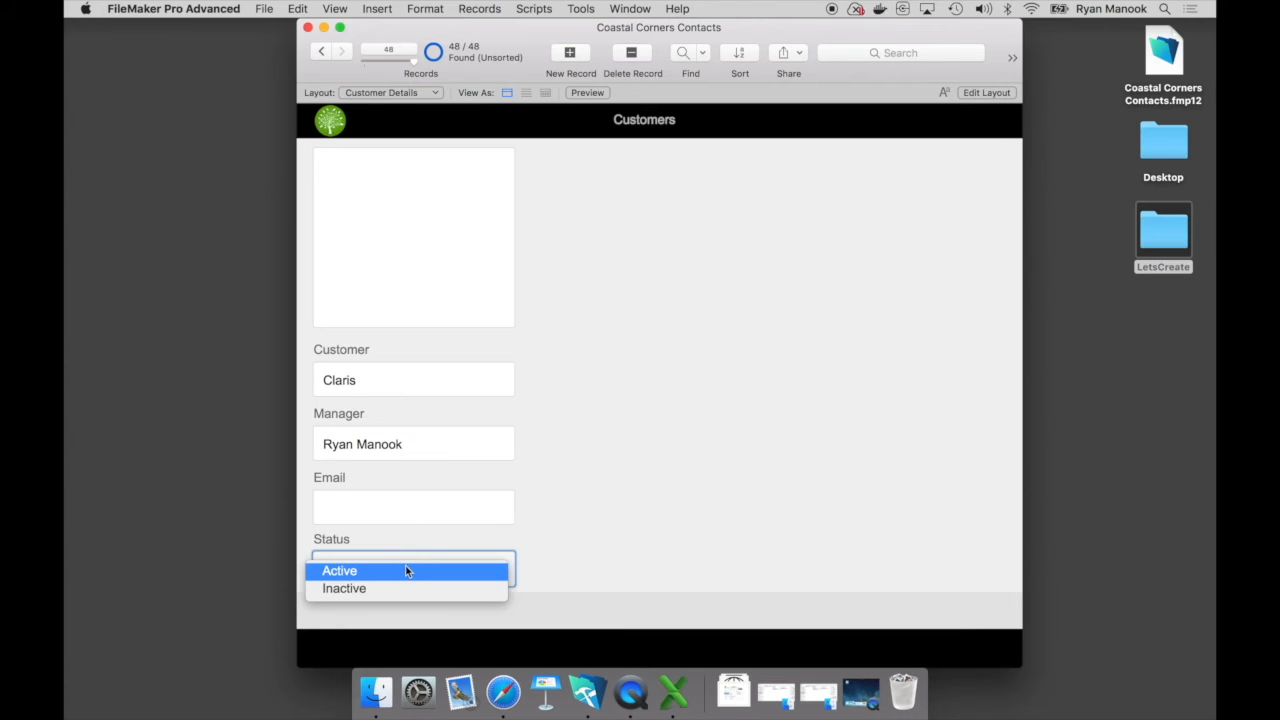
pyautogui.click(340, 570)
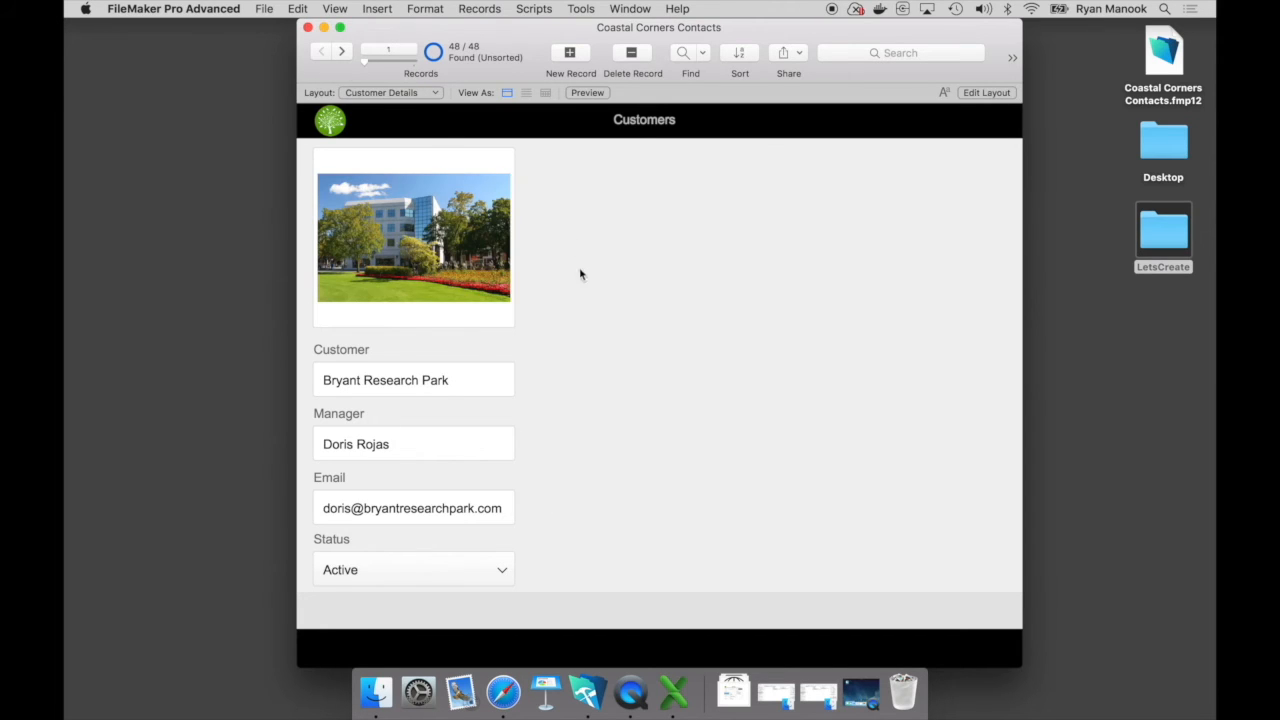
pyautogui.moveTo(838, 568)
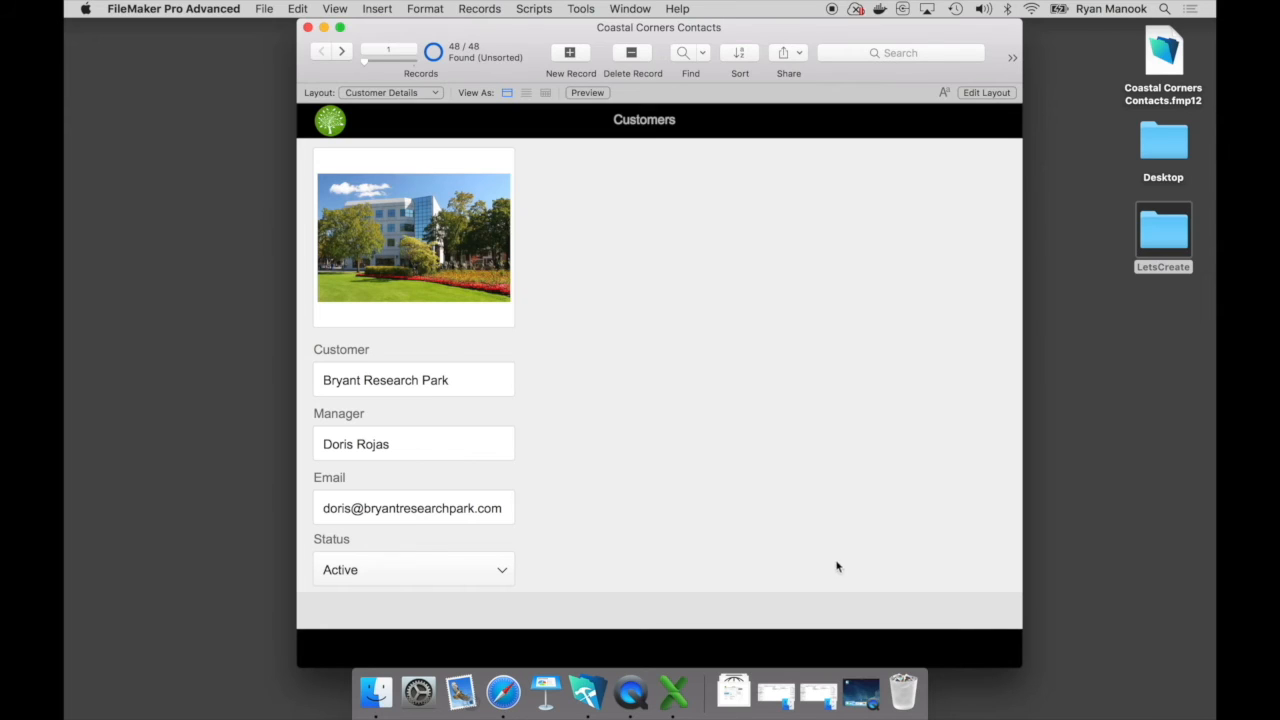
pyautogui.moveTo(852, 568)
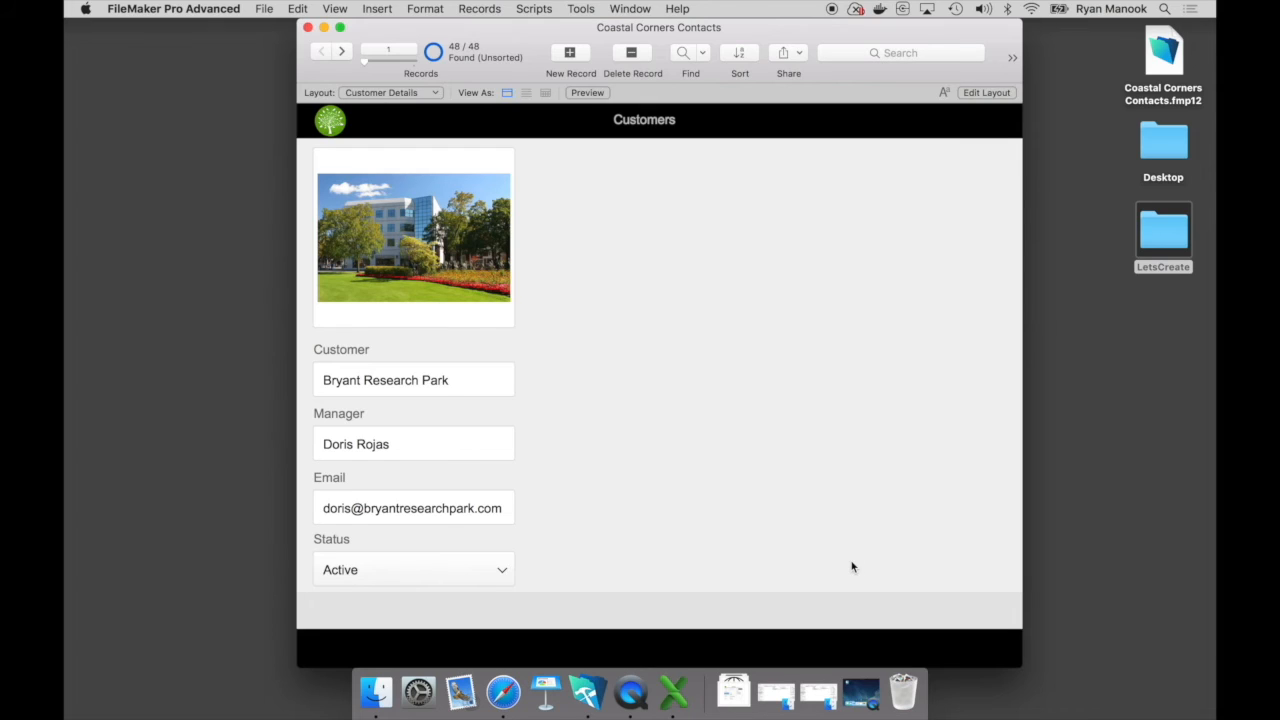
pyautogui.moveTo(960, 140)
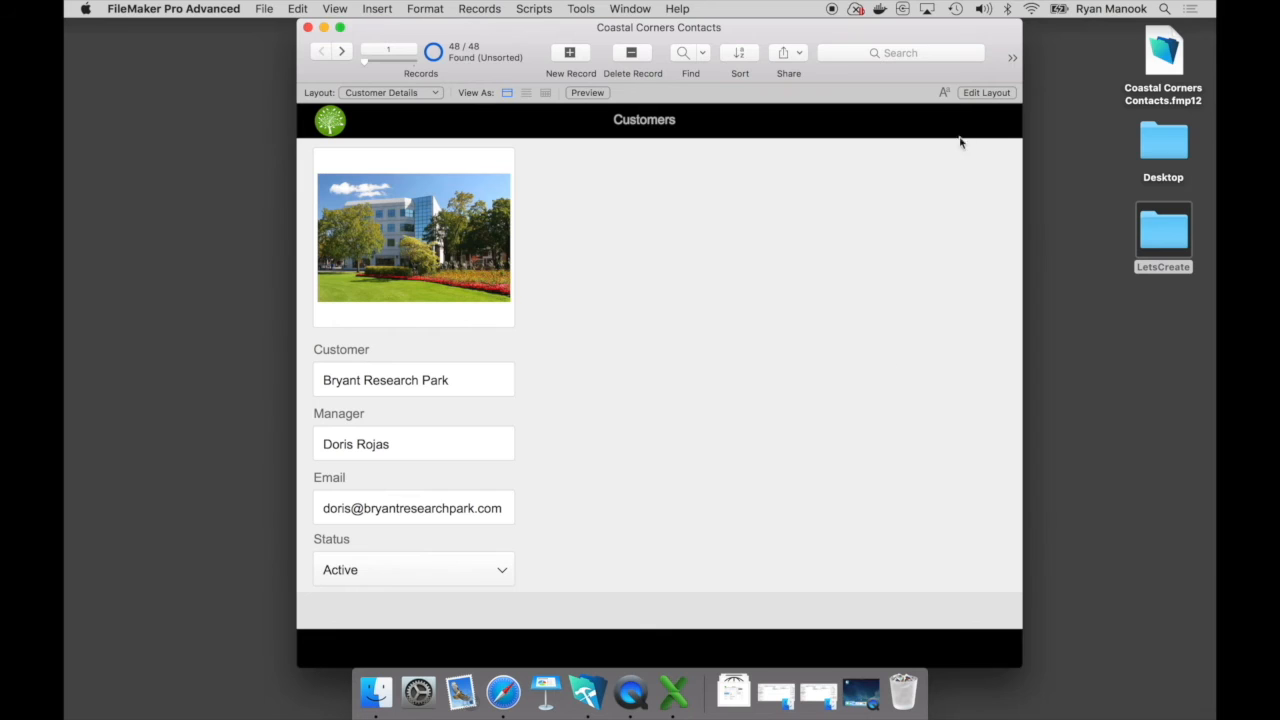
# Step: Return to Layout mode and drag out a large tab control to the right of the customer fields
pyautogui.click(986, 92)
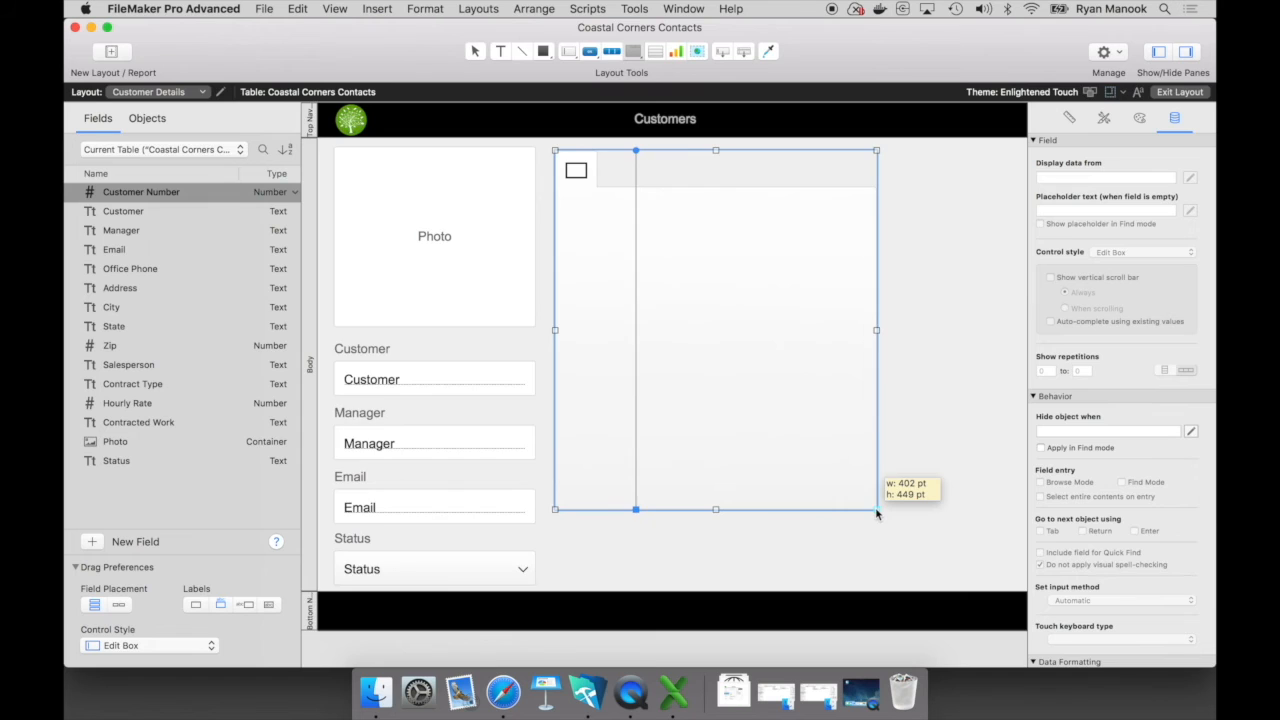
pyautogui.moveTo(876, 510); pyautogui.dragTo(930, 576)
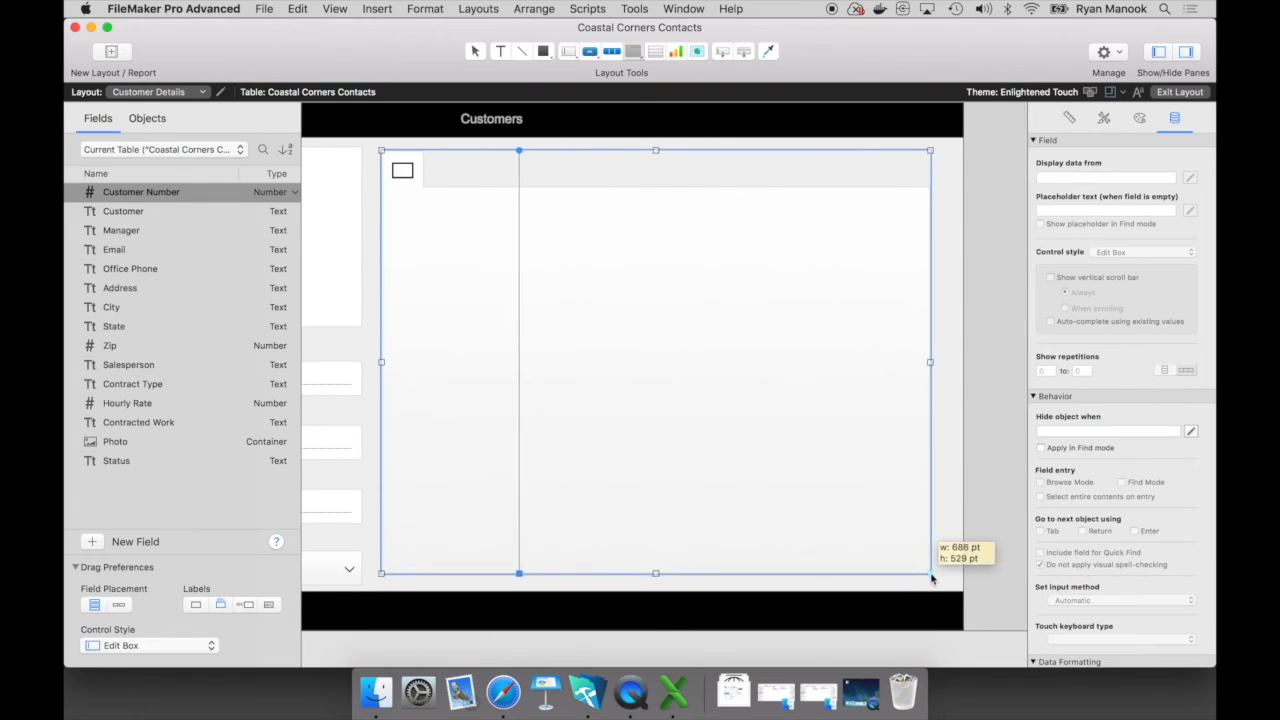
pyautogui.moveTo(930, 572); pyautogui.dragTo(952, 584)
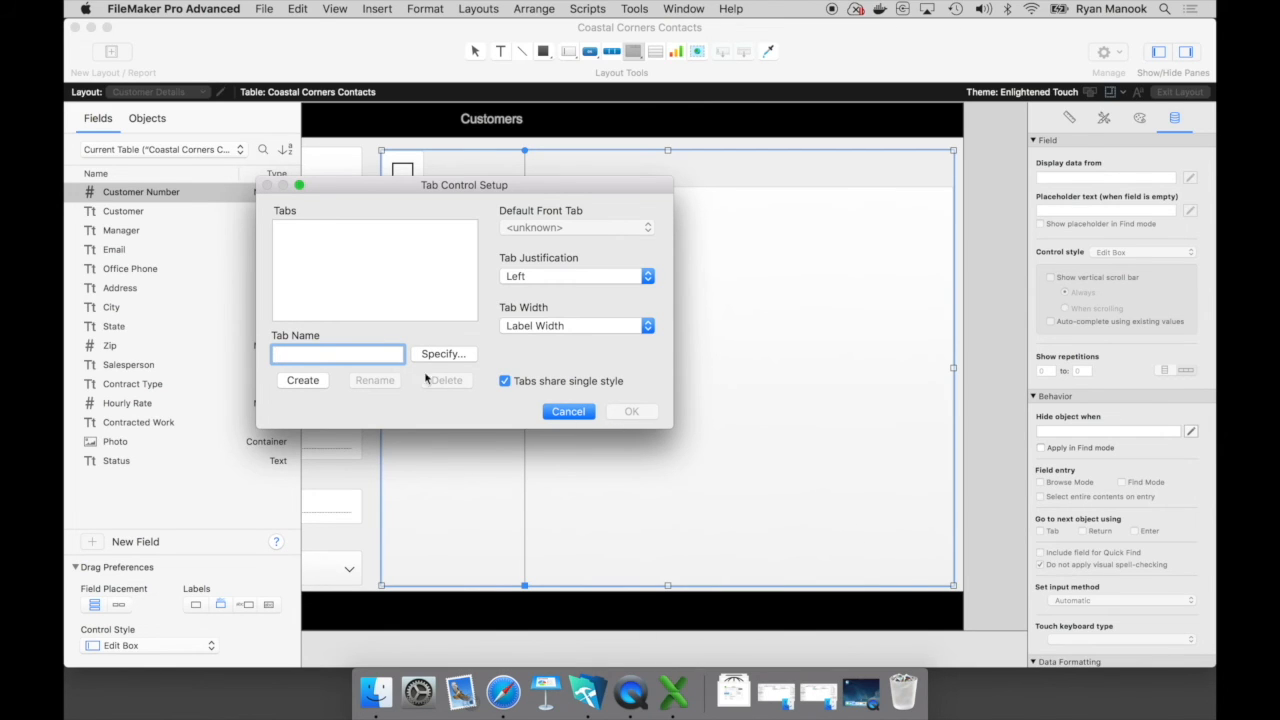
# Step: Define tabs Contract and Work Orders with Full justification and confirm the tab setup
pyautogui.write('Contract')
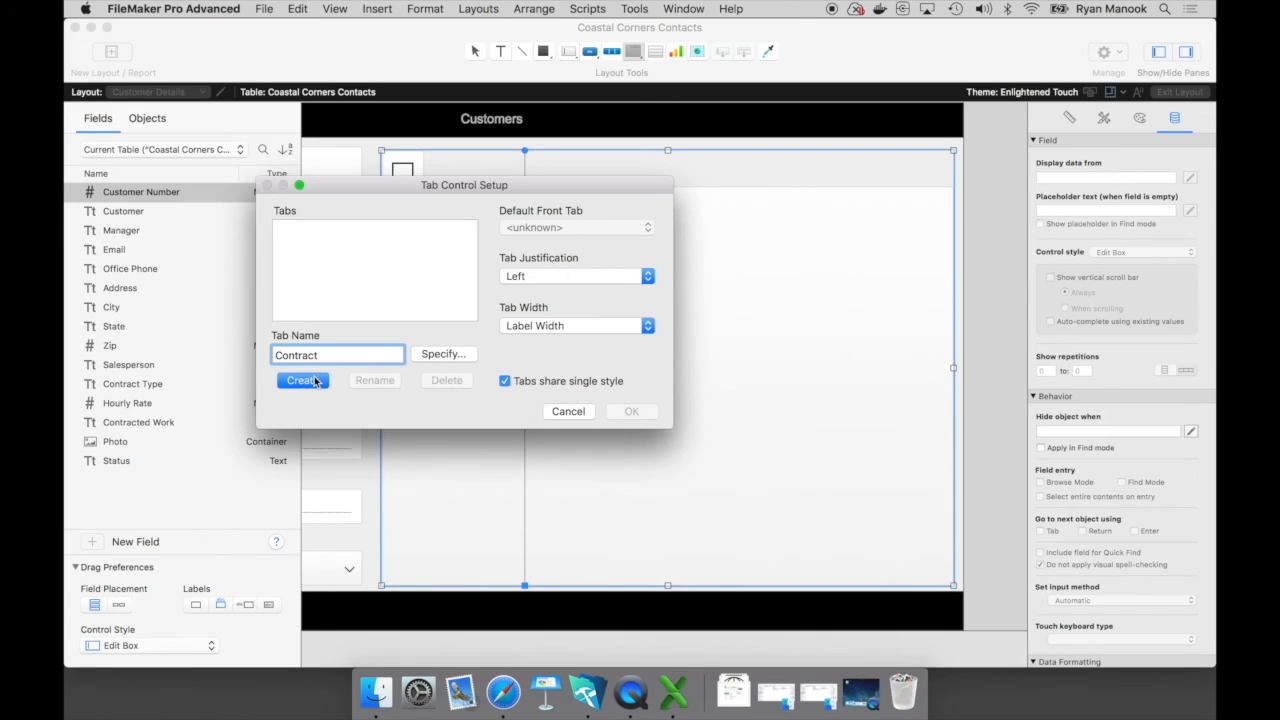
pyautogui.click(302, 380)
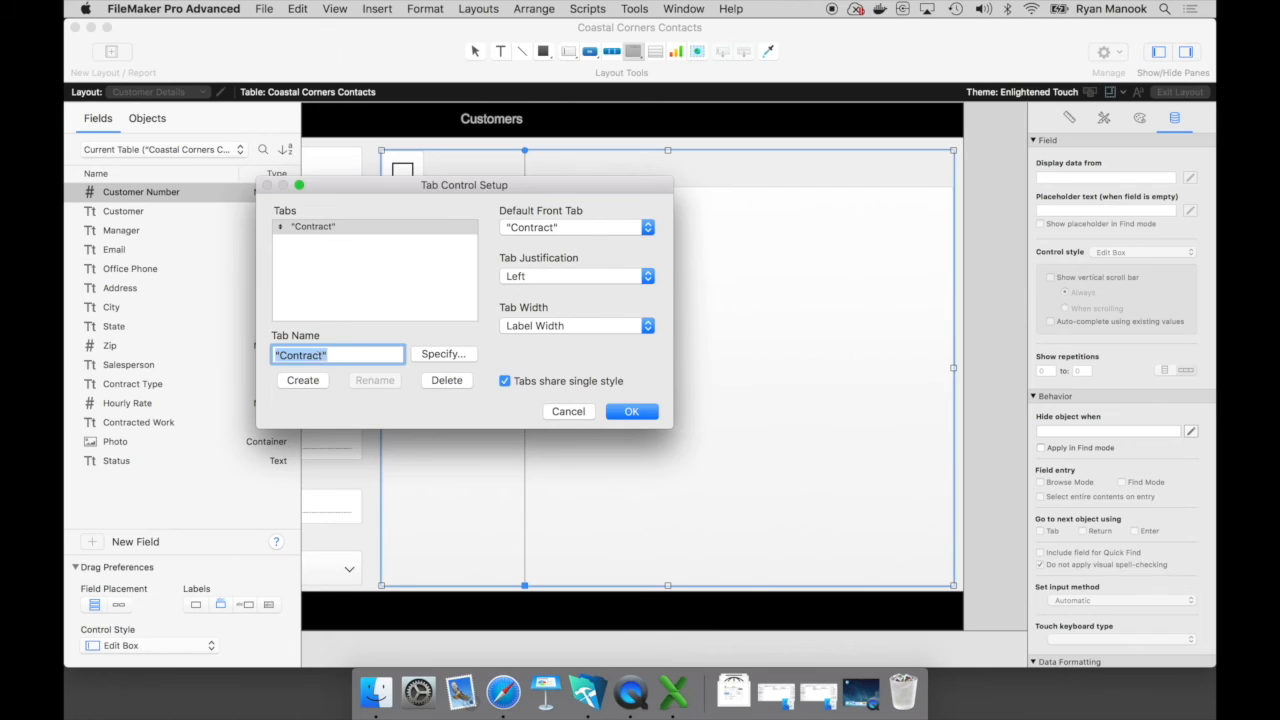
pyautogui.write('Work Orders"')
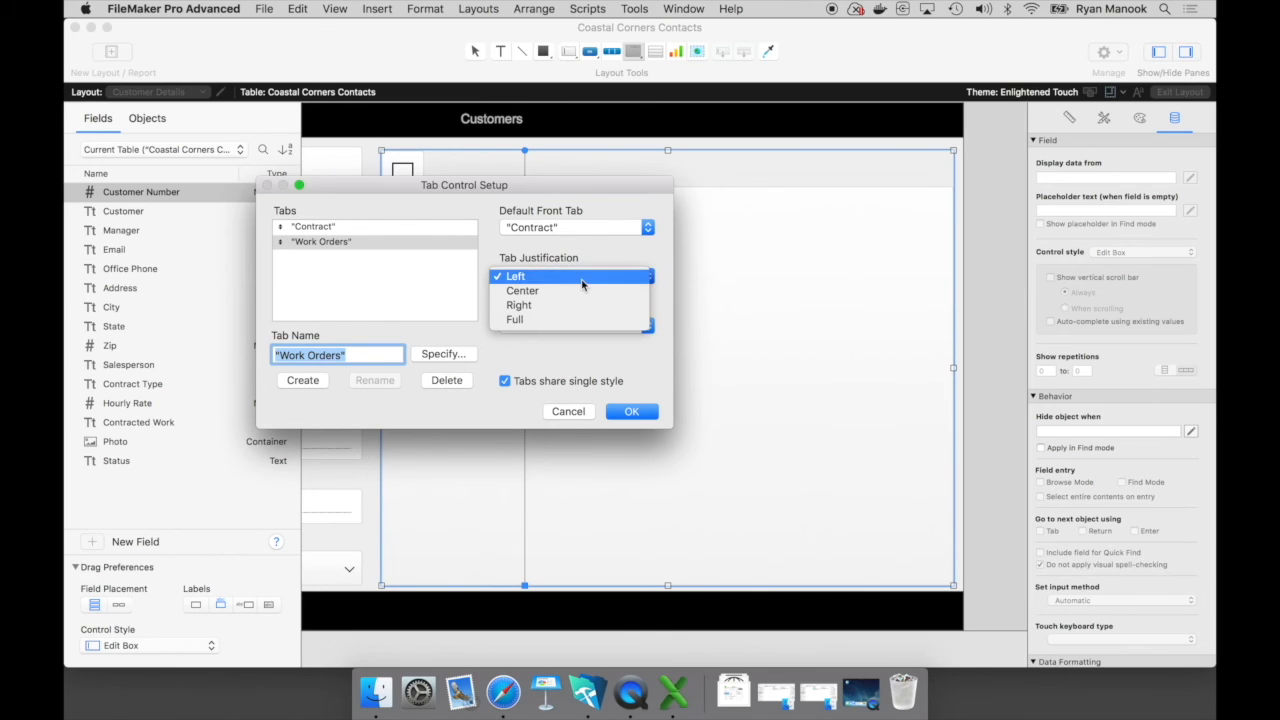
pyautogui.click(514, 320)
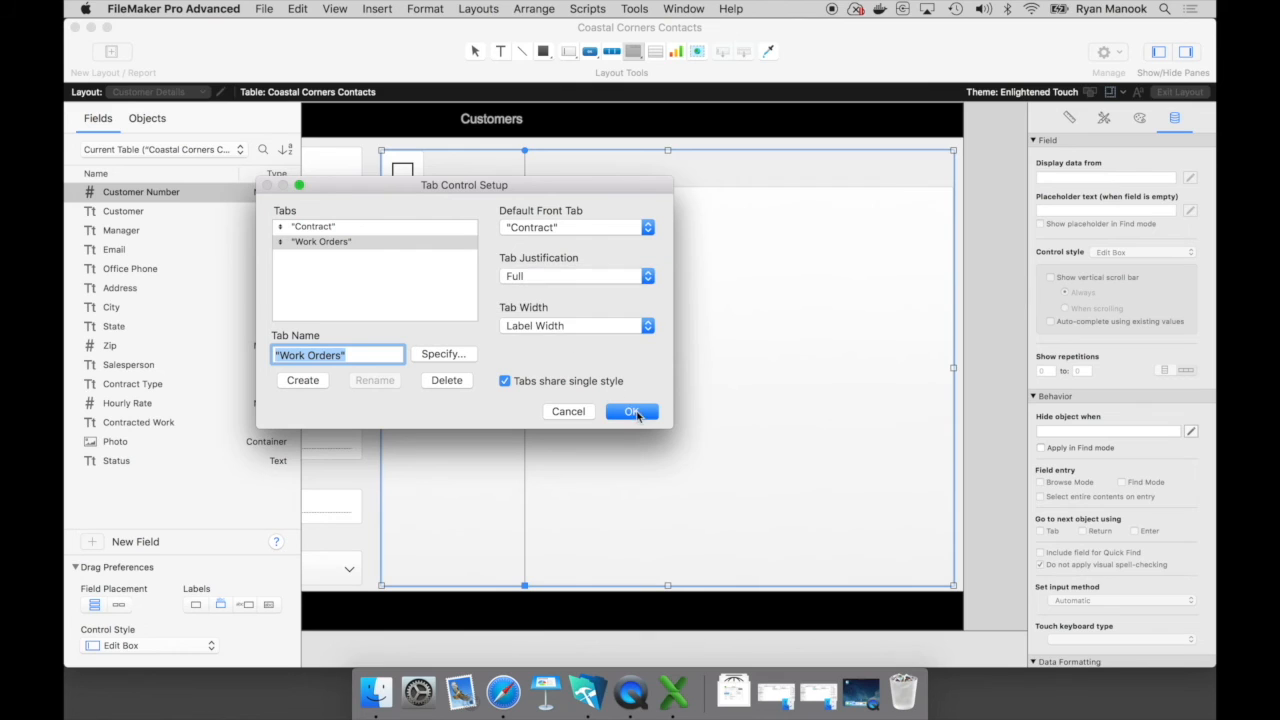
pyautogui.click(632, 412)
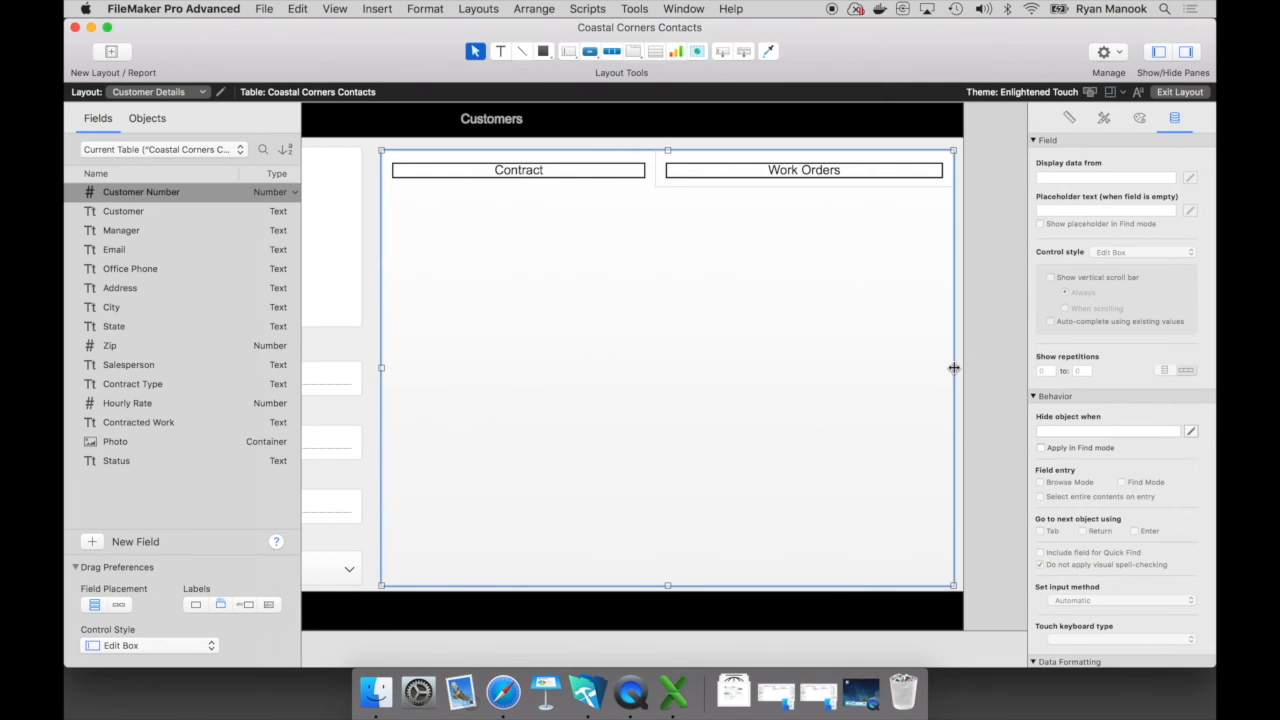
# Step: Adjust the tab control's edge, deselect it, and bring the Contract tab to the front
pyautogui.moveTo(952, 368); pyautogui.dragTo(780, 384)
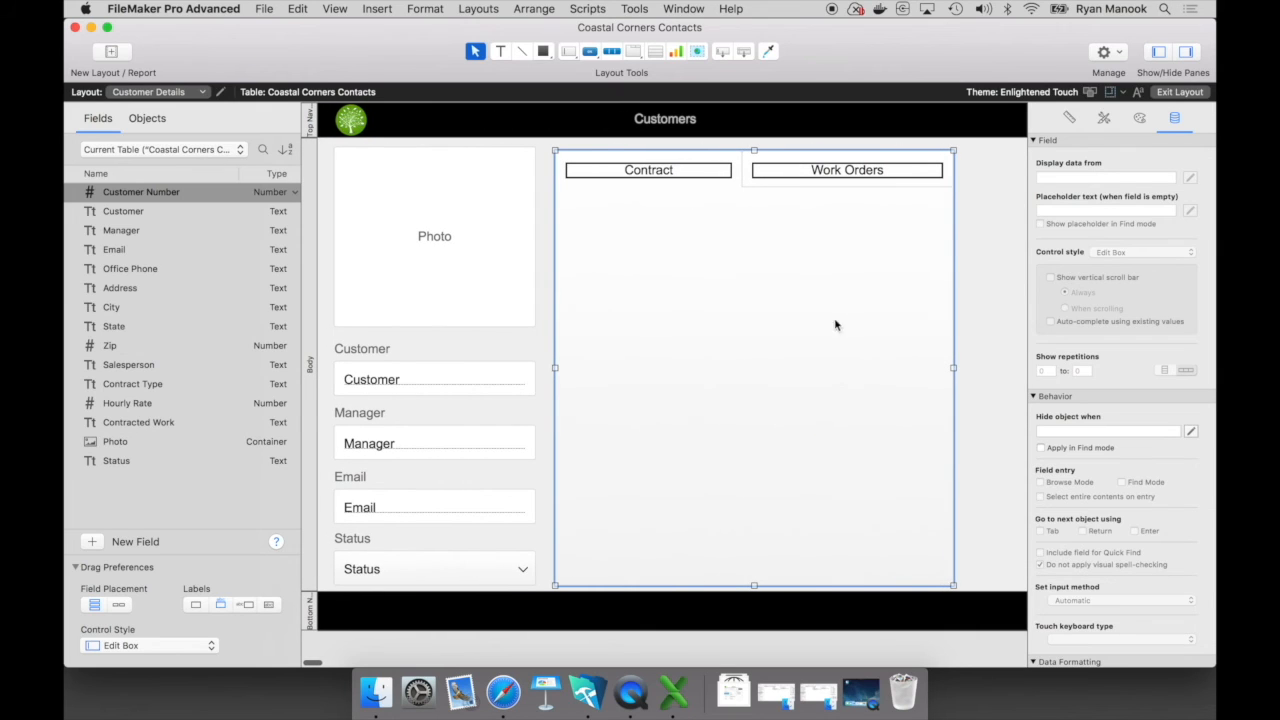
pyautogui.moveTo(716, 170)
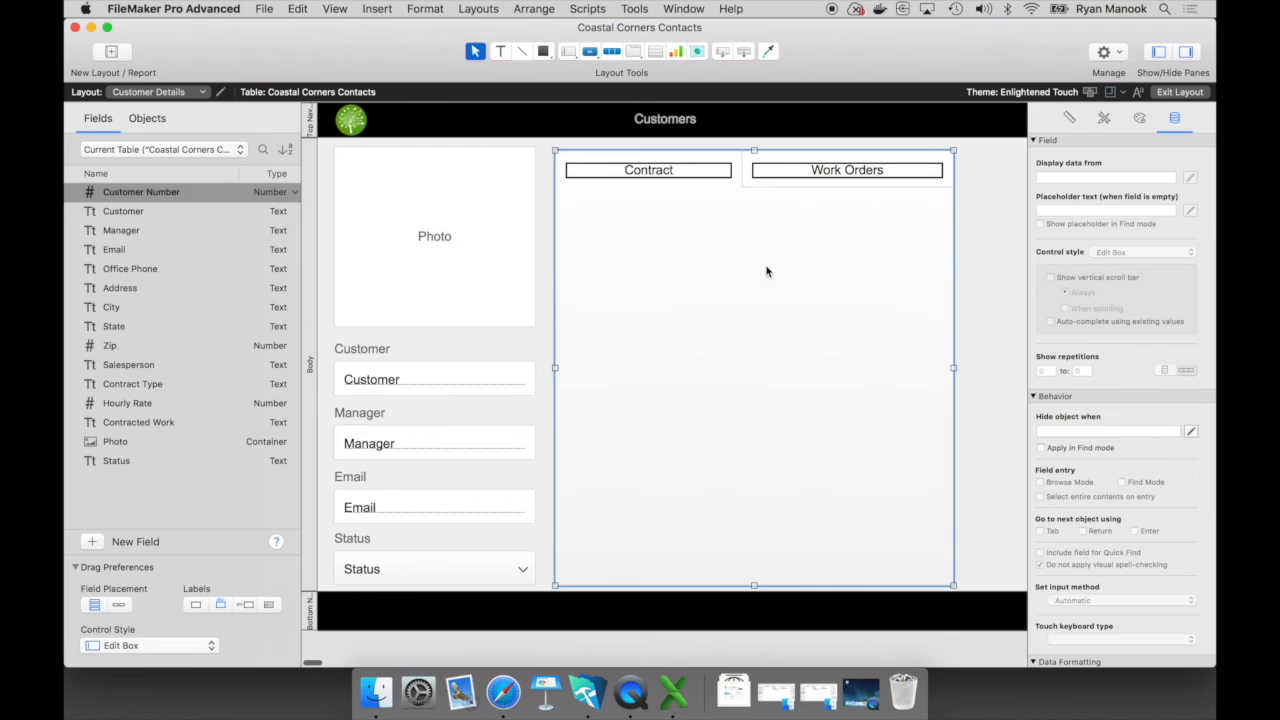
pyautogui.click(648, 168)
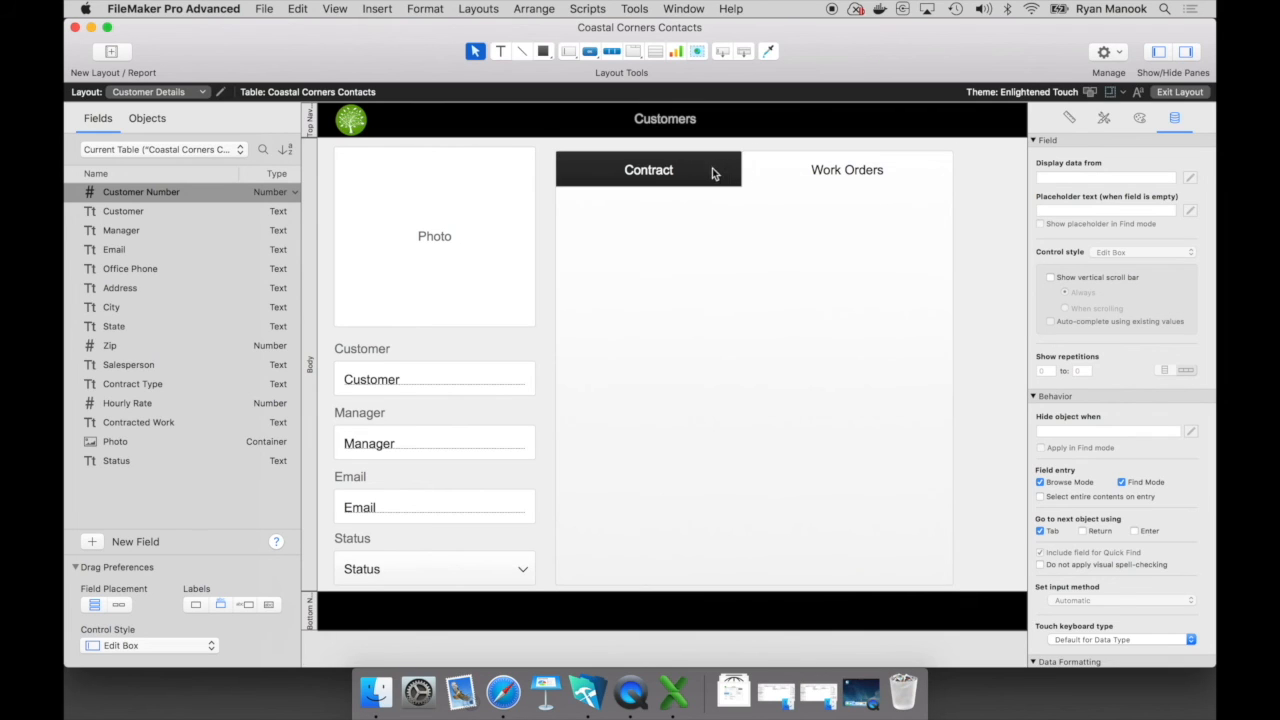
pyautogui.click(848, 168)
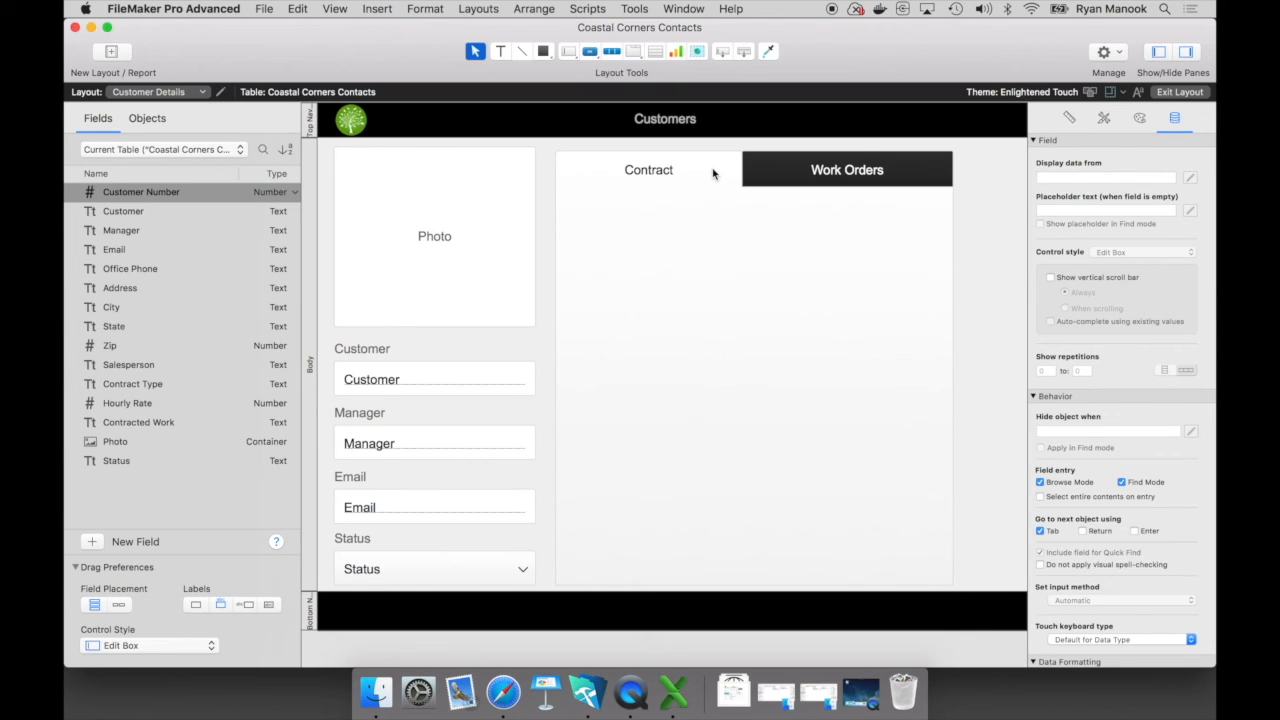
pyautogui.moveTo(710, 172)
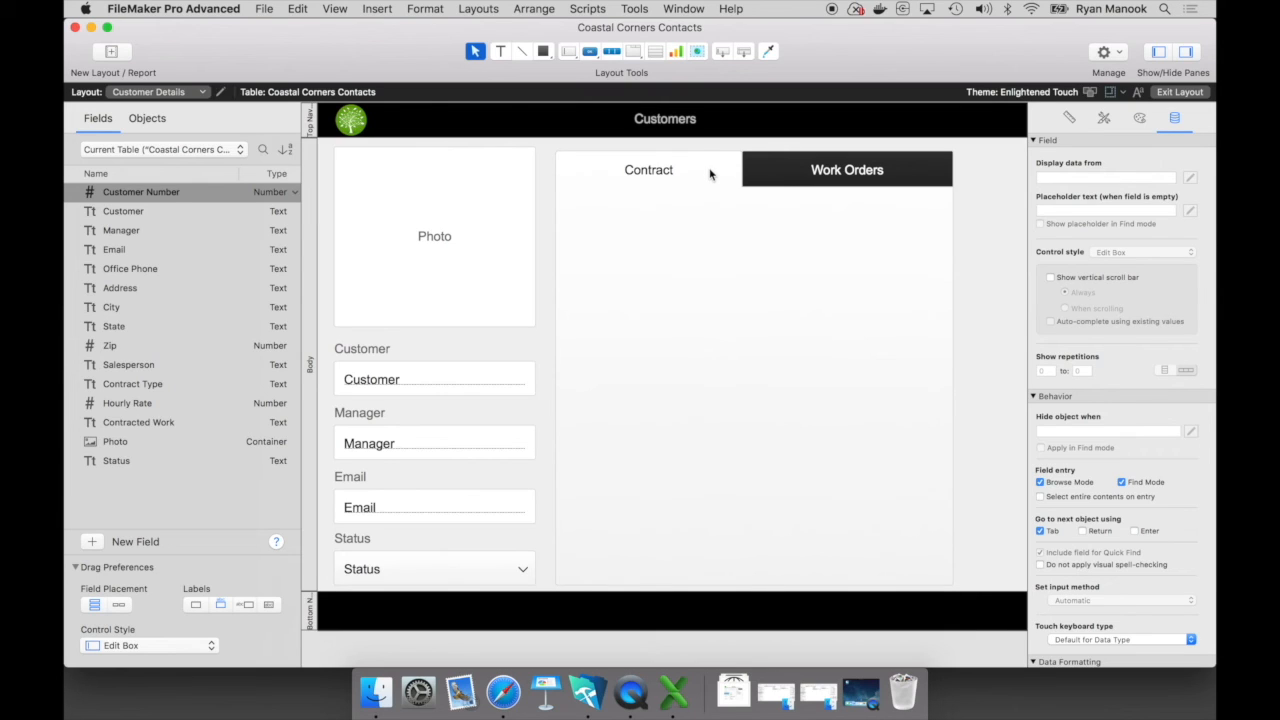
pyautogui.moveTo(710, 176)
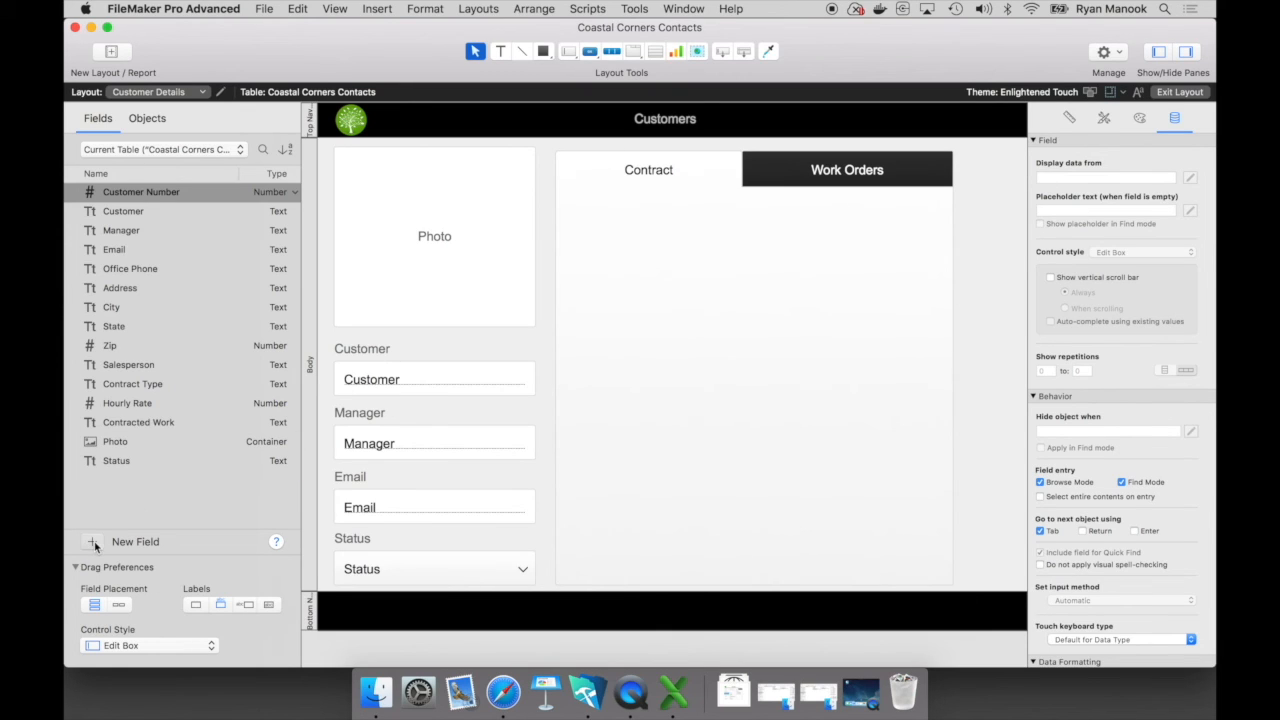
# Step: Create a Contract container field and resize it into a tall, wider box on the Contract tab
pyautogui.click(92, 540)
pyautogui.write('Contract')
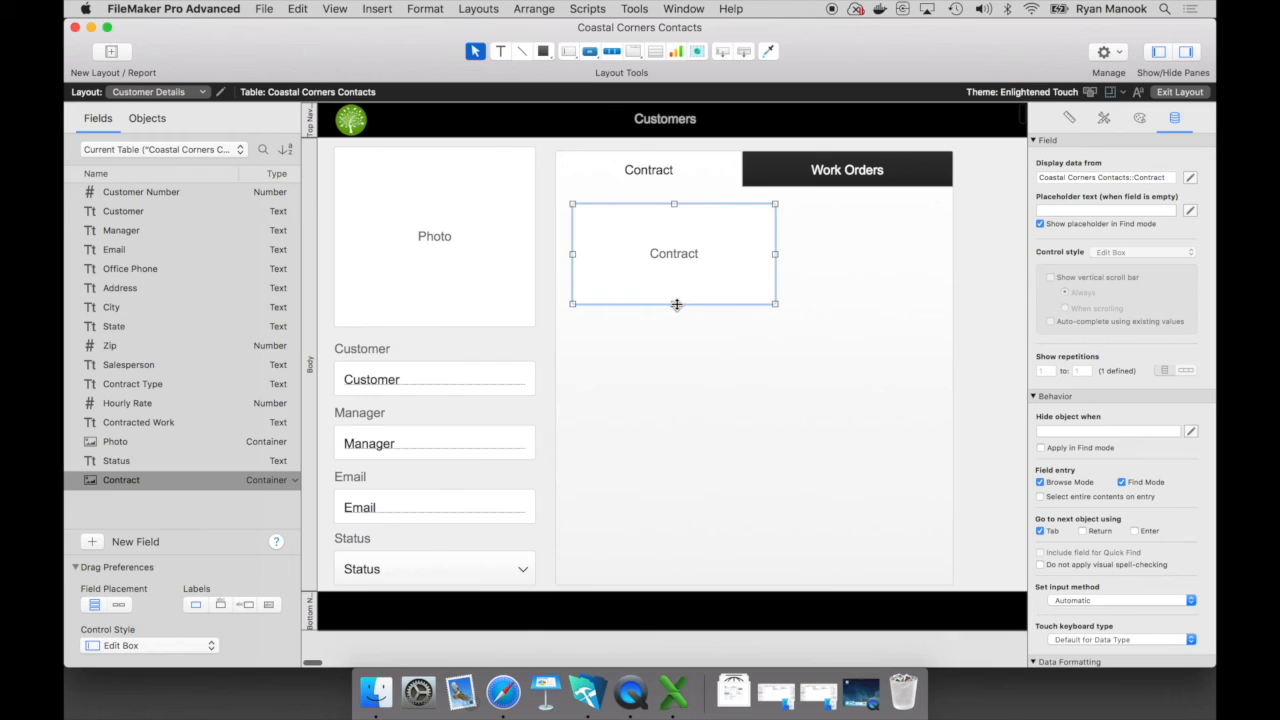
pyautogui.moveTo(674, 304); pyautogui.dragTo(668, 568)
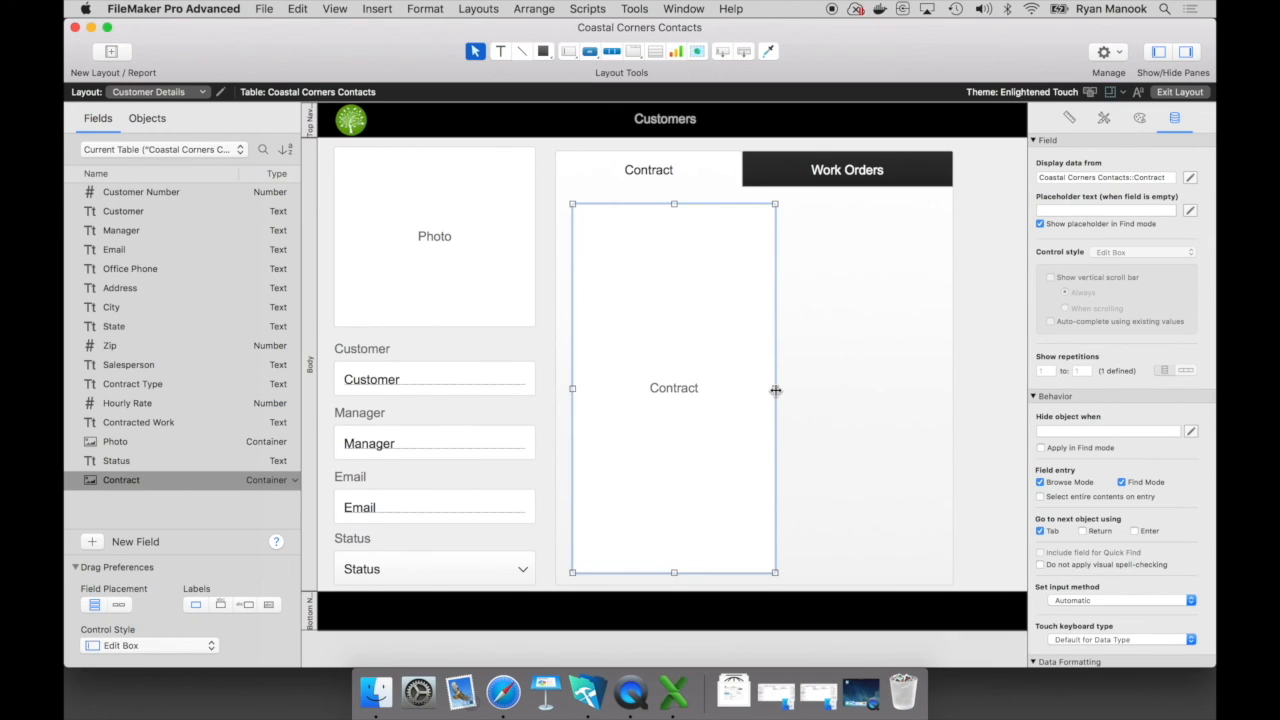
pyautogui.moveTo(776, 388); pyautogui.dragTo(764, 388)
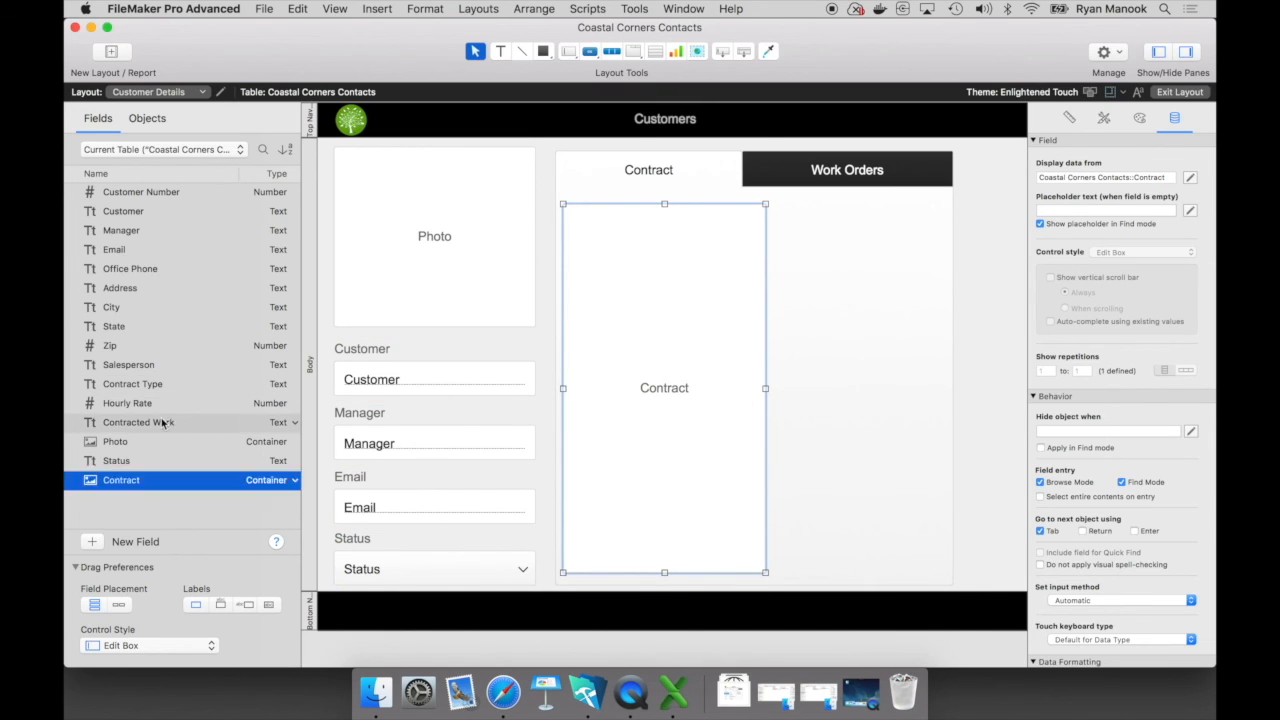
# Step: Drag the Contracted Work field beside the Contract container and stretch it taller
pyautogui.click(138, 422)
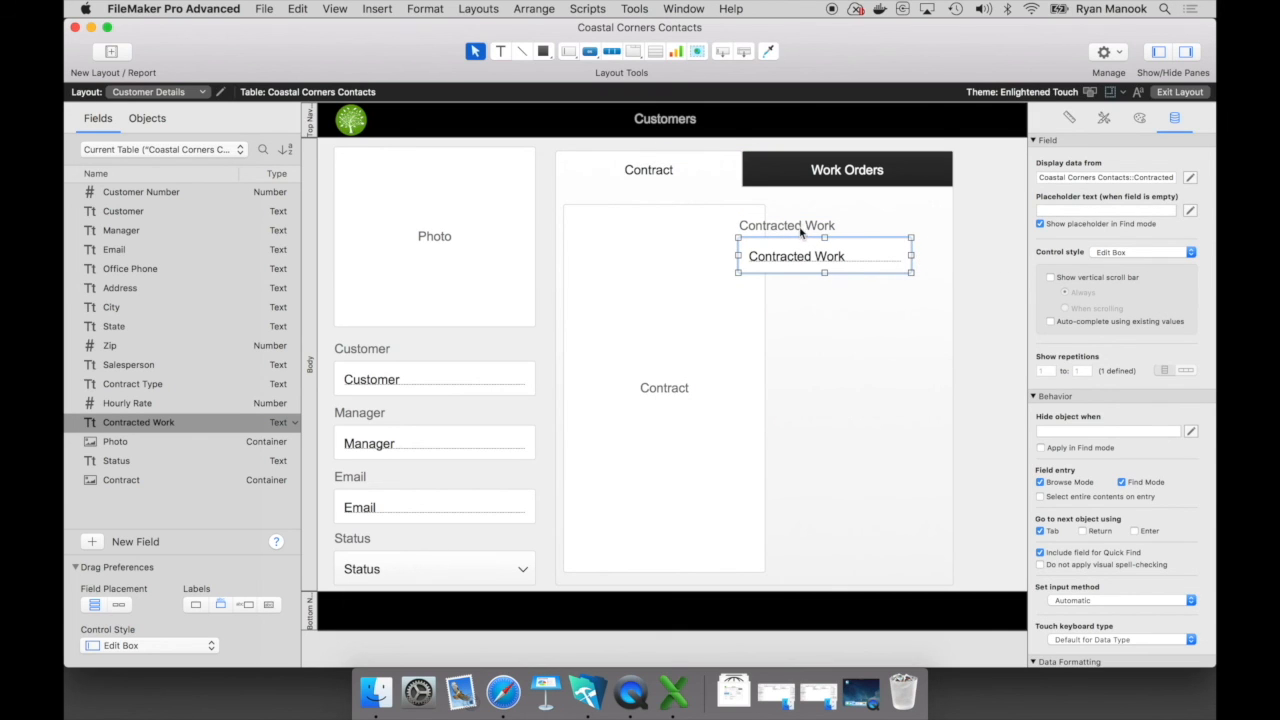
pyautogui.moveTo(824, 256); pyautogui.dragTo(856, 242)
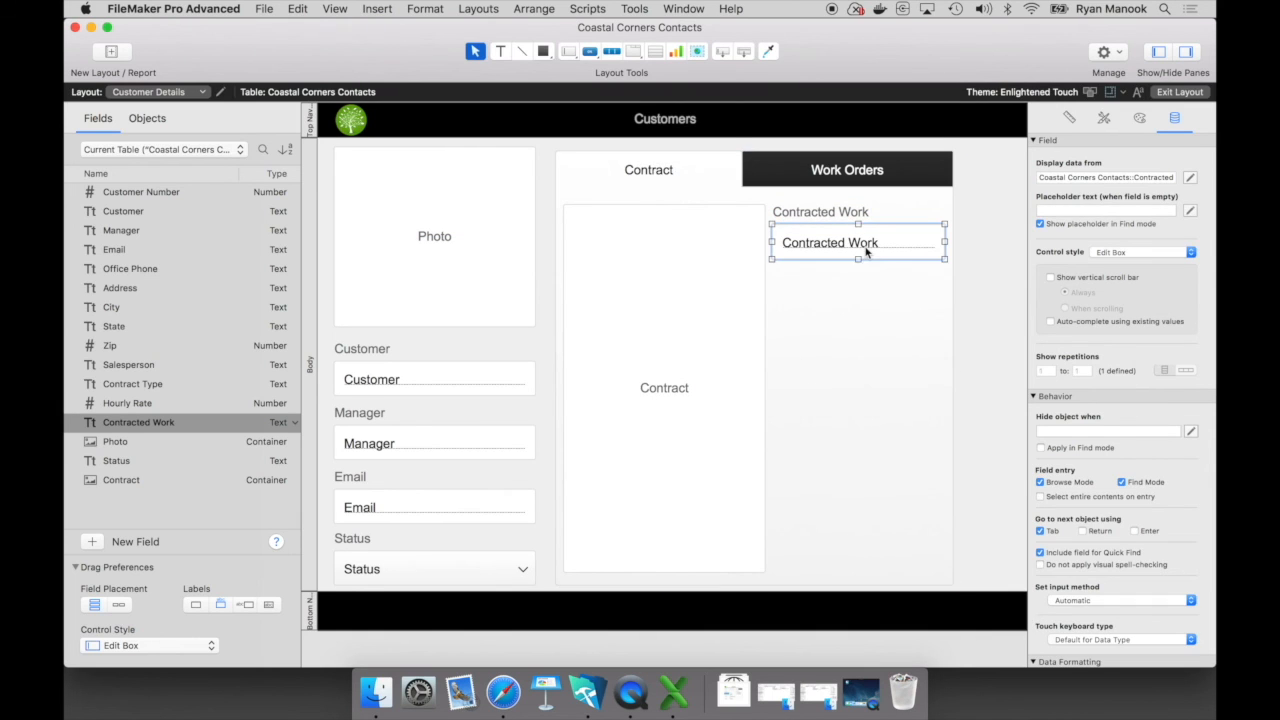
pyautogui.moveTo(856, 256); pyautogui.dragTo(870, 378)
pyautogui.write('Signature')
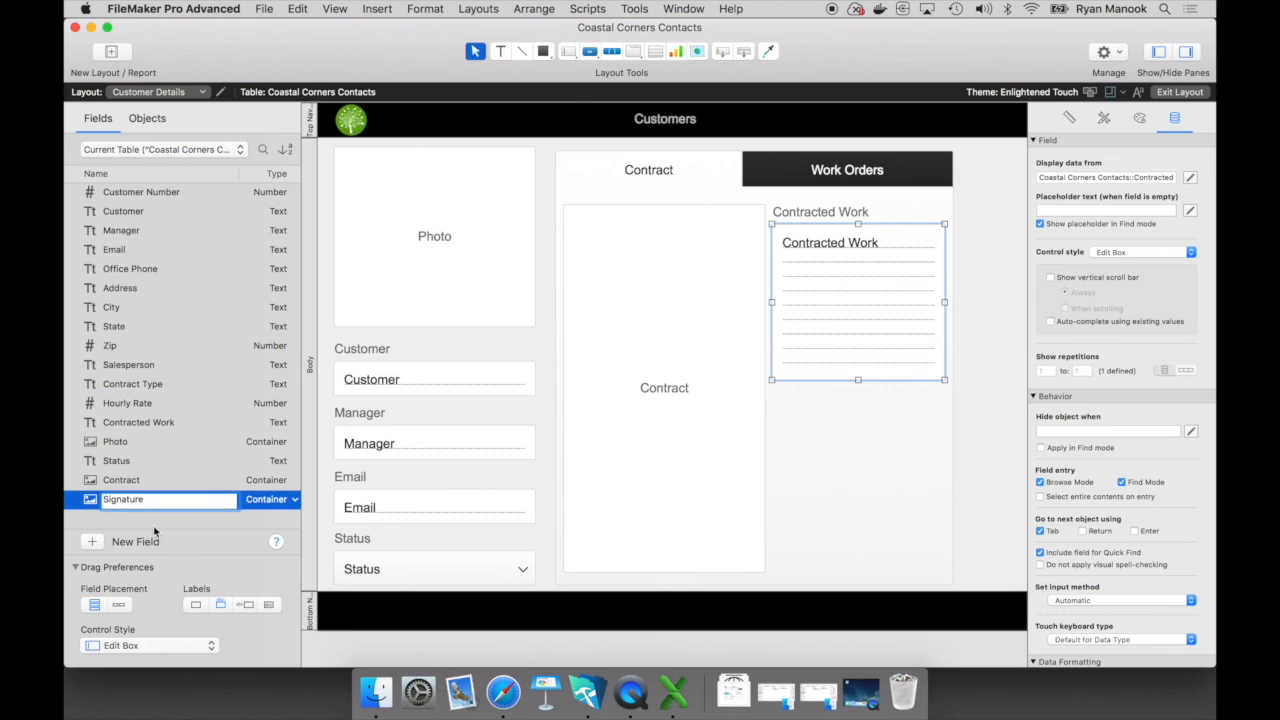
# Step: Confirm the new Signature container field below Contracted Work and return to Browse mode on Bryant Research Park
pyautogui.click(120, 480)
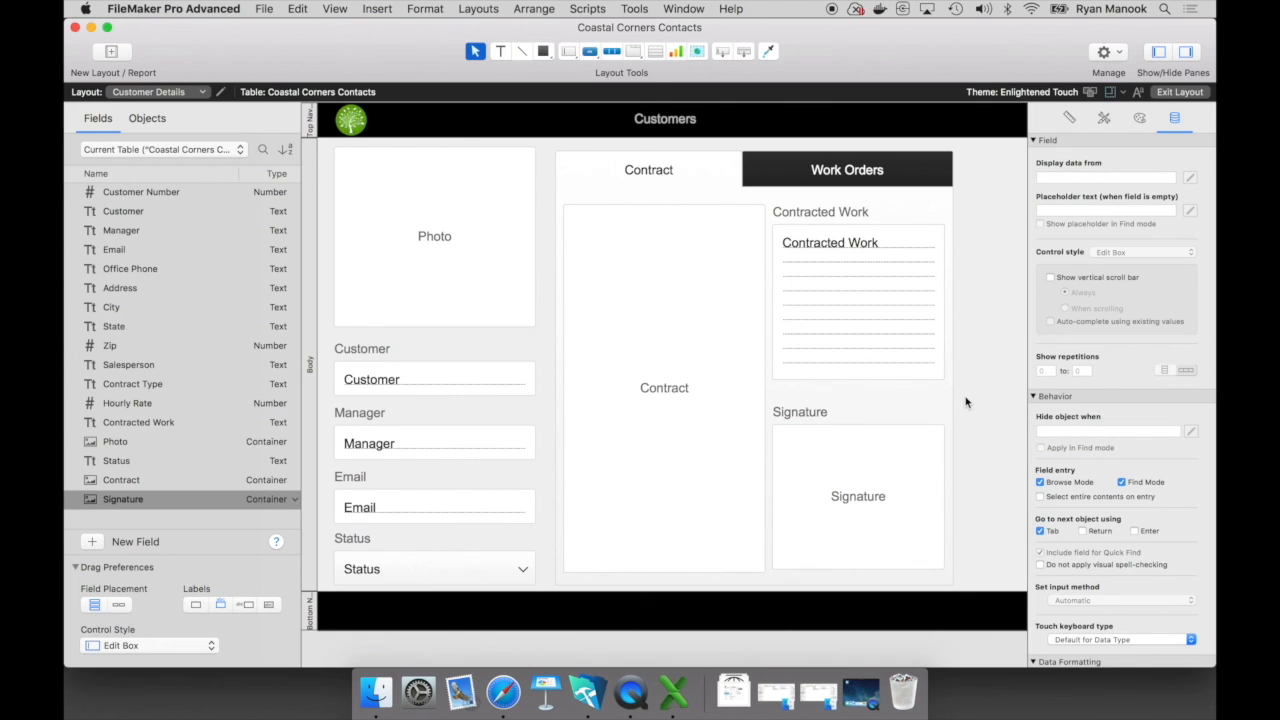
pyautogui.moveTo(992, 324)
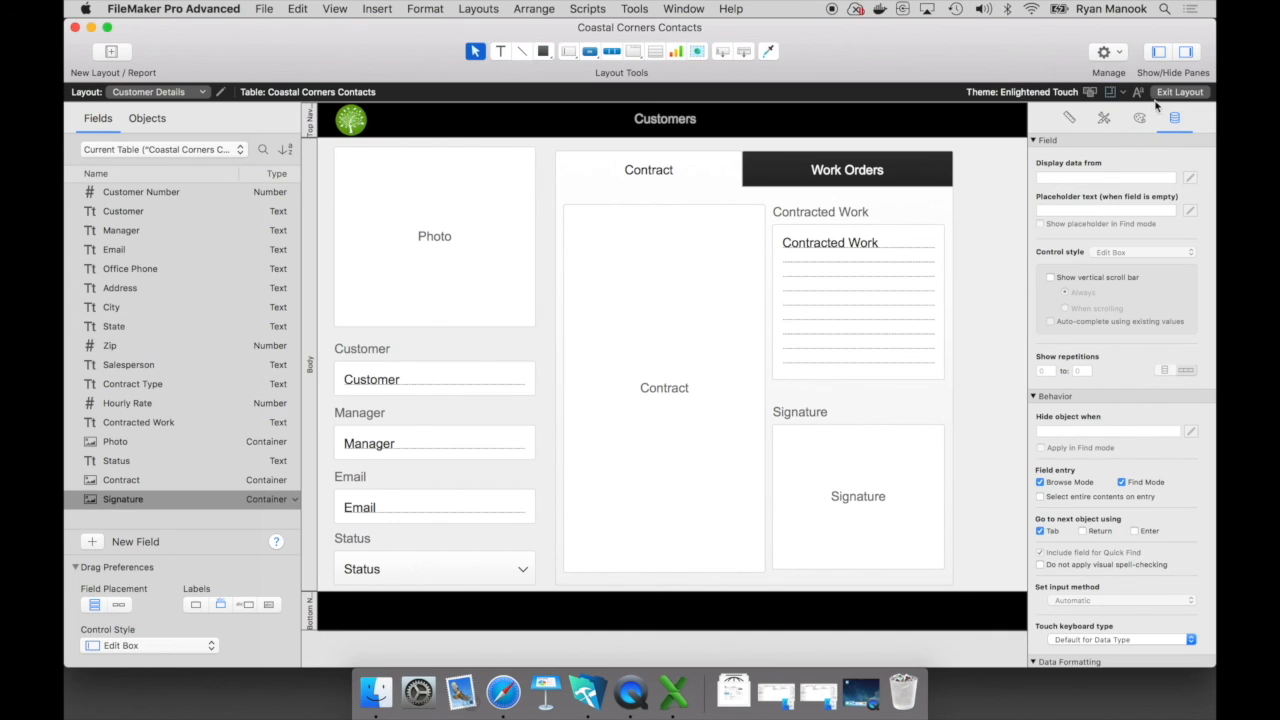
pyautogui.click(1180, 92)
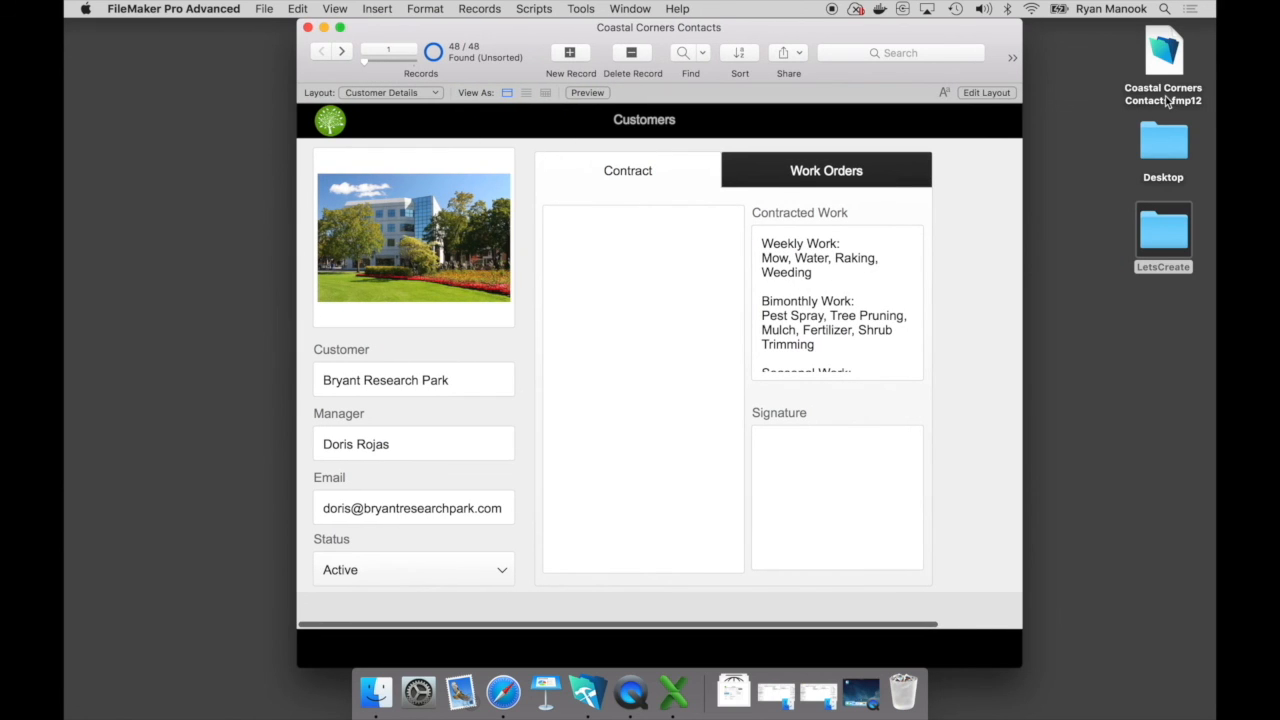
pyautogui.moveTo(800, 288)
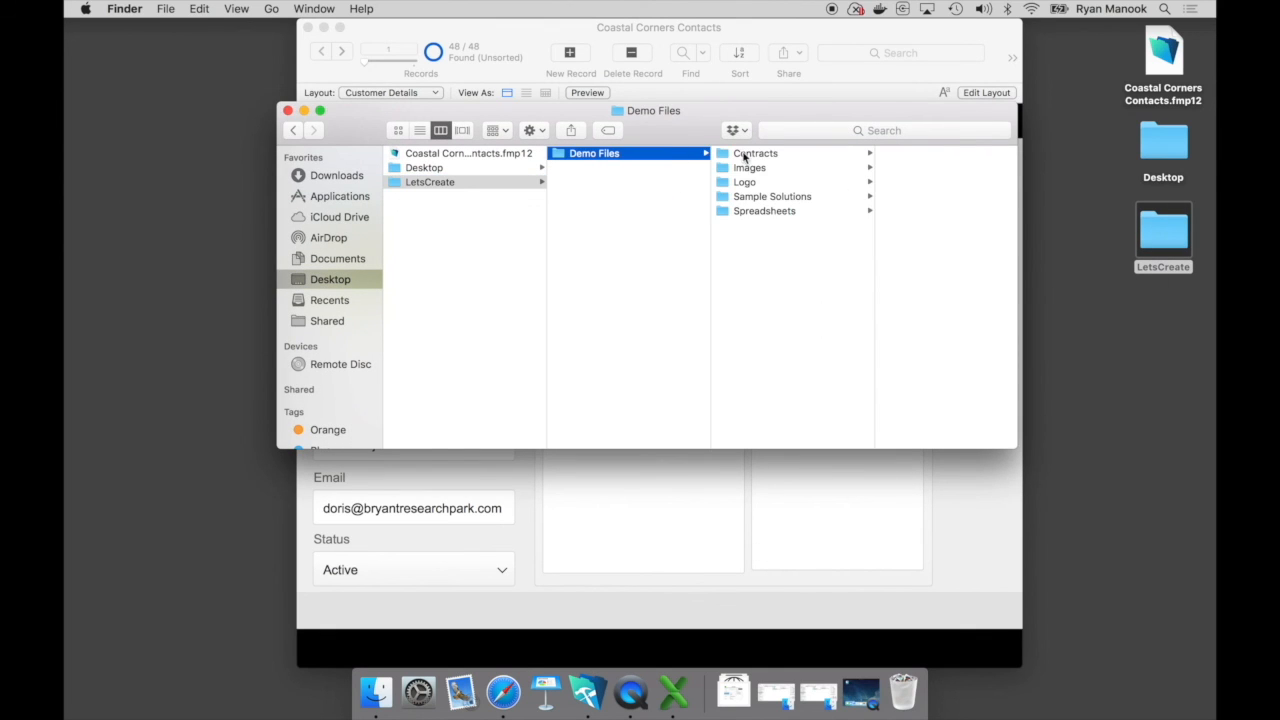
# Step: Drop Bryant Contract.pdf from the Contracts folder into the Contract field and close Finder
pyautogui.click(756, 152)
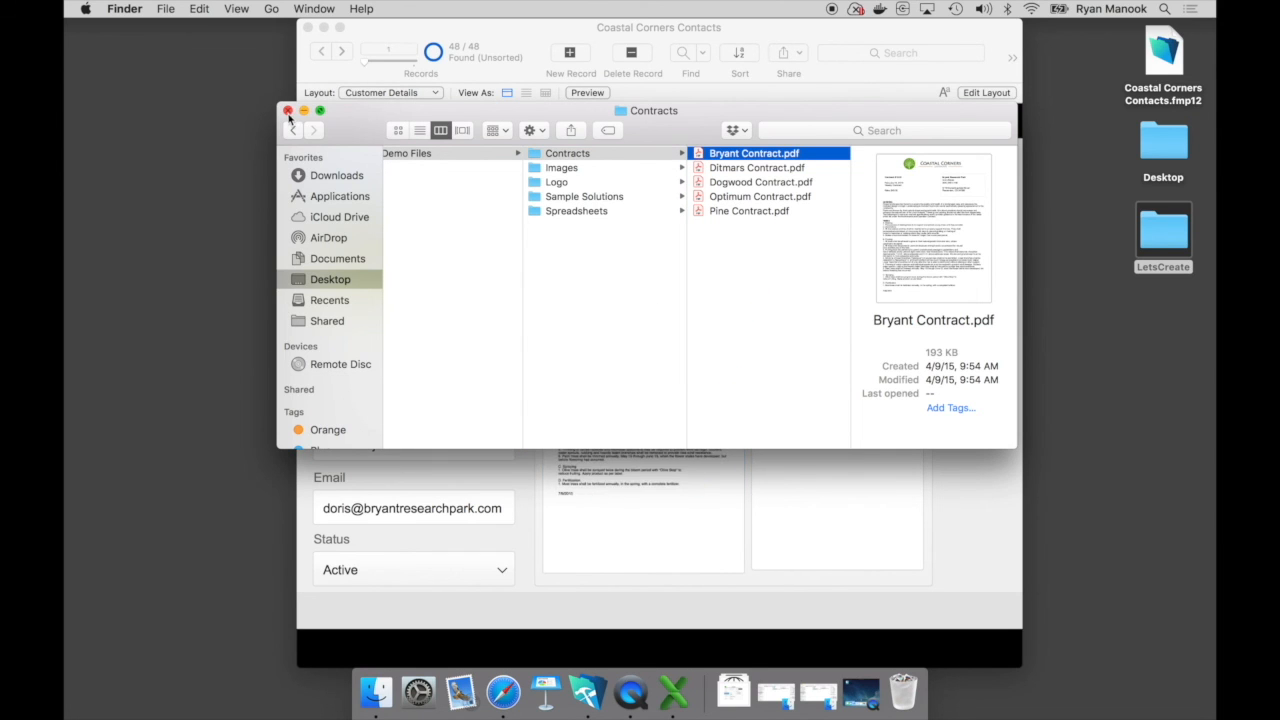
pyautogui.click(288, 110)
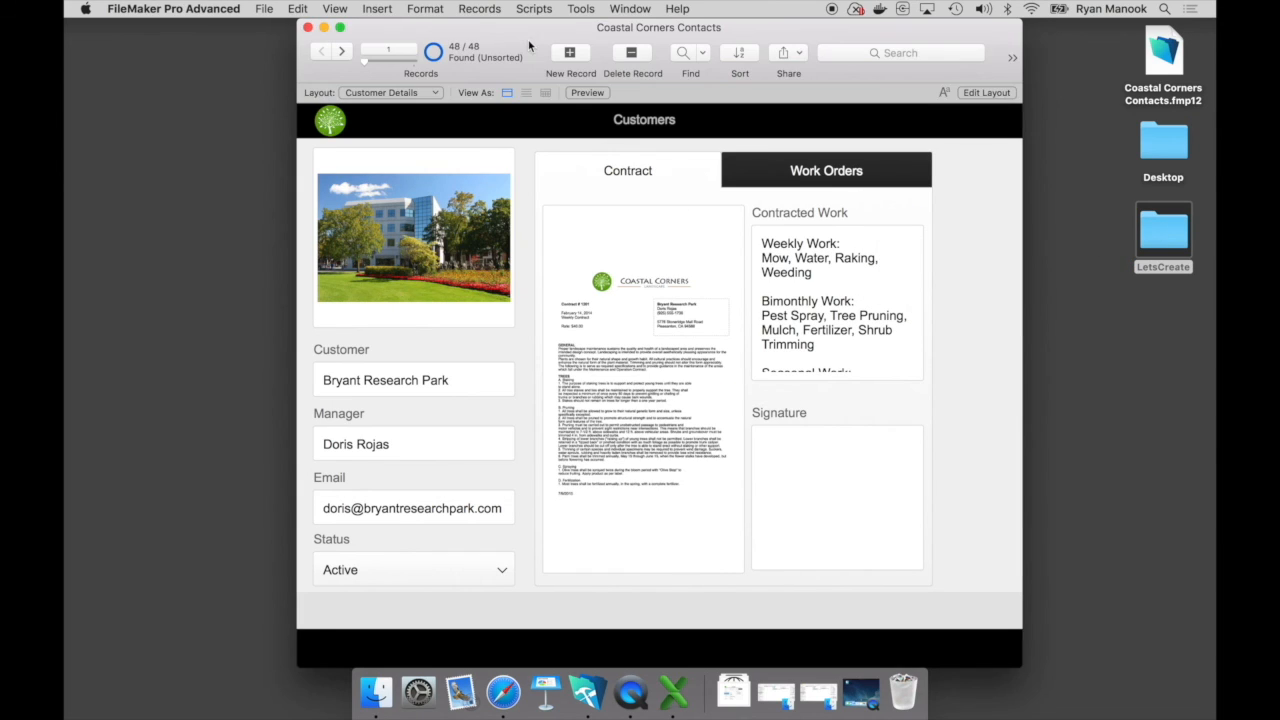